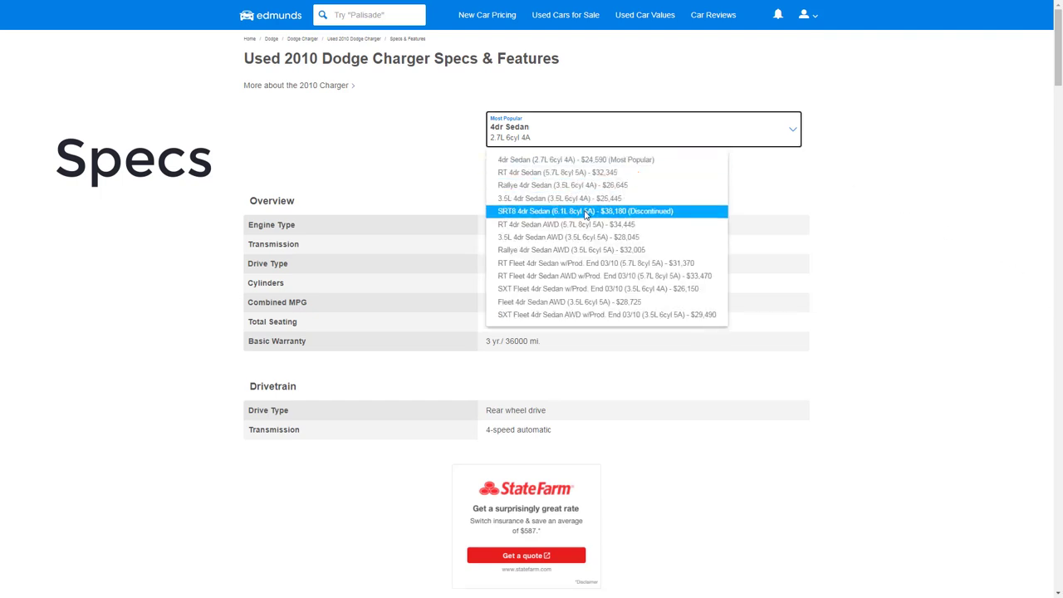
mouse_move(581, 237)
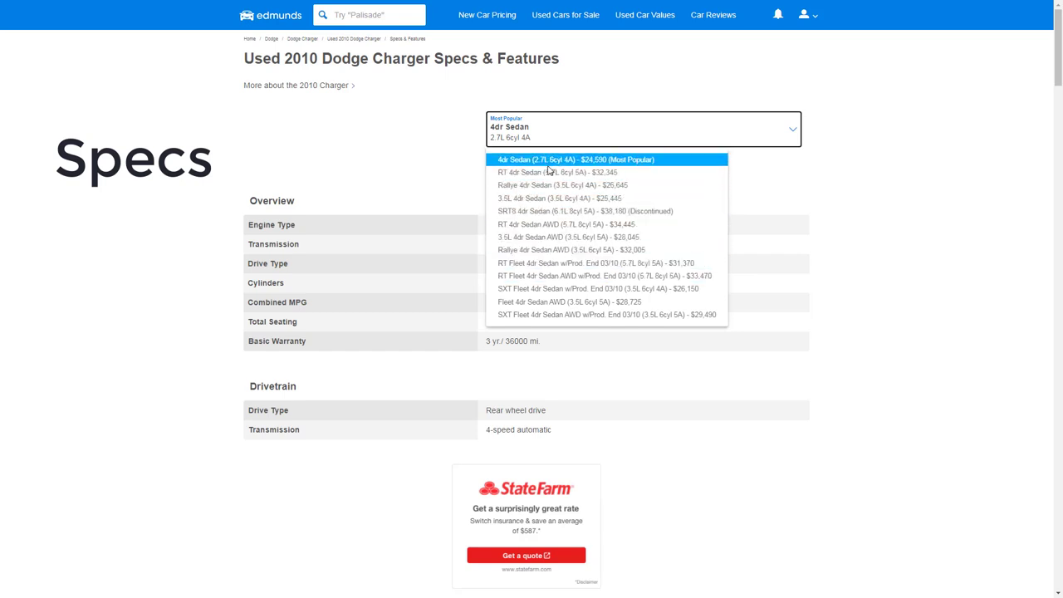
mouse_move(618, 166)
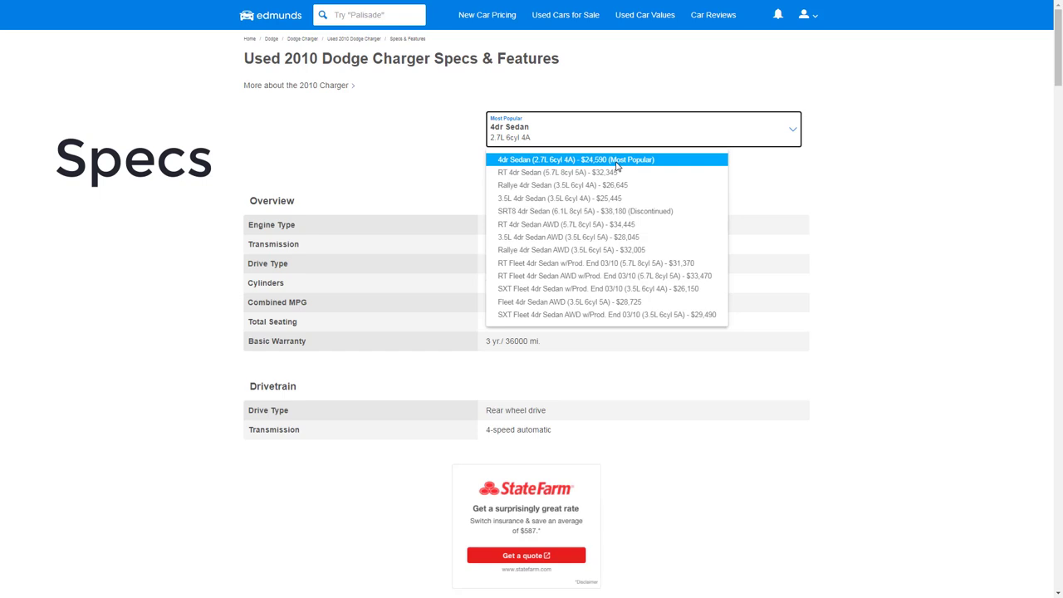
mouse_move(581, 172)
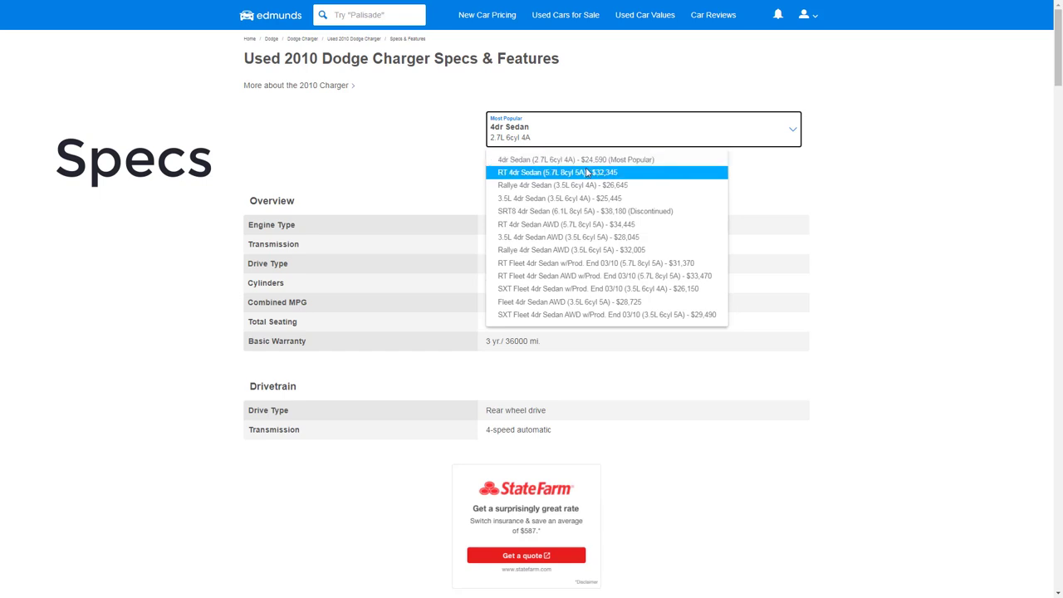
mouse_move(561, 185)
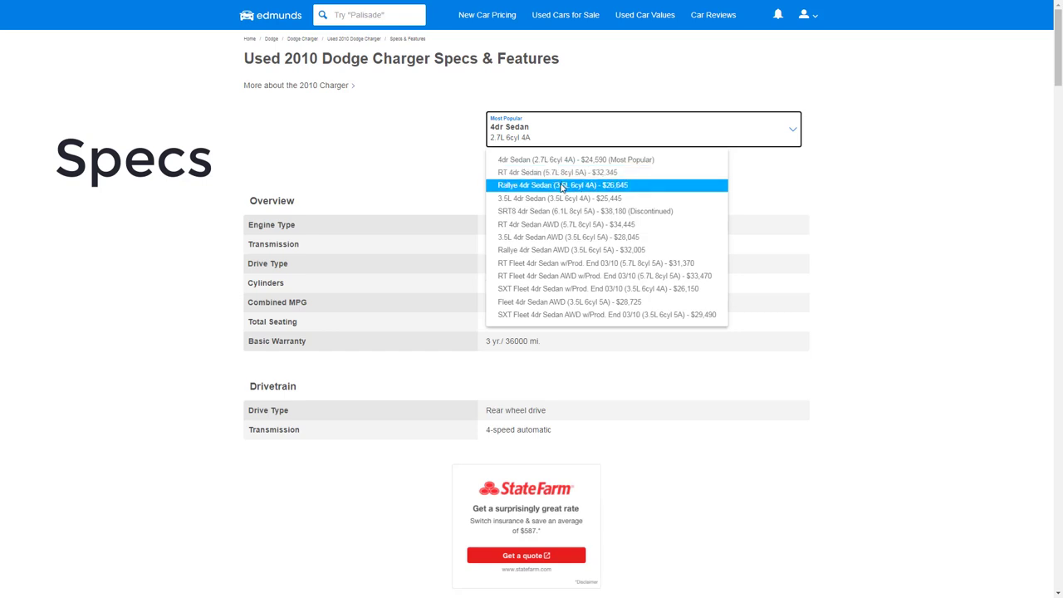
mouse_move(553, 224)
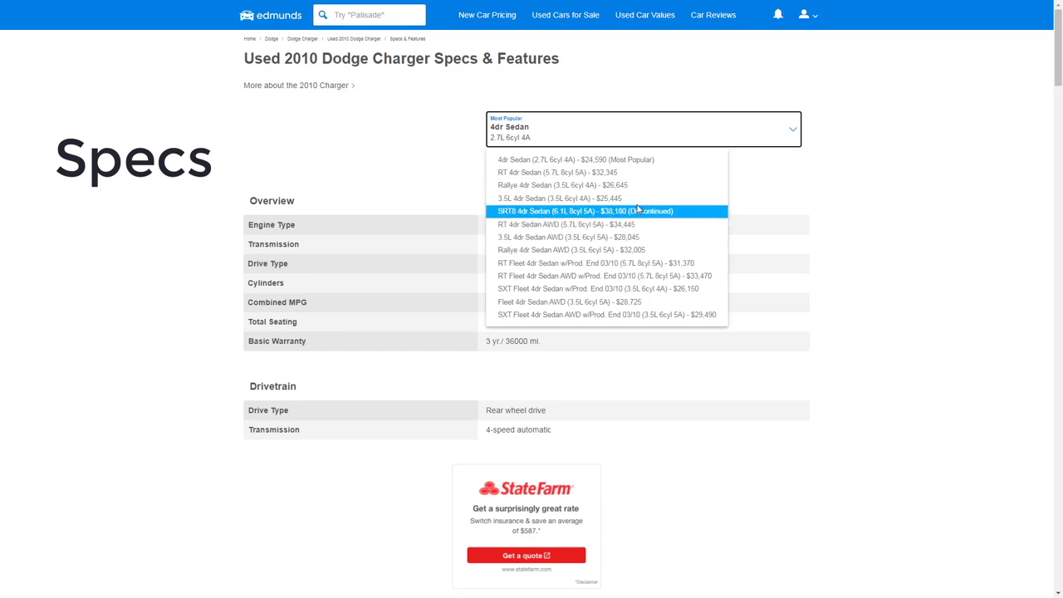
mouse_move(657, 159)
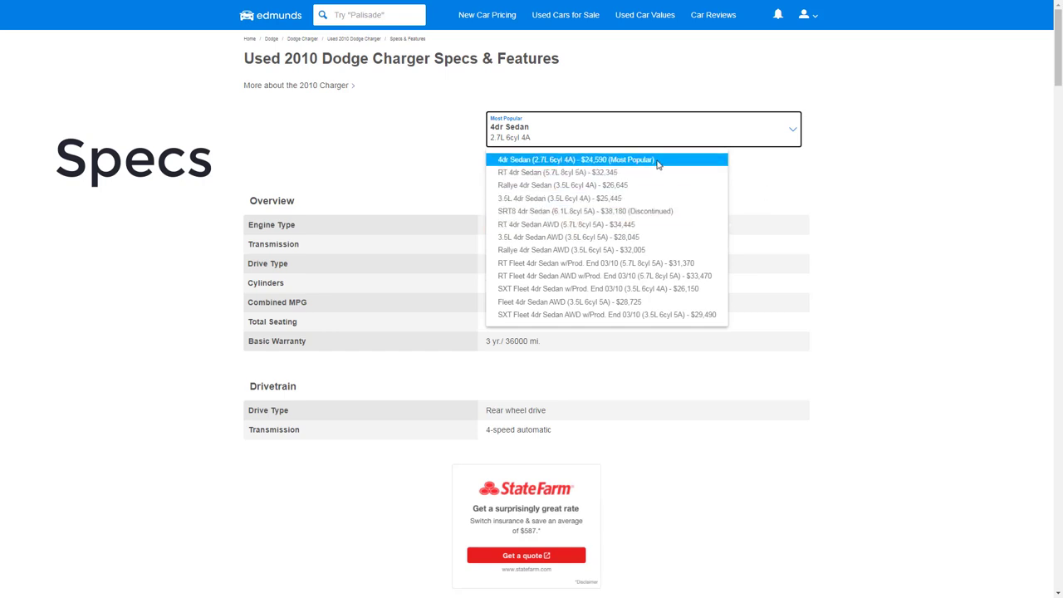
Keep the base 4dr Sedan and review the rear-wheel-drive and 18/26 mpg specs
left_click(573, 159)
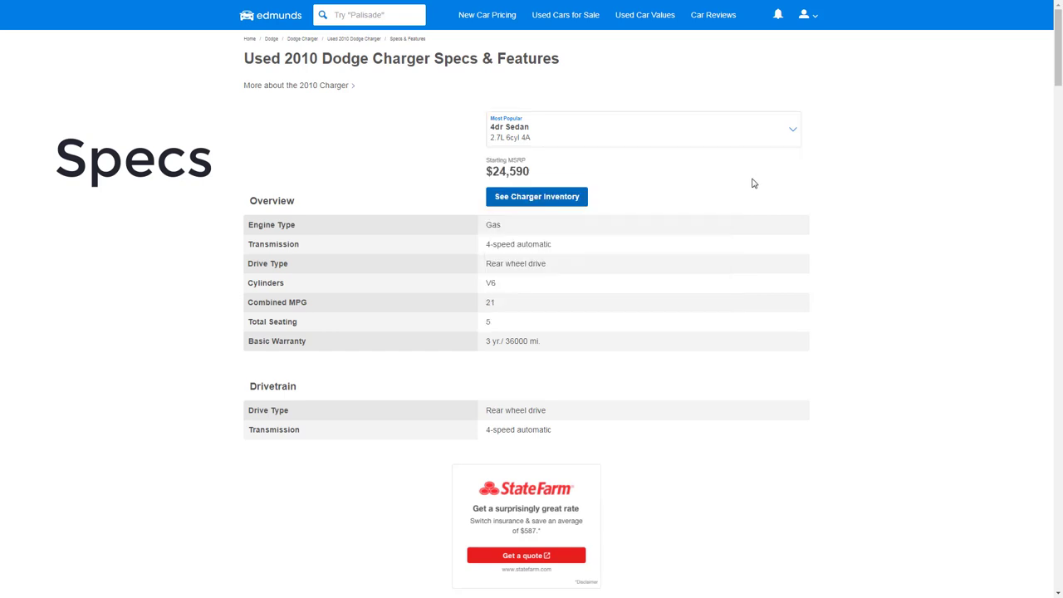
mouse_move(752, 183)
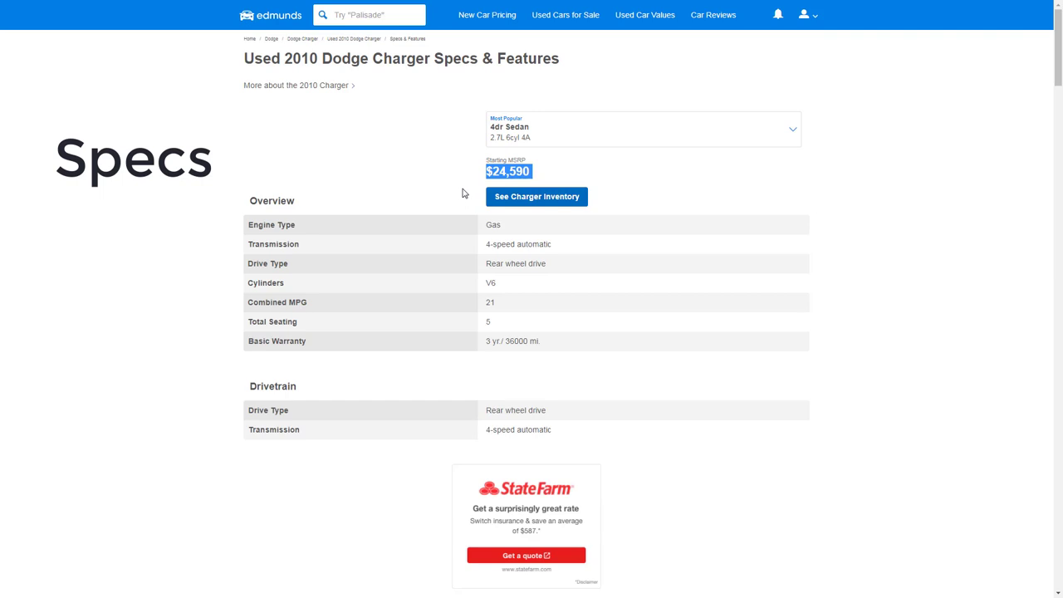
scroll("down", 3)
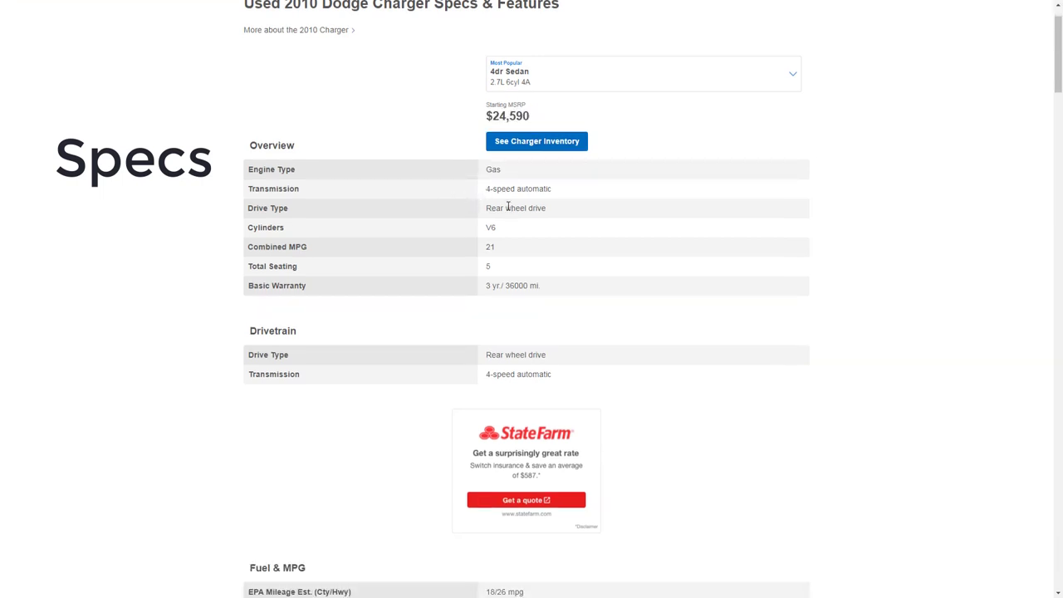
double_click(516, 207)
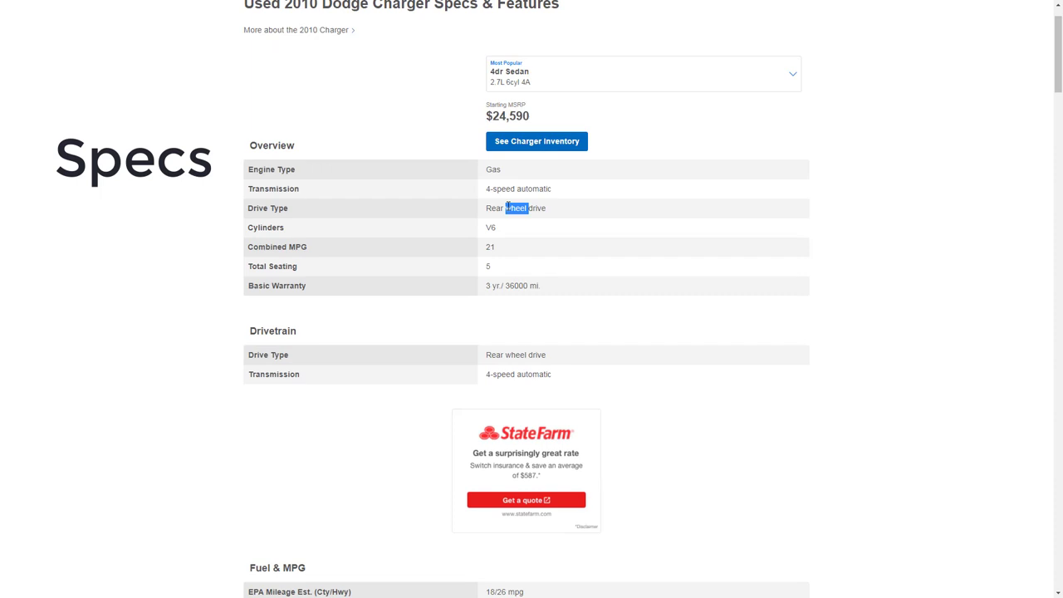
scroll("down", 3)
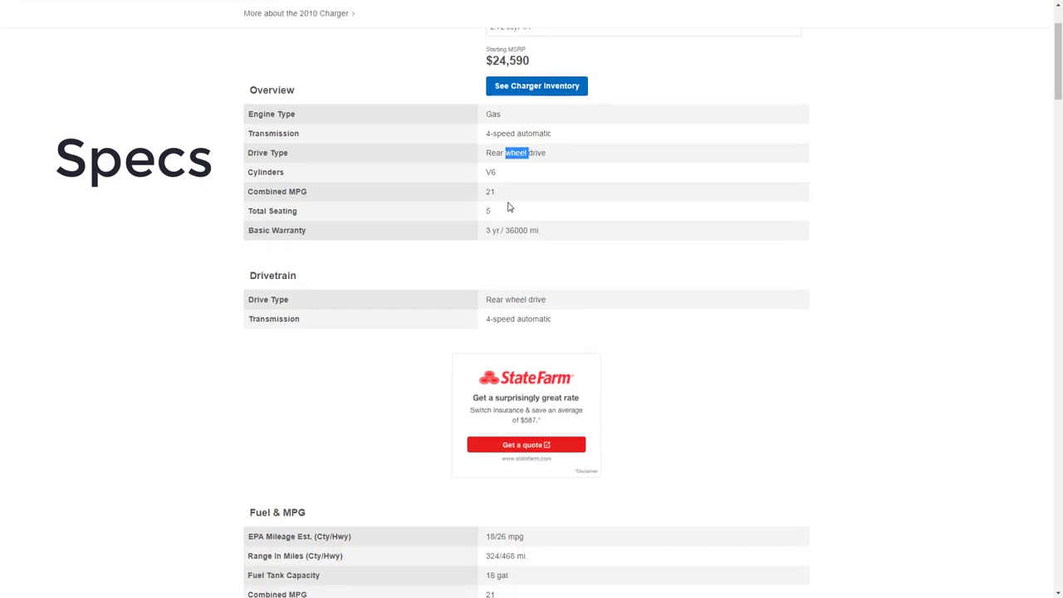
scroll("down", 3)
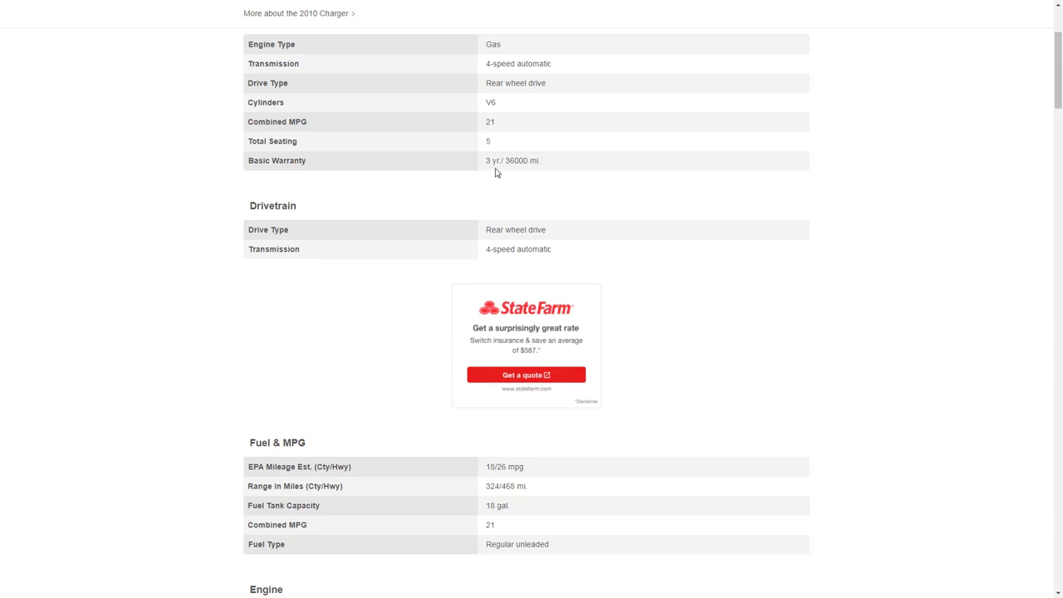
mouse_move(524, 181)
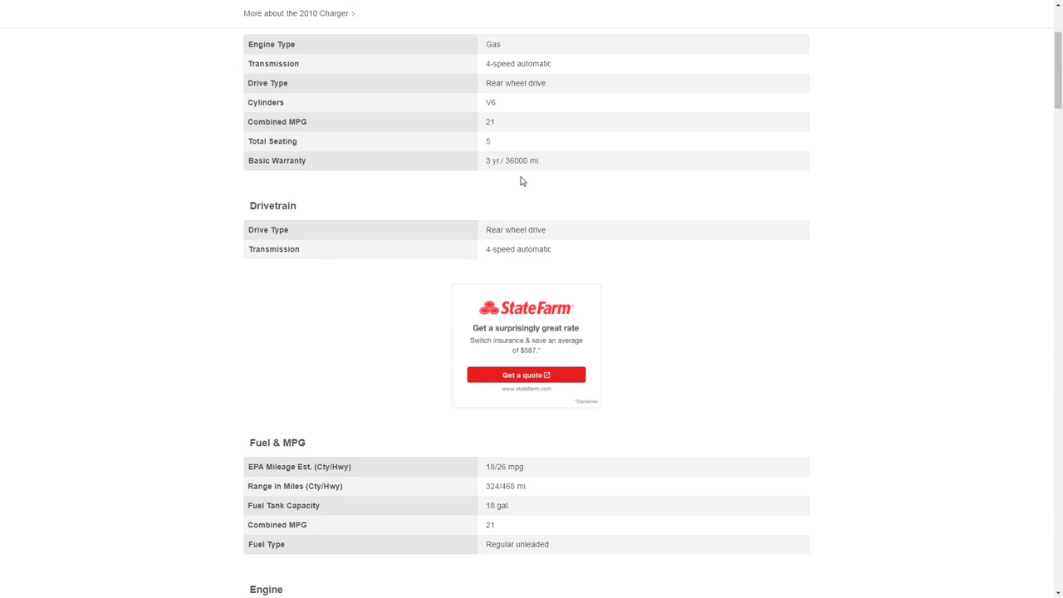
mouse_move(566, 261)
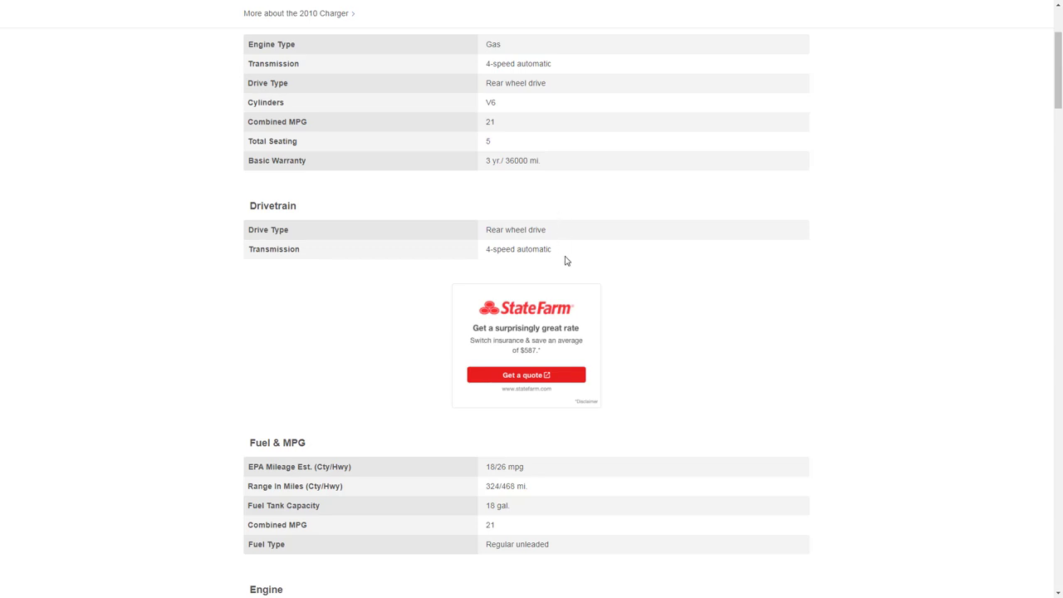
mouse_move(453, 191)
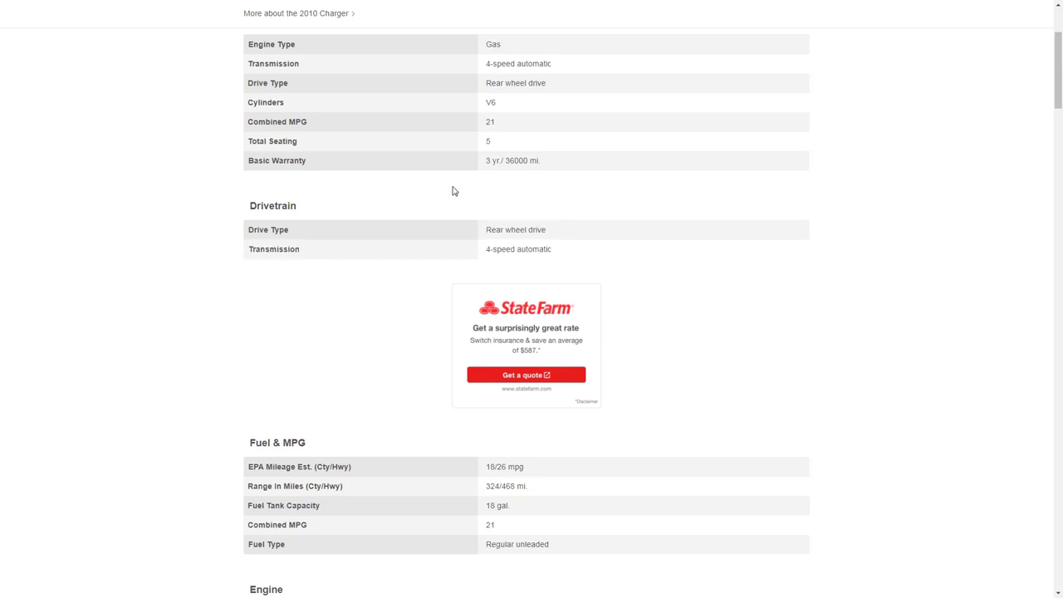
scroll("down", 3)
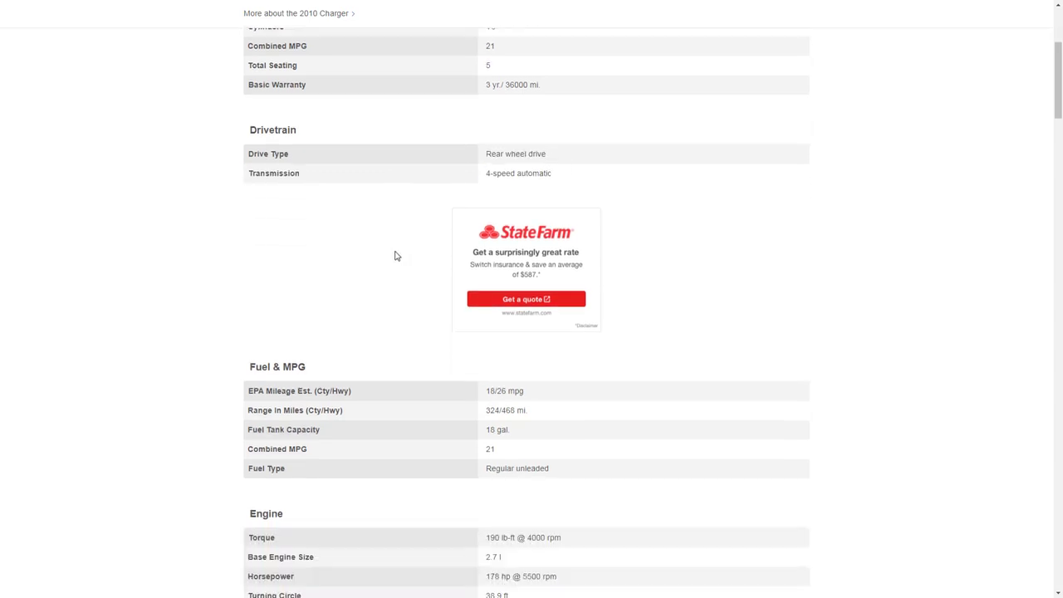
scroll("down", 3)
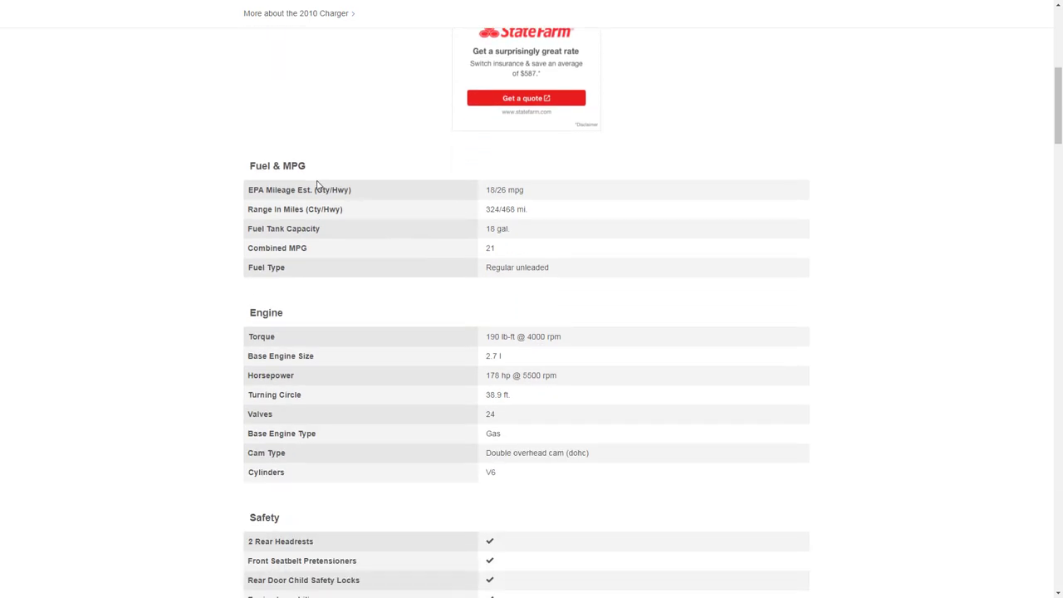
mouse_move(443, 235)
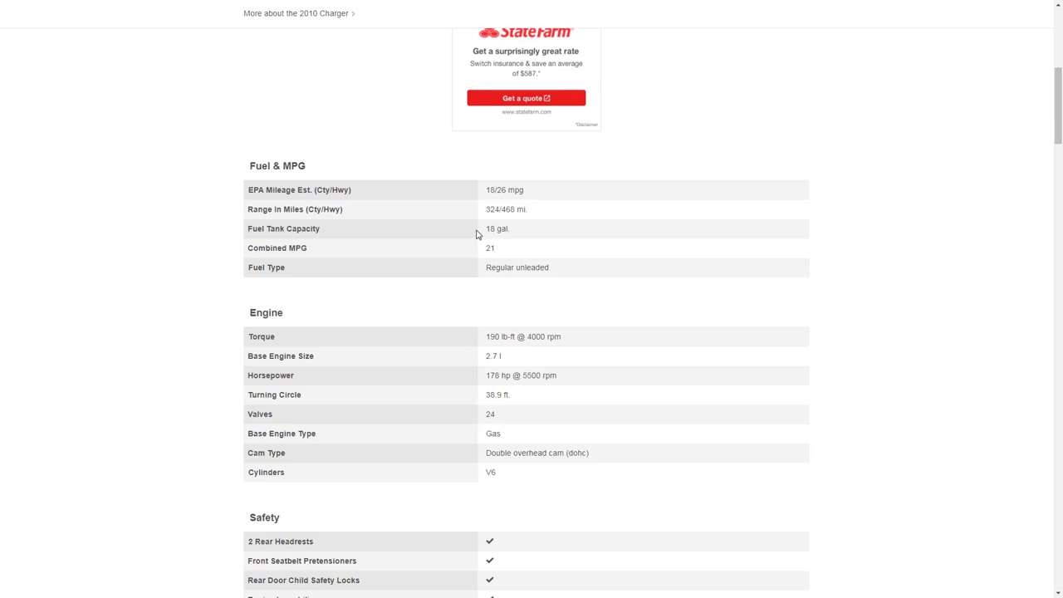
mouse_move(514, 236)
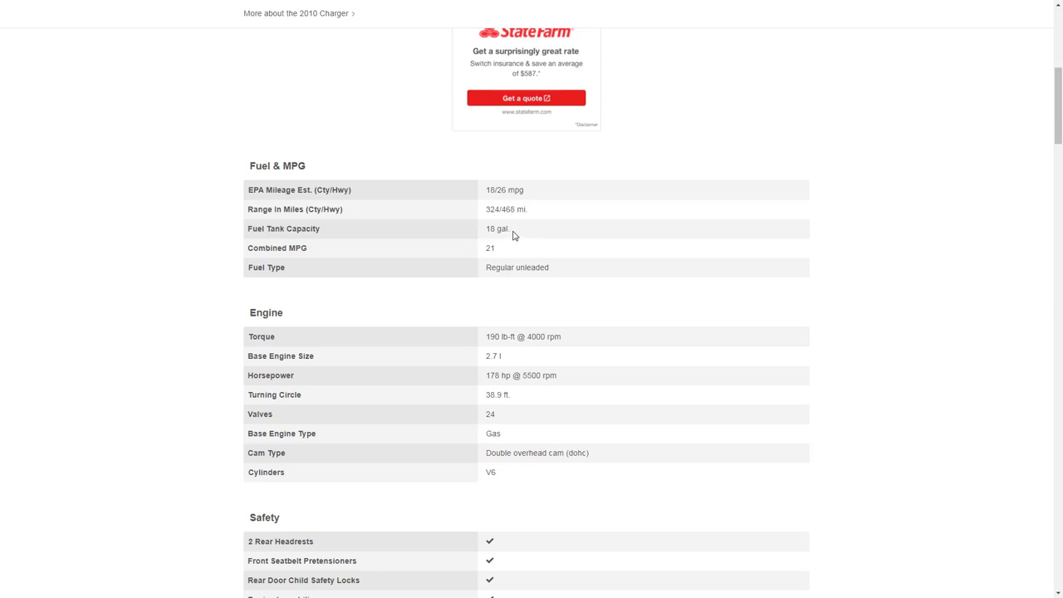
double_click(496, 228)
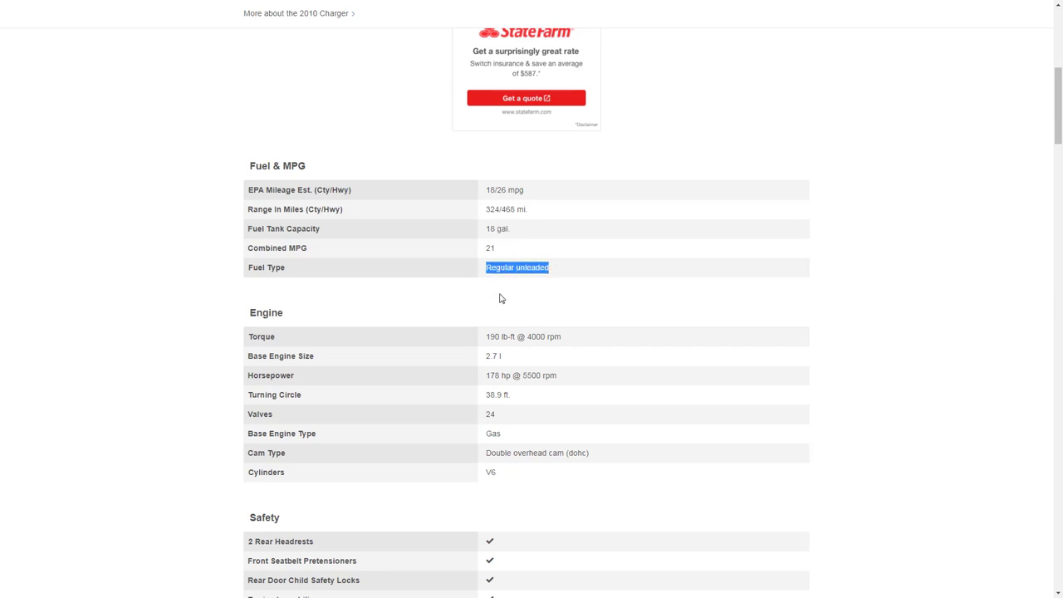
scroll("down", 3)
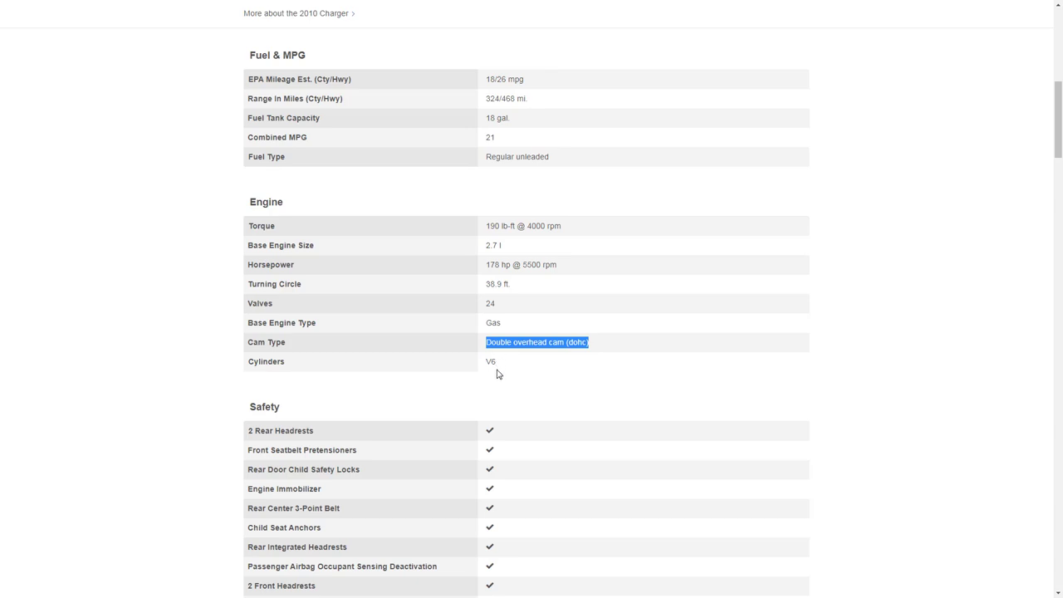
mouse_move(225, 371)
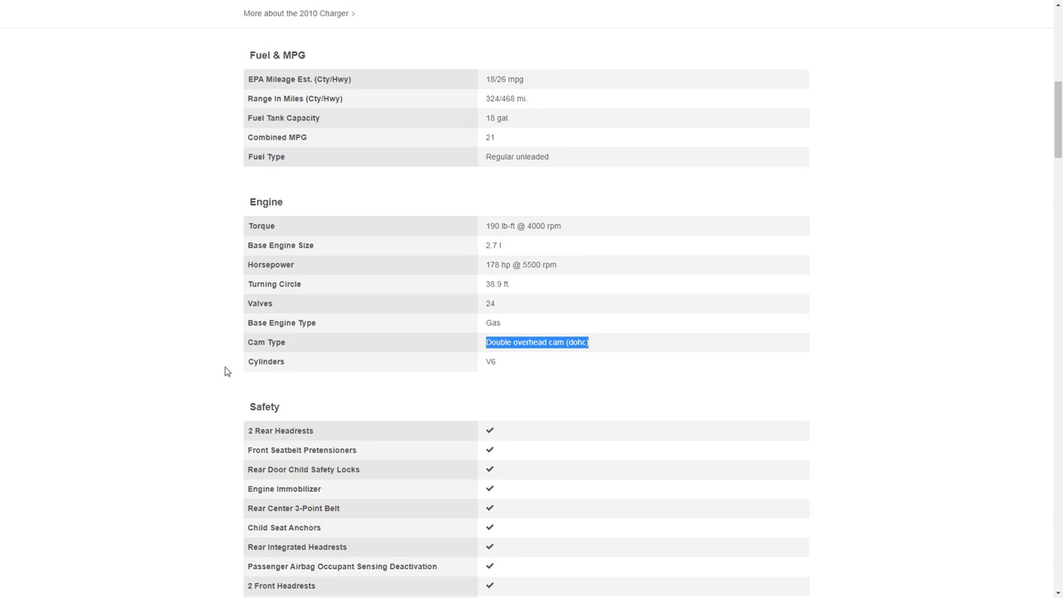
left_click(199, 377)
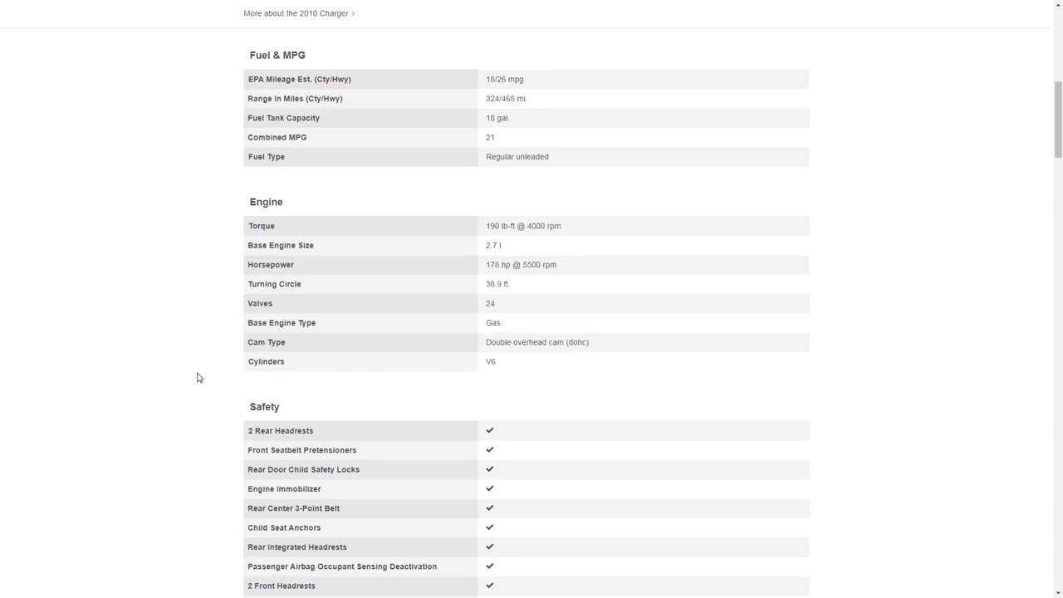
Scroll past Packages and In-Car Entertainment to the Comfort & Convenience and Power Feature lists
scroll("down", 3)
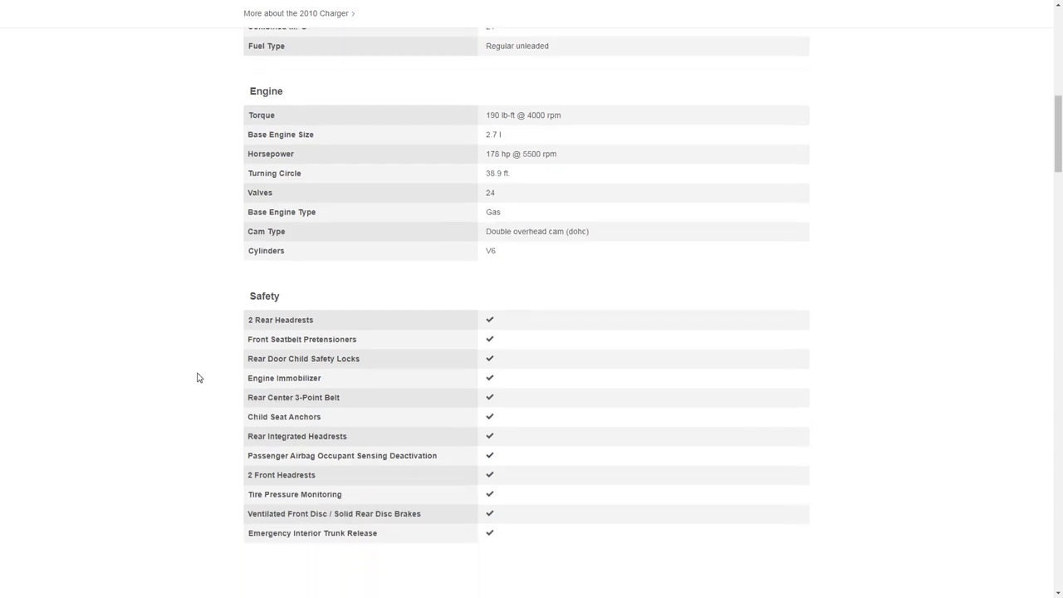
scroll("down", 3)
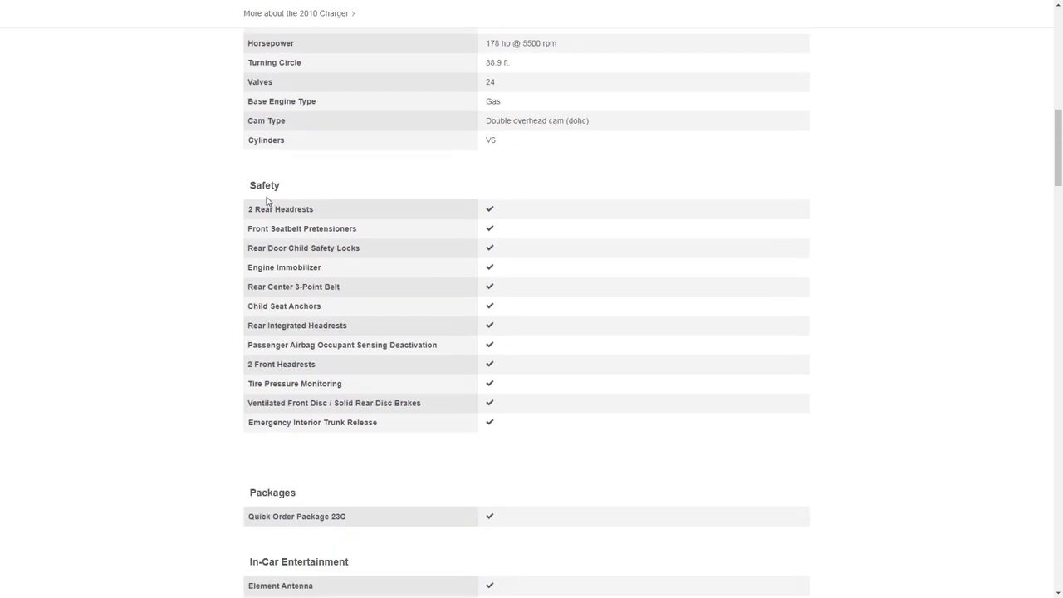
mouse_move(300, 422)
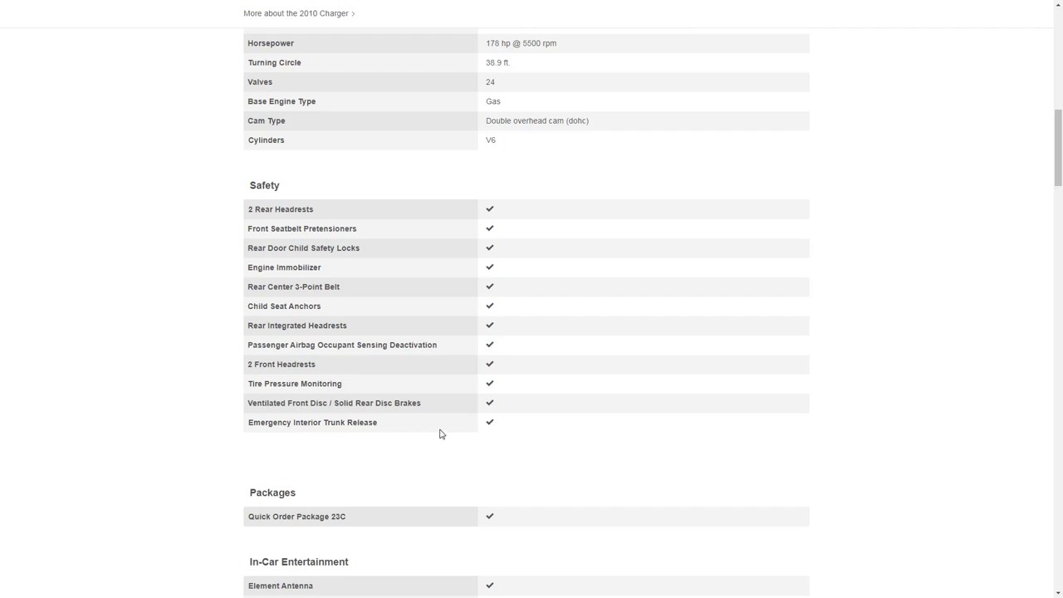
mouse_move(484, 279)
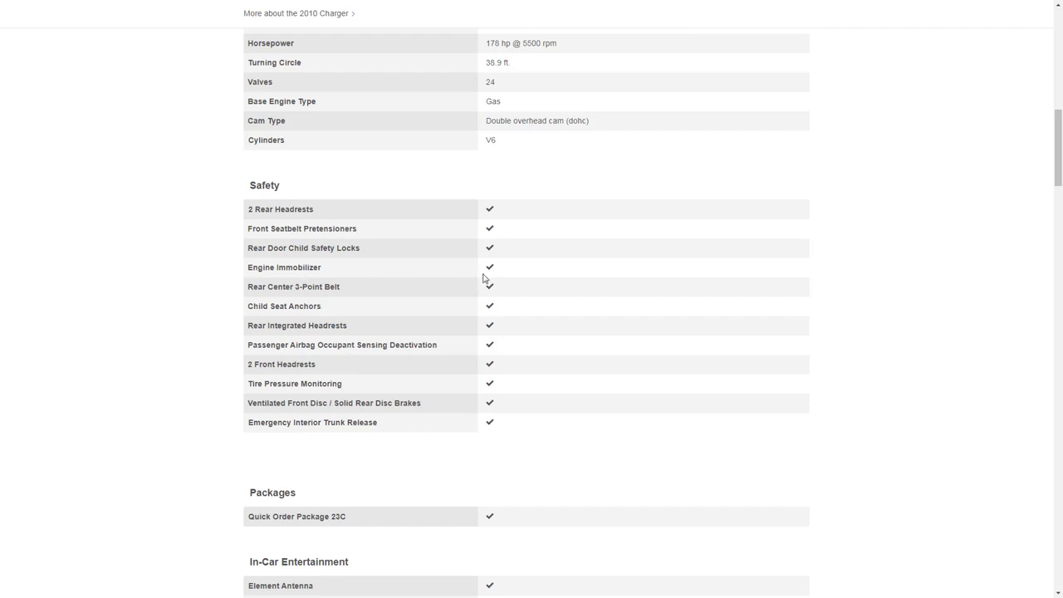
mouse_move(319, 241)
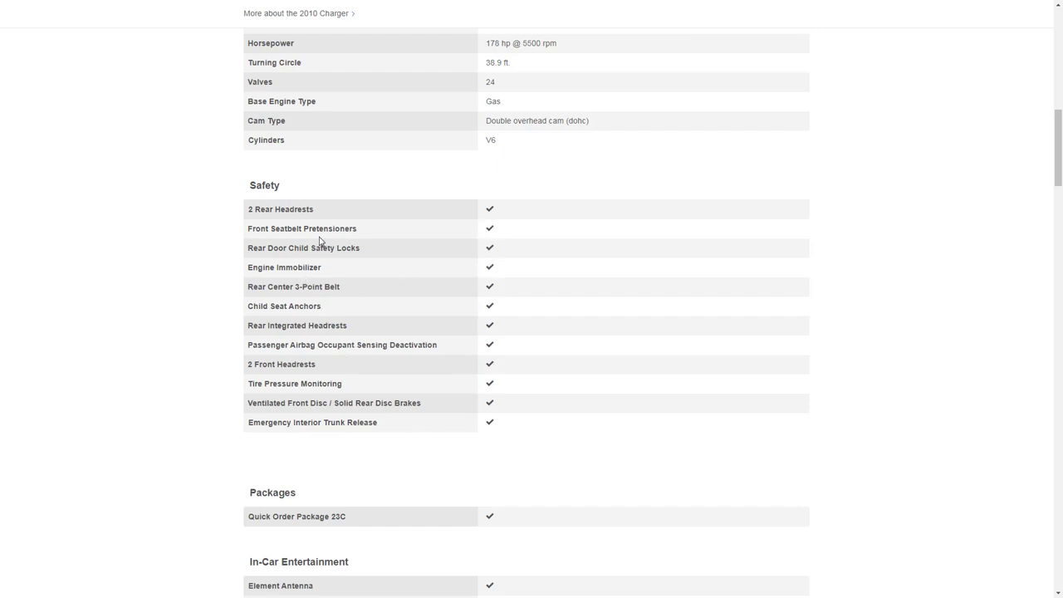
scroll("down", 3)
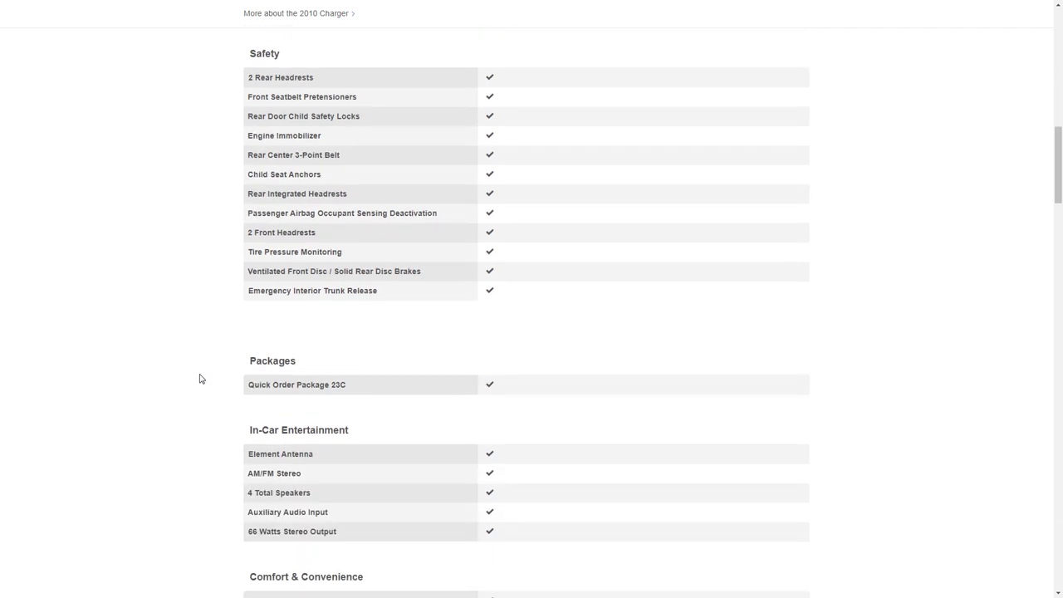
scroll("down", 3)
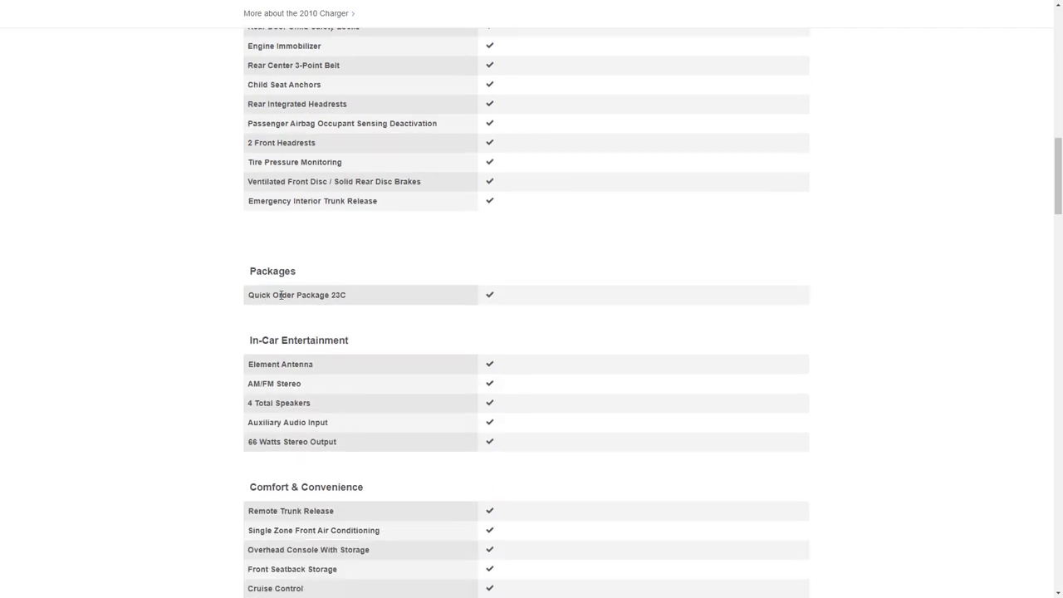
mouse_move(284, 311)
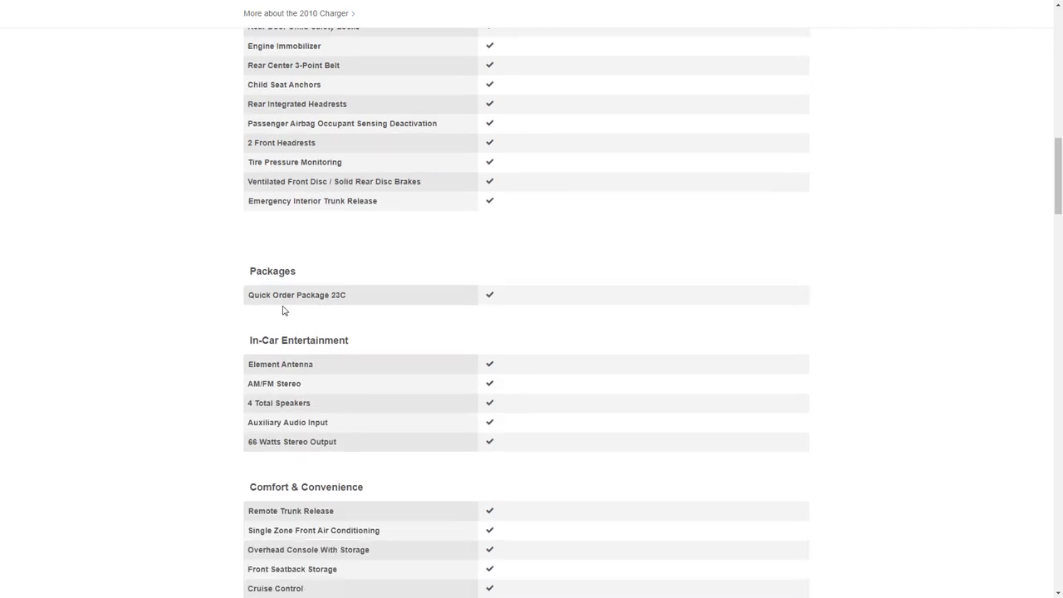
mouse_move(479, 301)
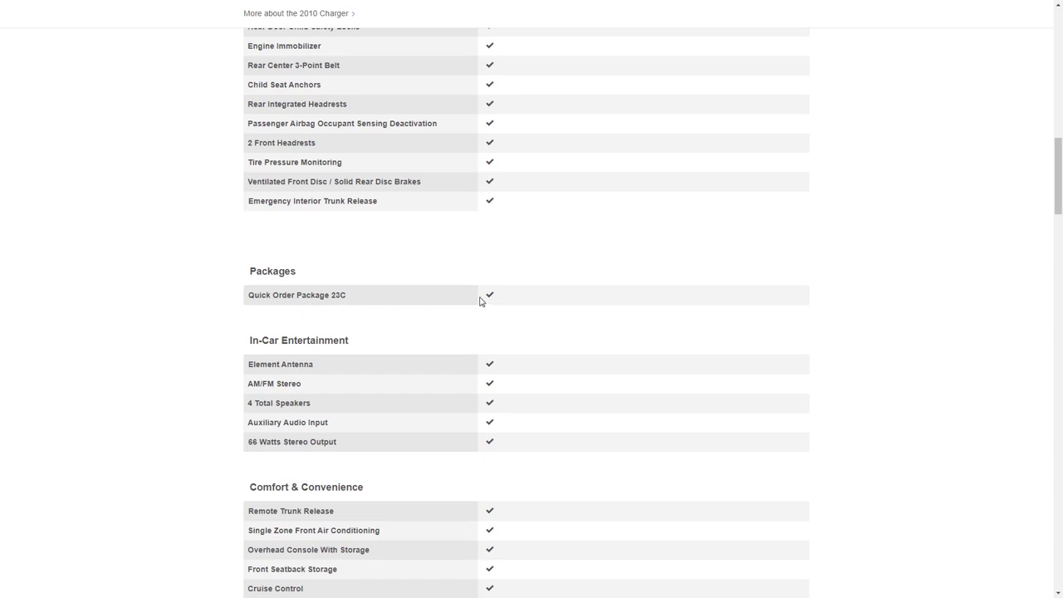
scroll("down", 3)
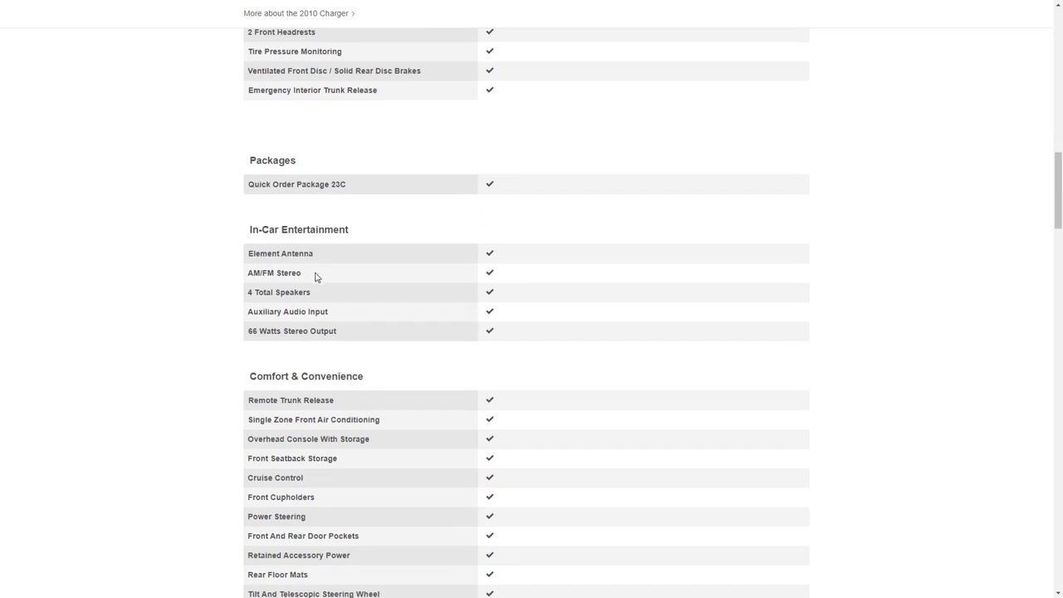
mouse_move(316, 290)
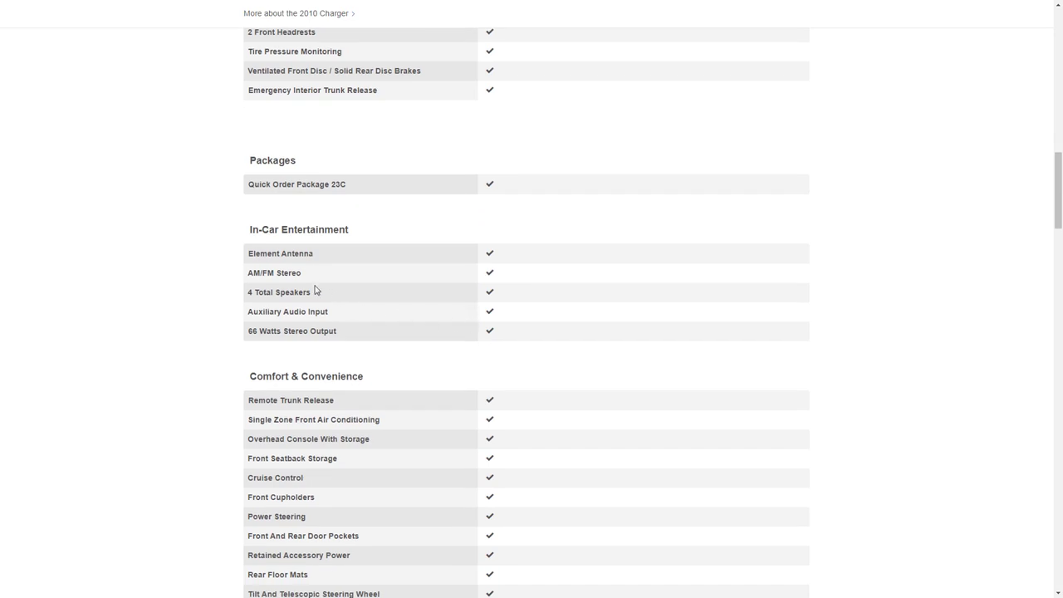
scroll("down", 3)
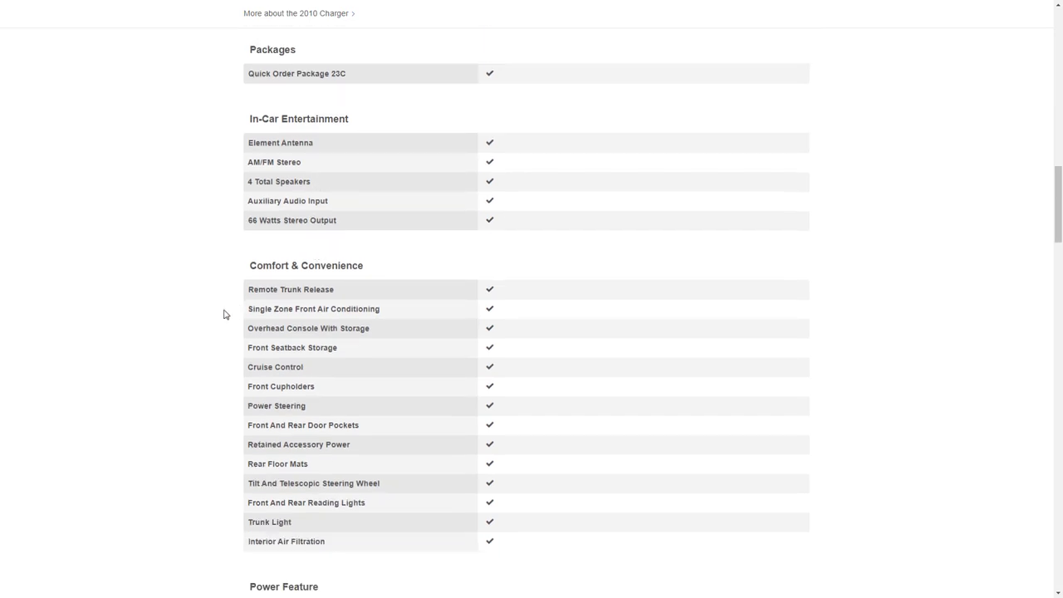
scroll("down", 3)
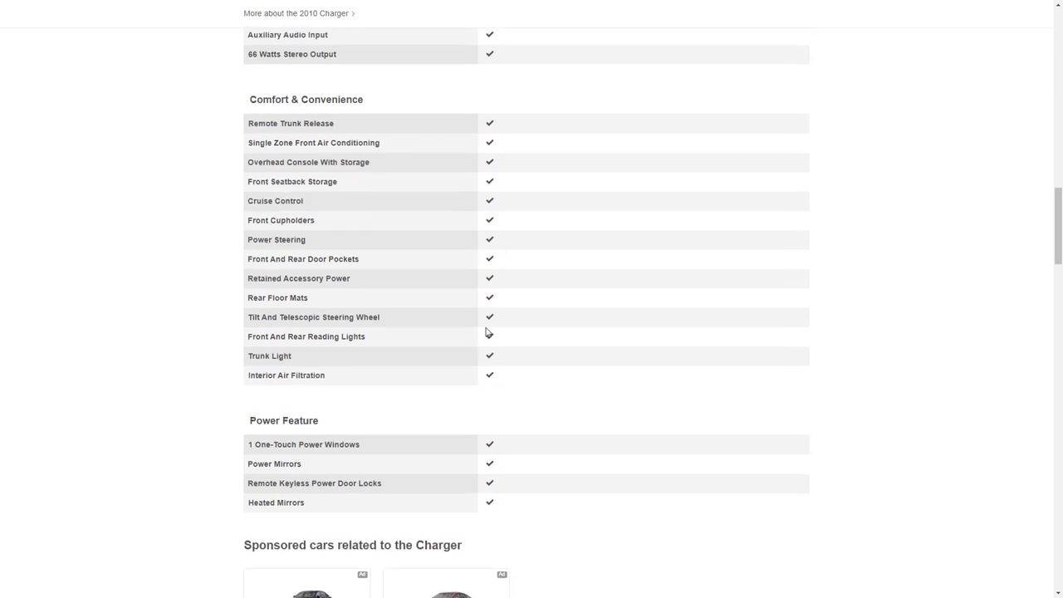
mouse_move(181, 281)
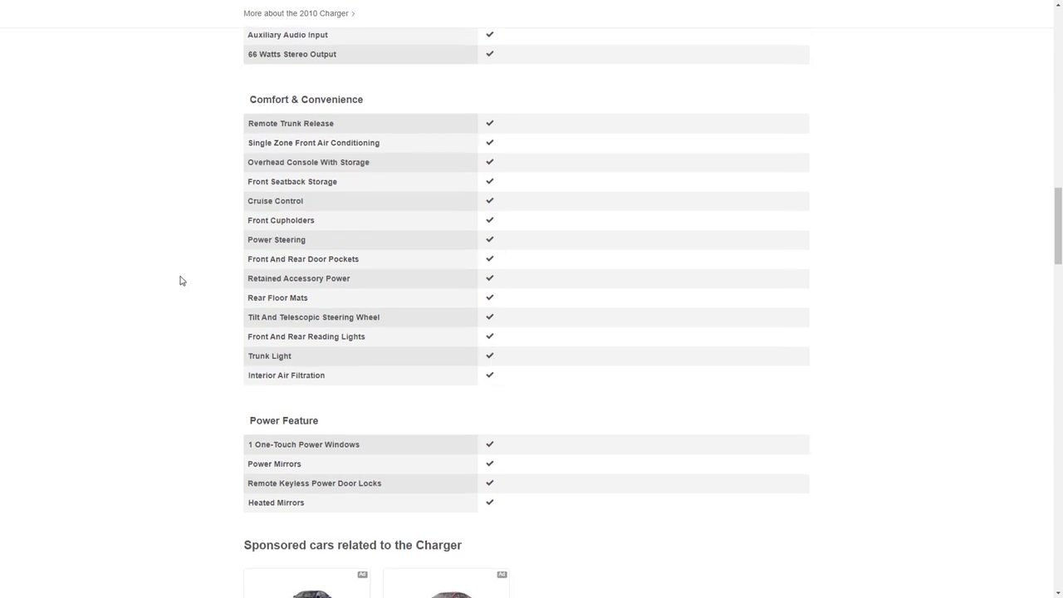
mouse_move(185, 368)
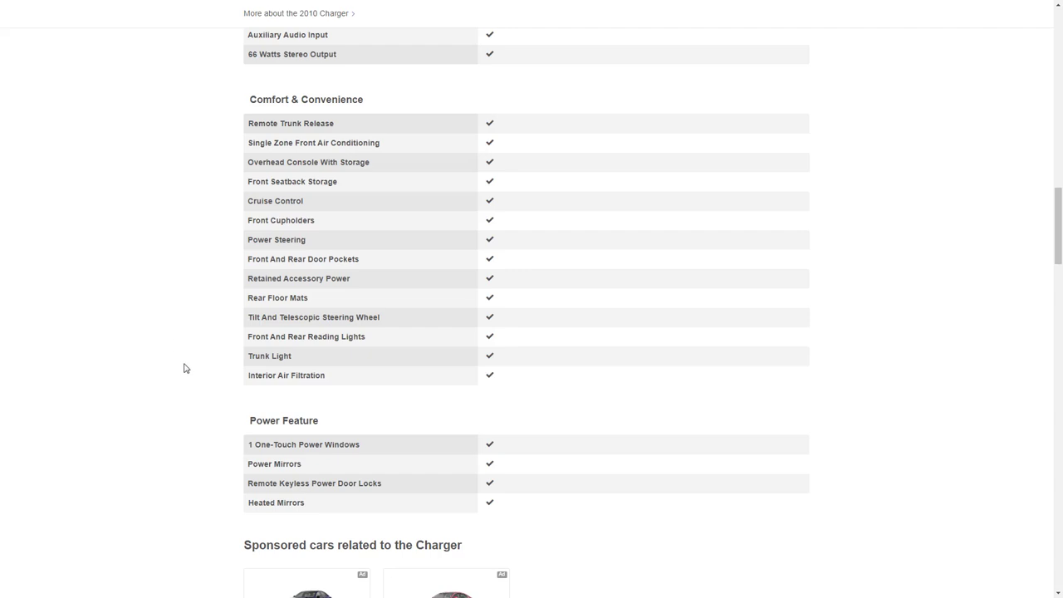
Reach Front Seat Dimensions and mark figures including the 56.2 in. front hip room
scroll("down", 3)
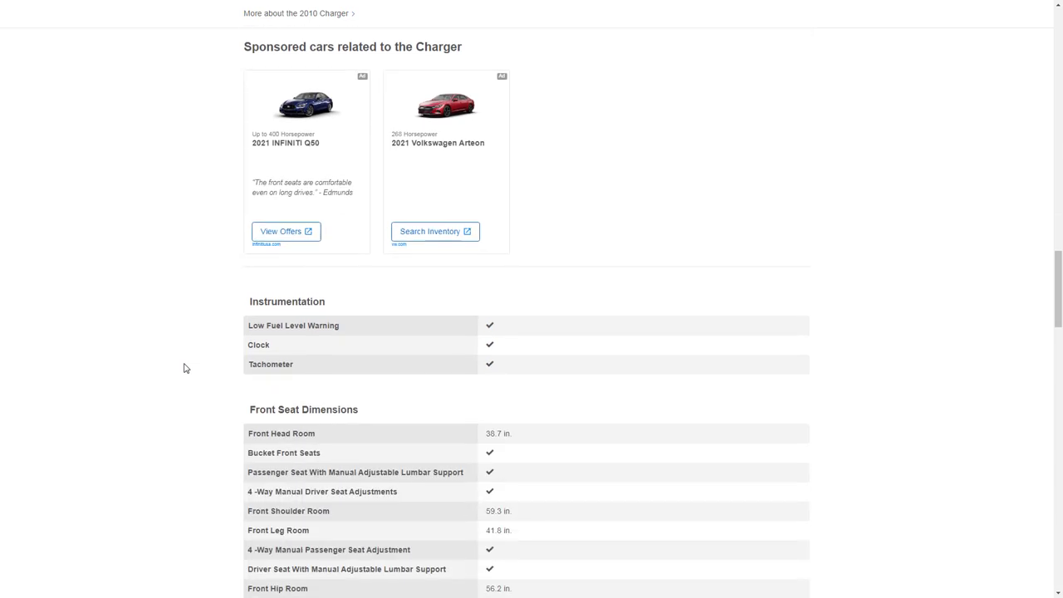
scroll("down", 3)
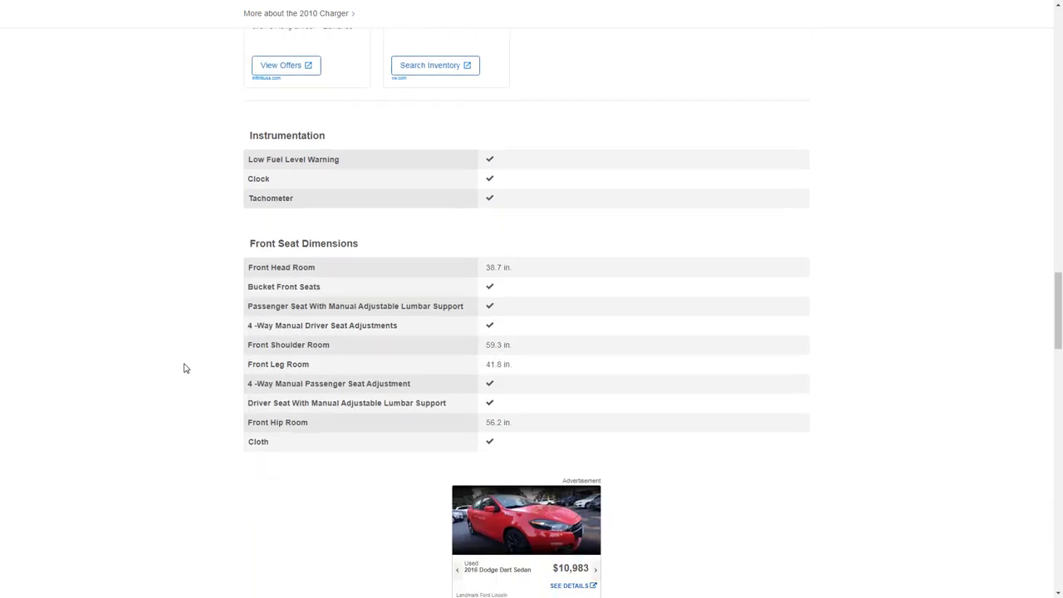
scroll("down", 3)
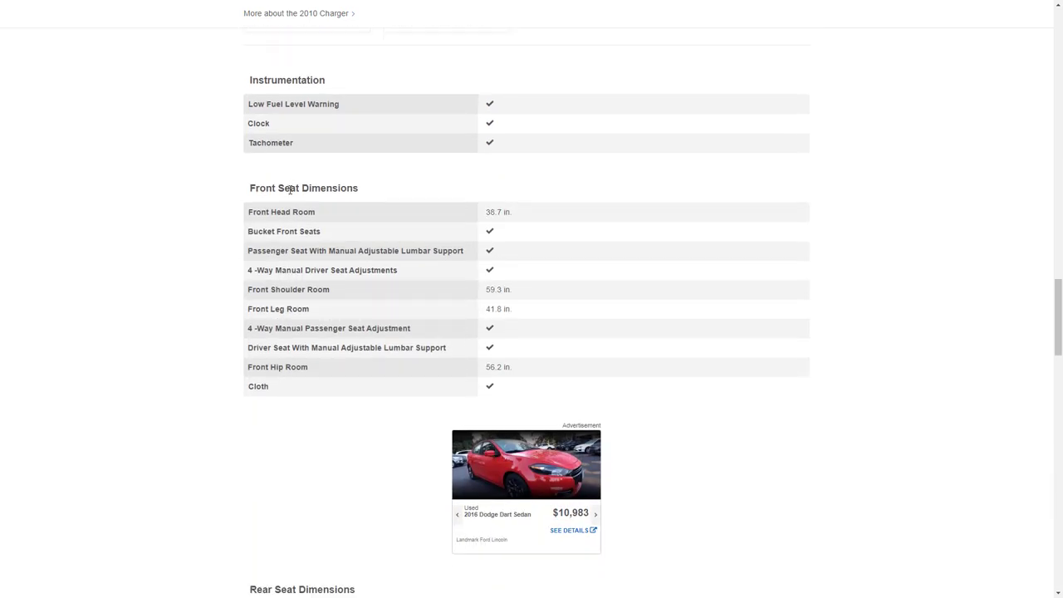
double_click(493, 212)
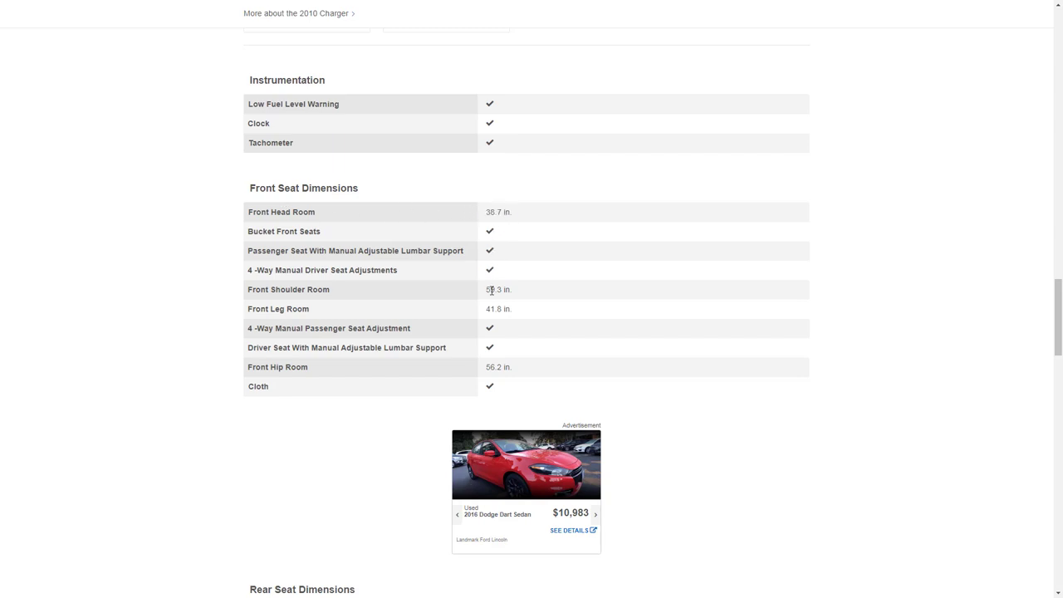
double_click(494, 289)
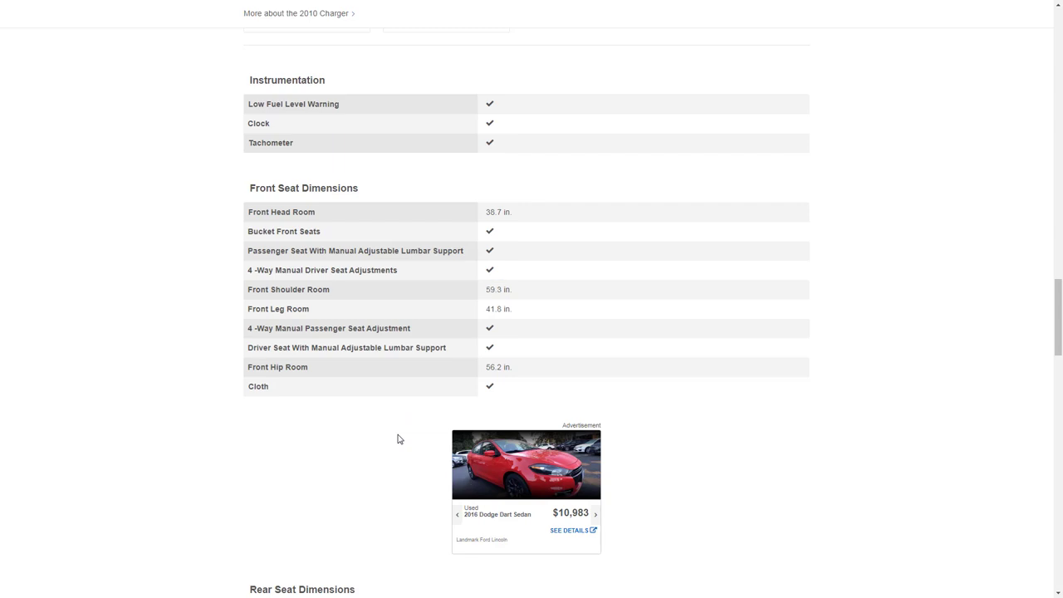
double_click(498, 308)
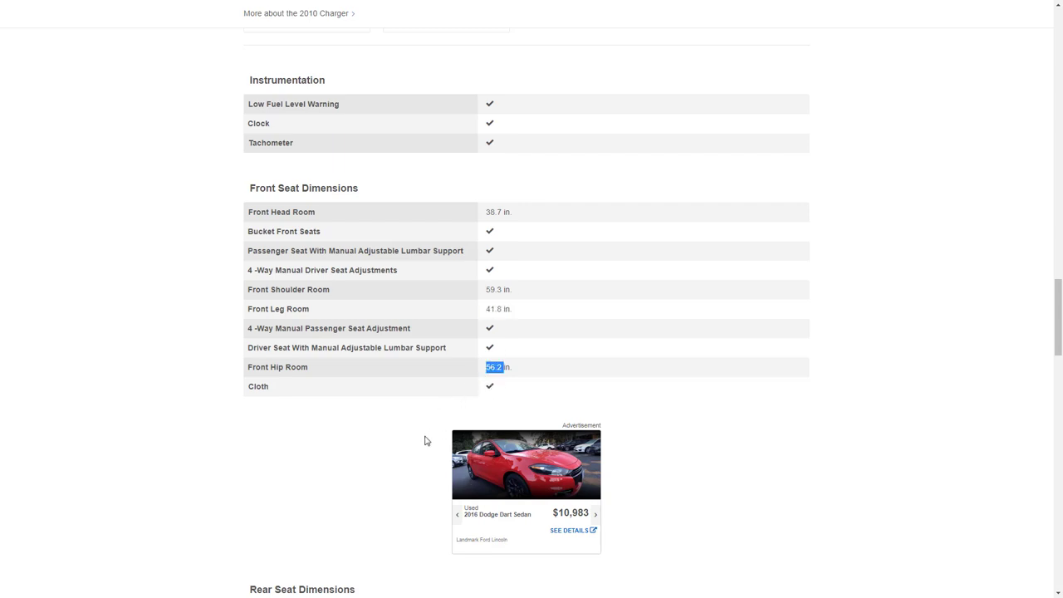
Reach Rear Seat Dimensions and mark the 57.6 in. rear shoulder room figure
scroll("down", 3)
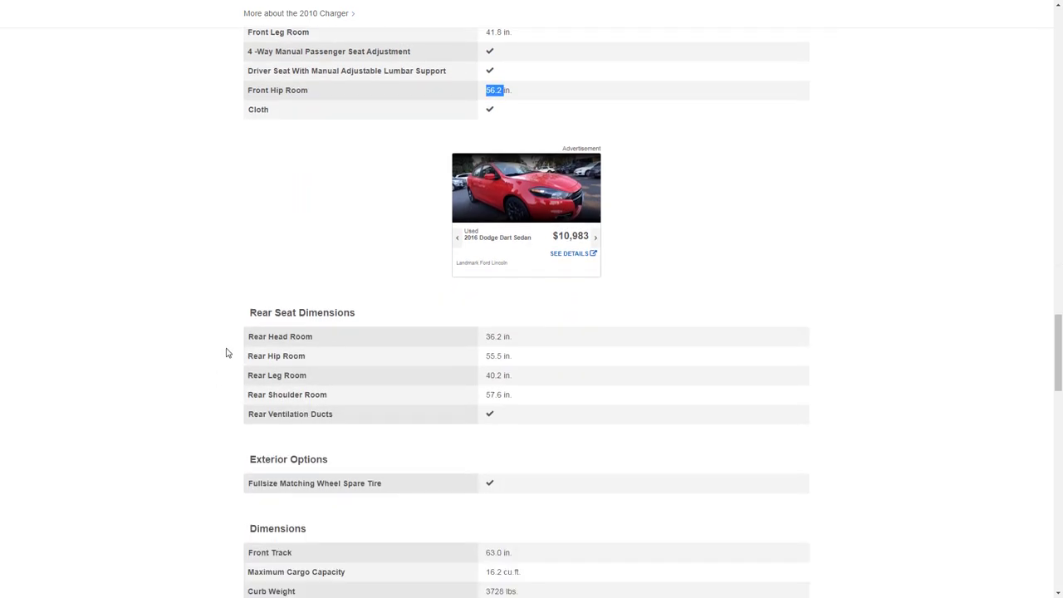
scroll("down", 3)
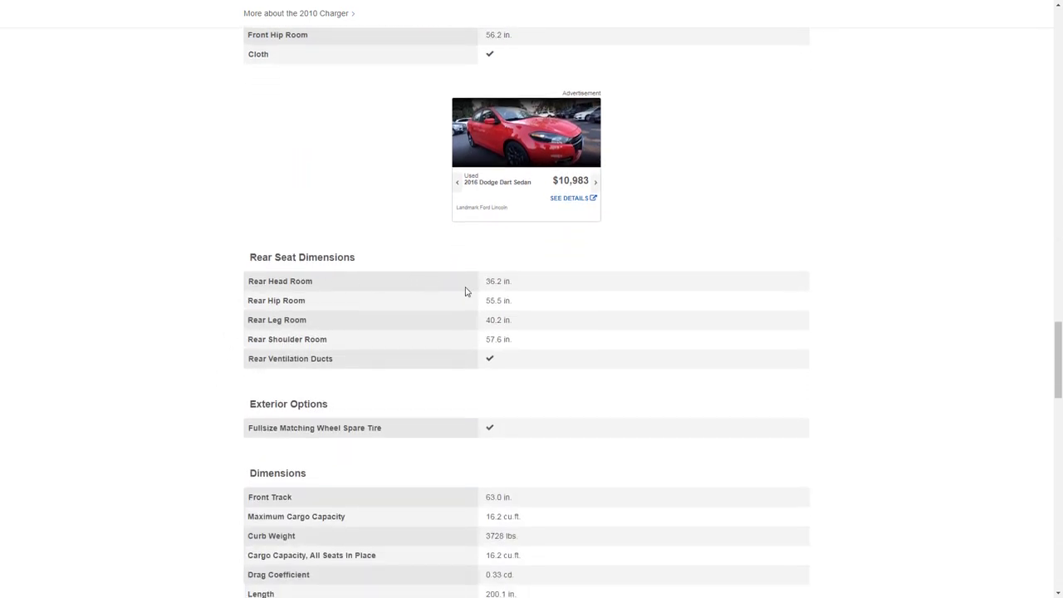
double_click(492, 280)
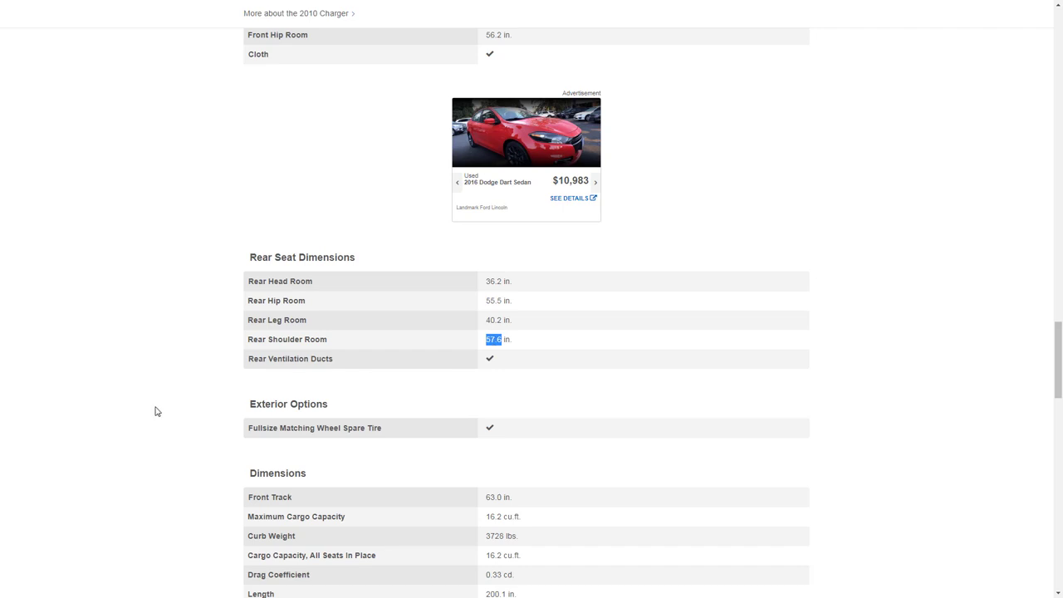
scroll("down", 3)
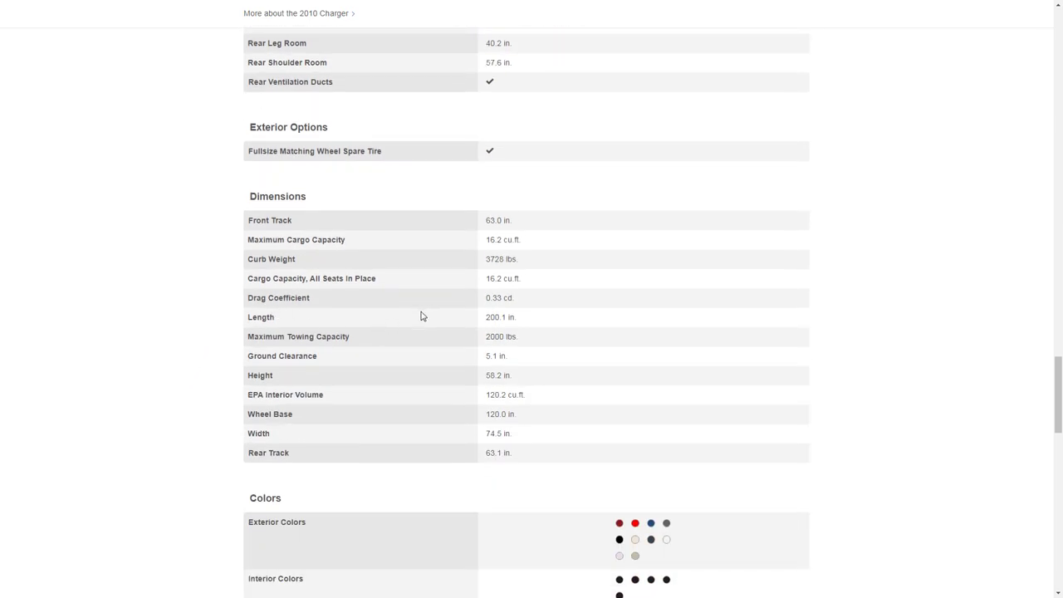
Mark the 200.1 in. overall length in the Dimensions table
double_click(495, 317)
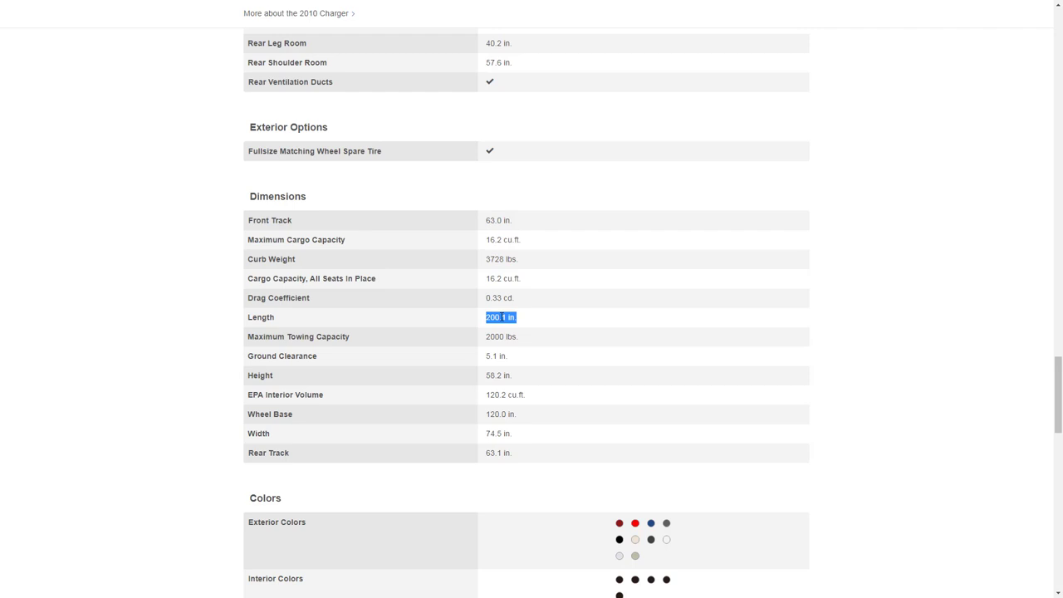
mouse_move(197, 360)
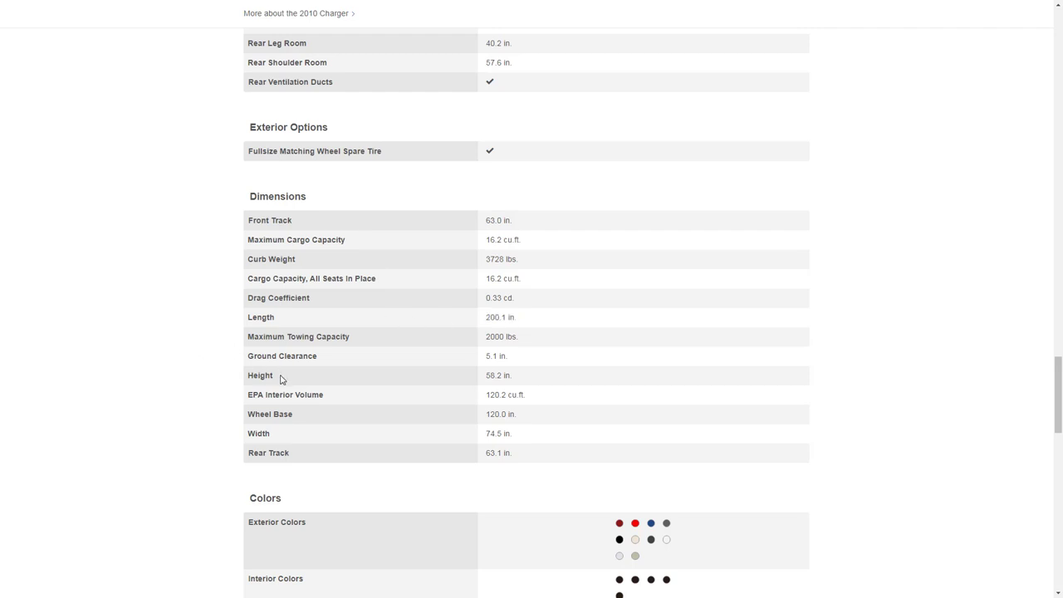
mouse_move(495, 374)
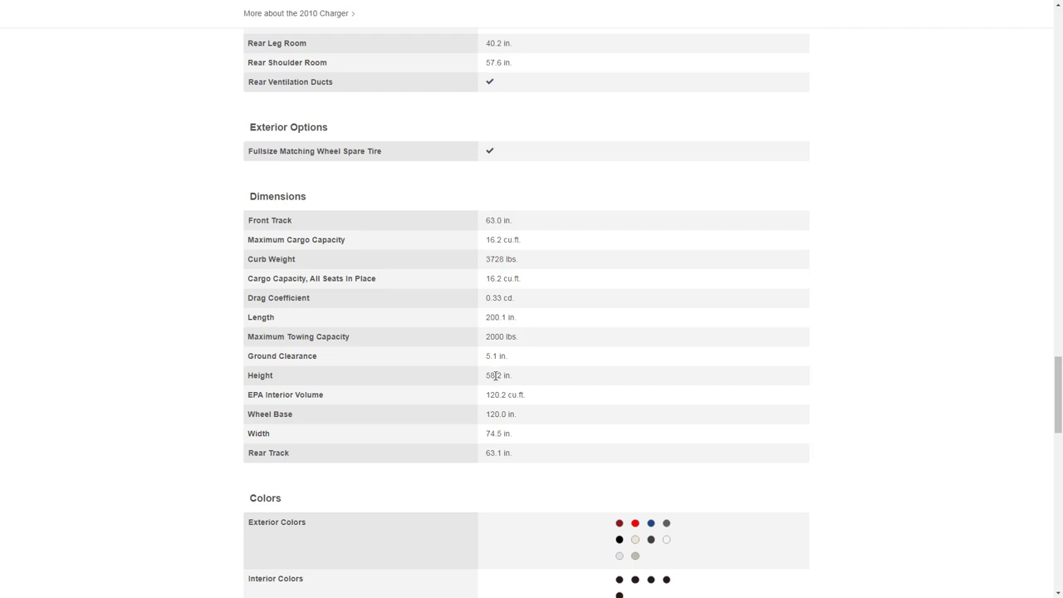
mouse_move(504, 424)
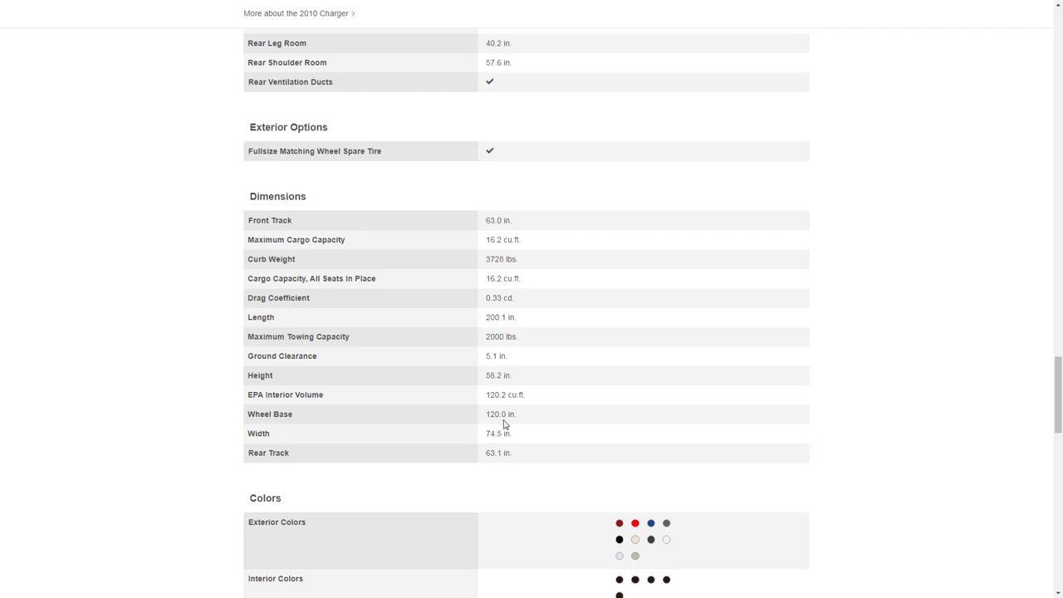
mouse_move(485, 375)
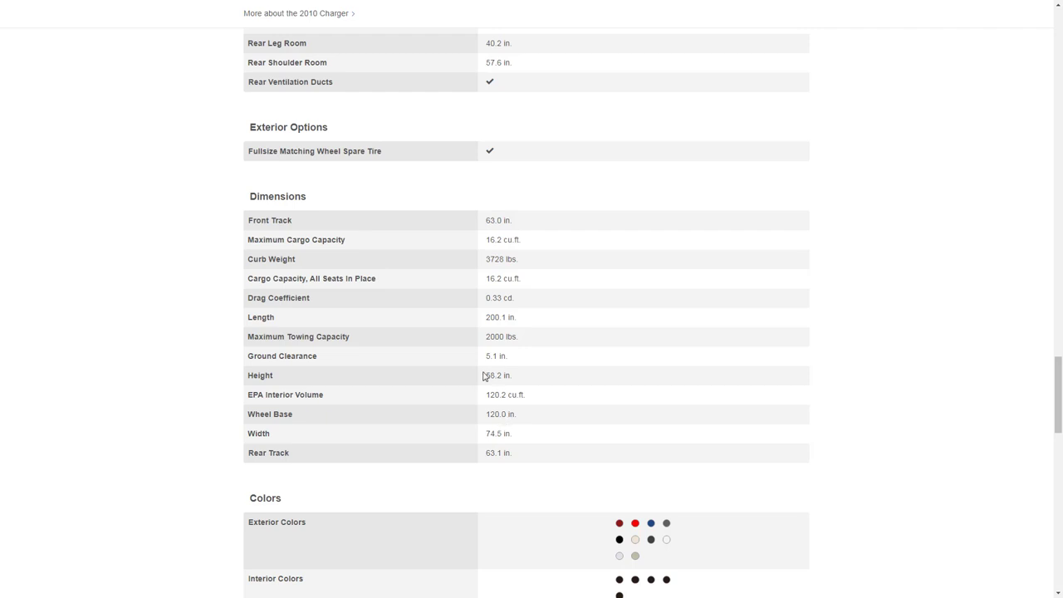
mouse_move(492, 278)
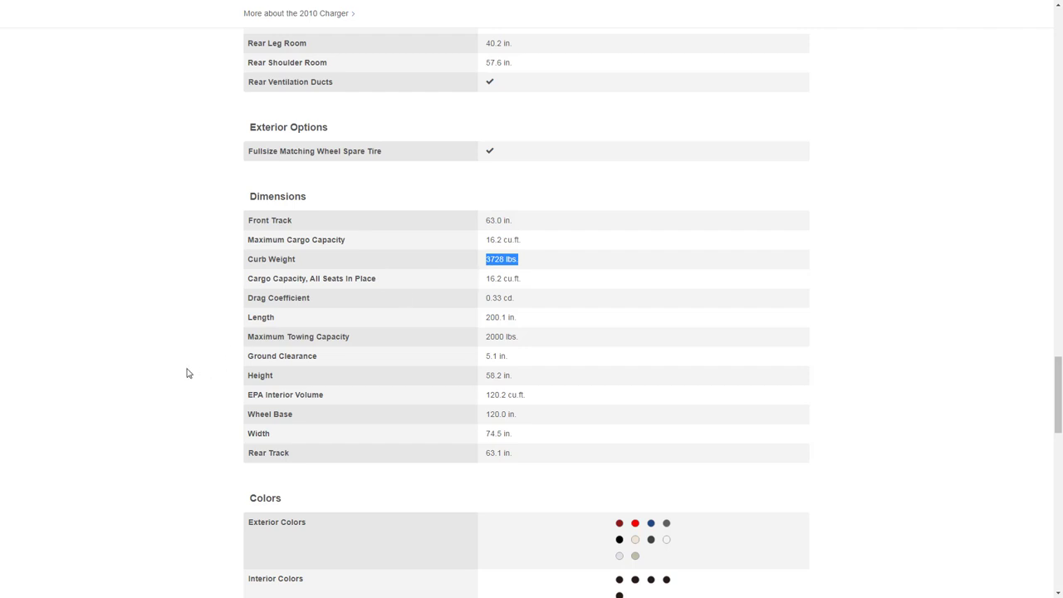
scroll("down", 3)
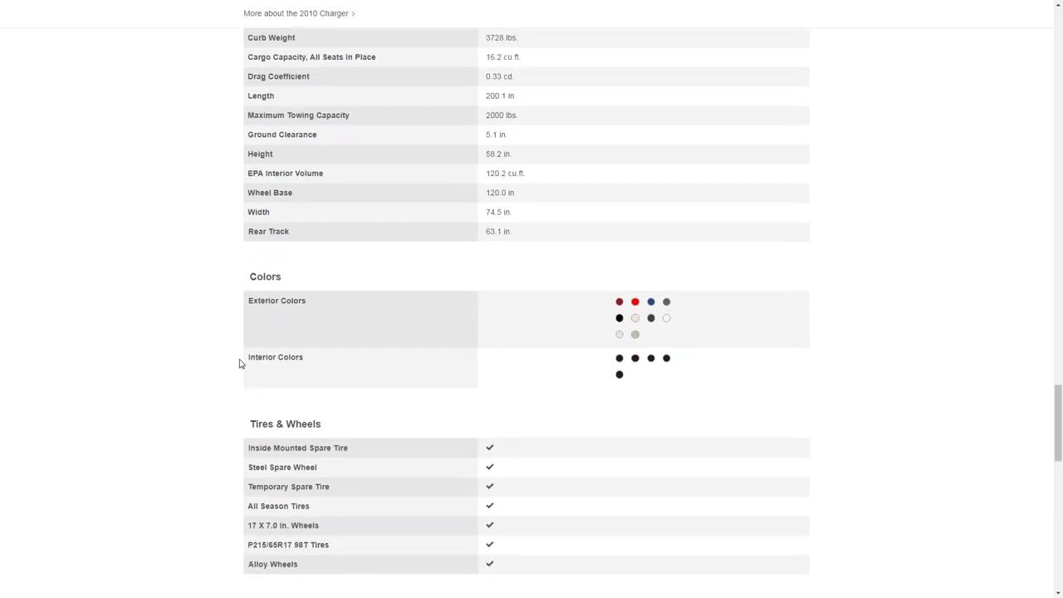
scroll("down", 3)
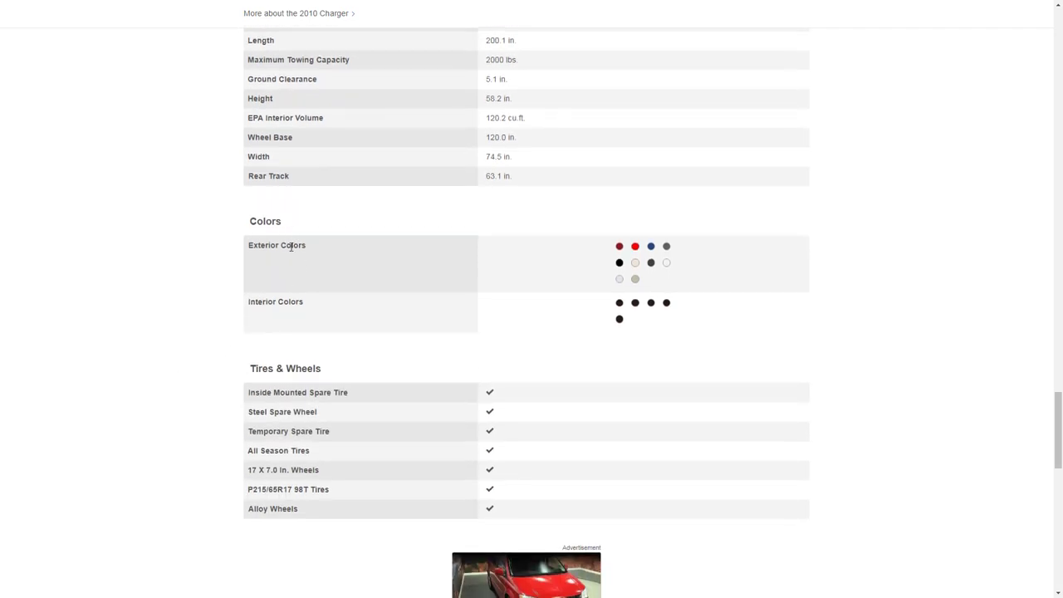
mouse_move(532, 275)
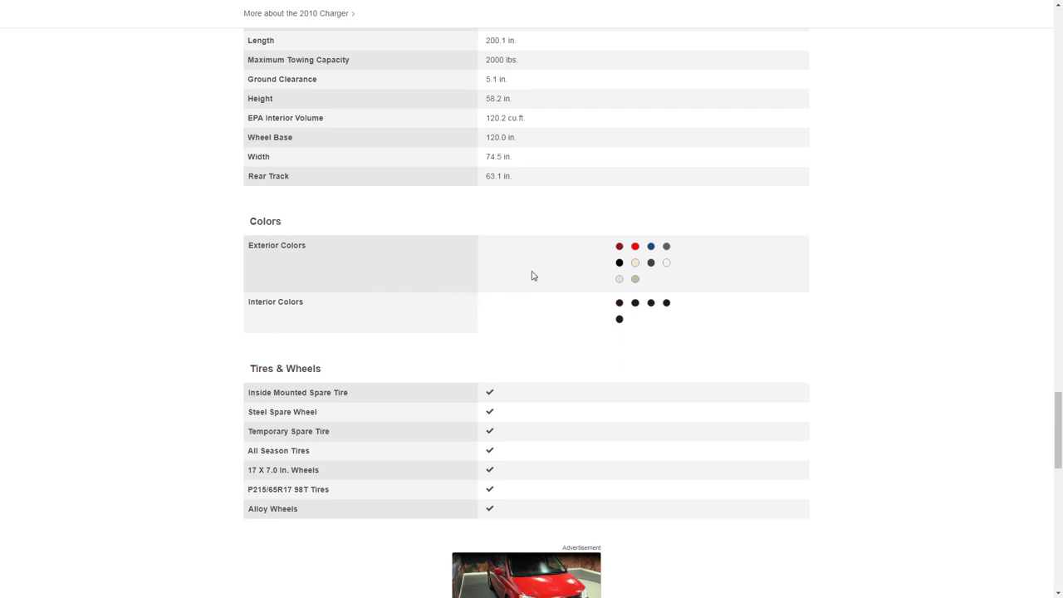
mouse_move(619, 246)
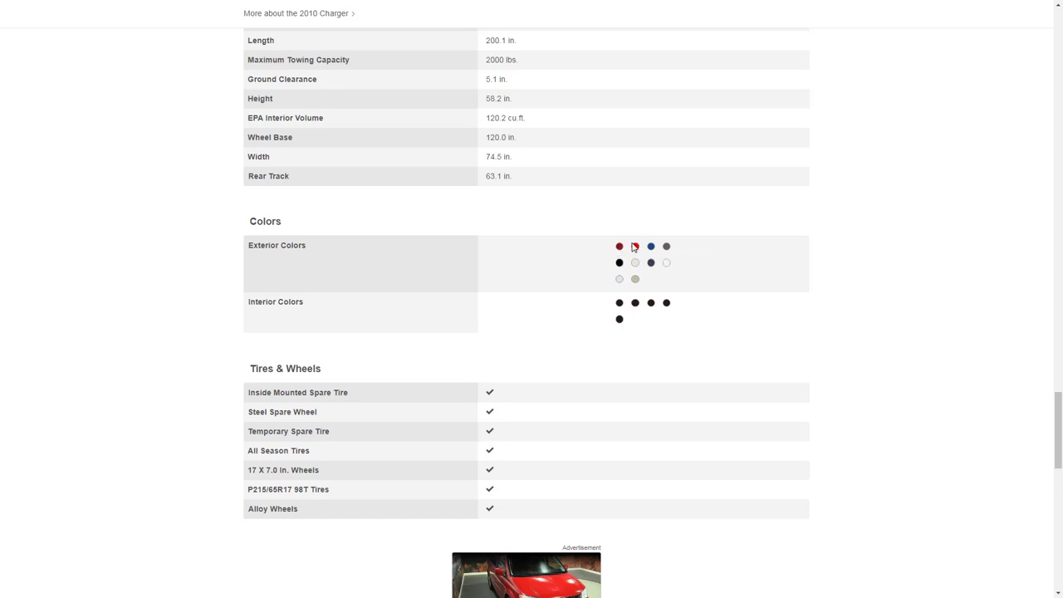
mouse_move(635, 246)
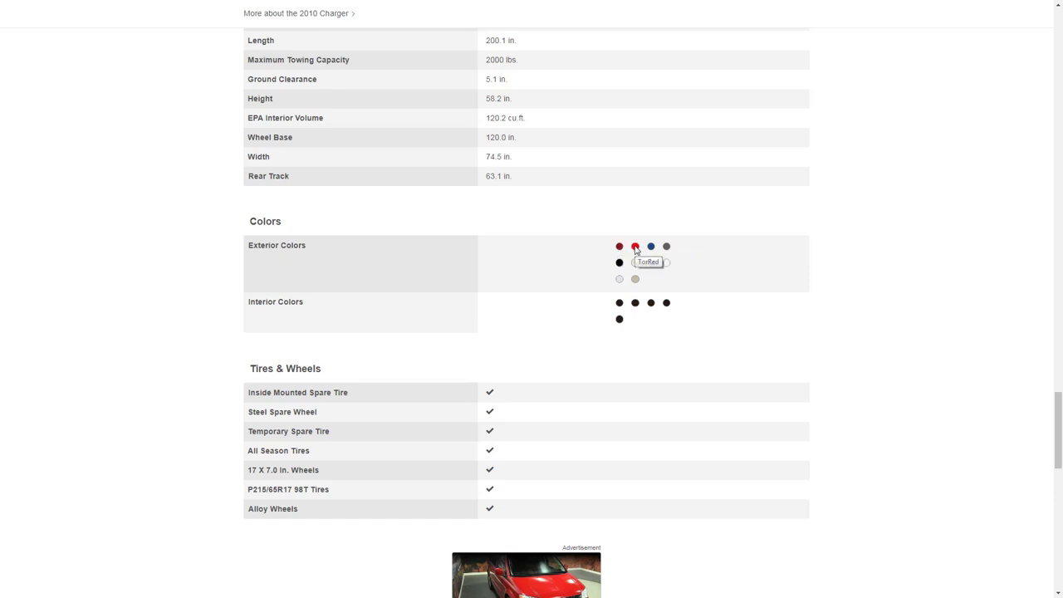
mouse_move(651, 246)
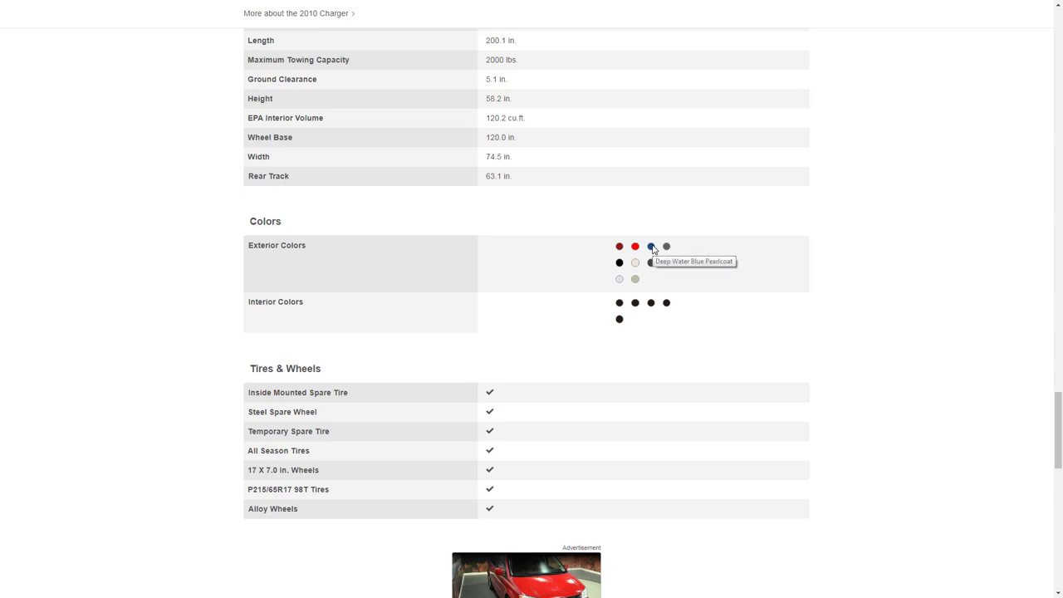
mouse_move(666, 247)
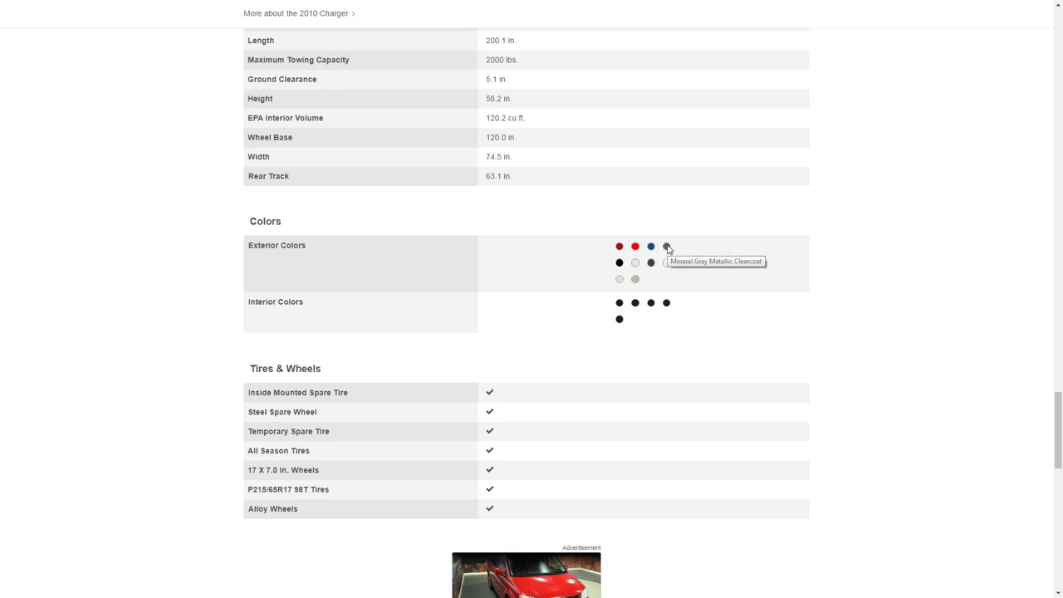
mouse_move(667, 269)
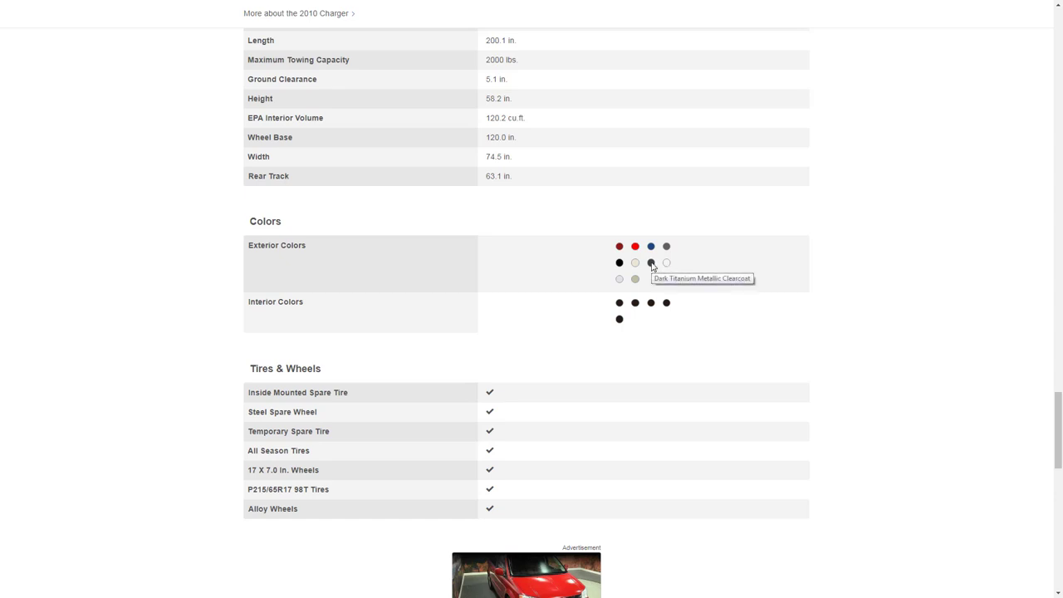
mouse_move(635, 262)
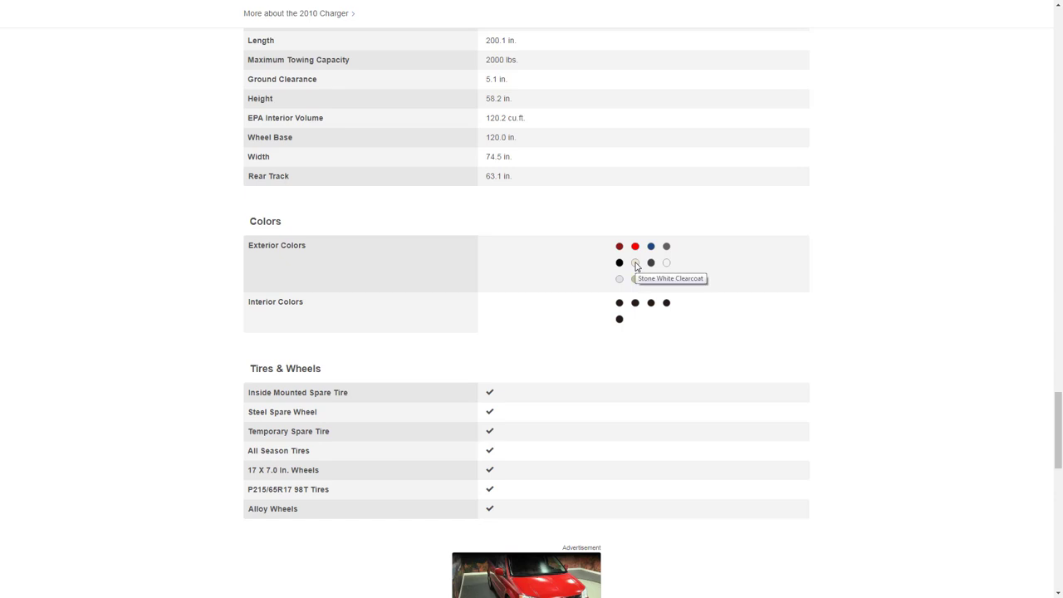
mouse_move(622, 267)
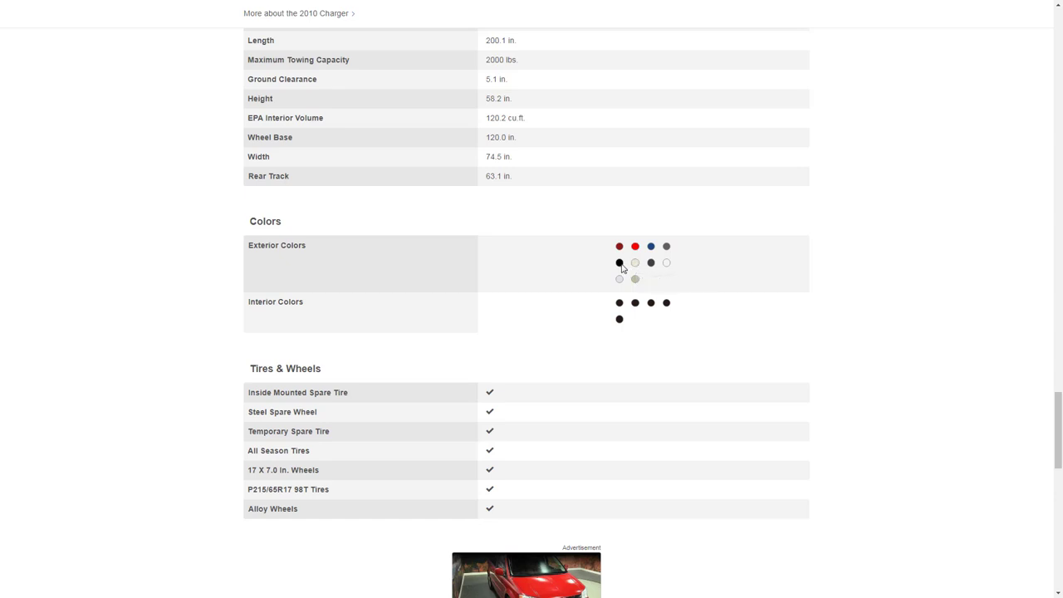
mouse_move(623, 283)
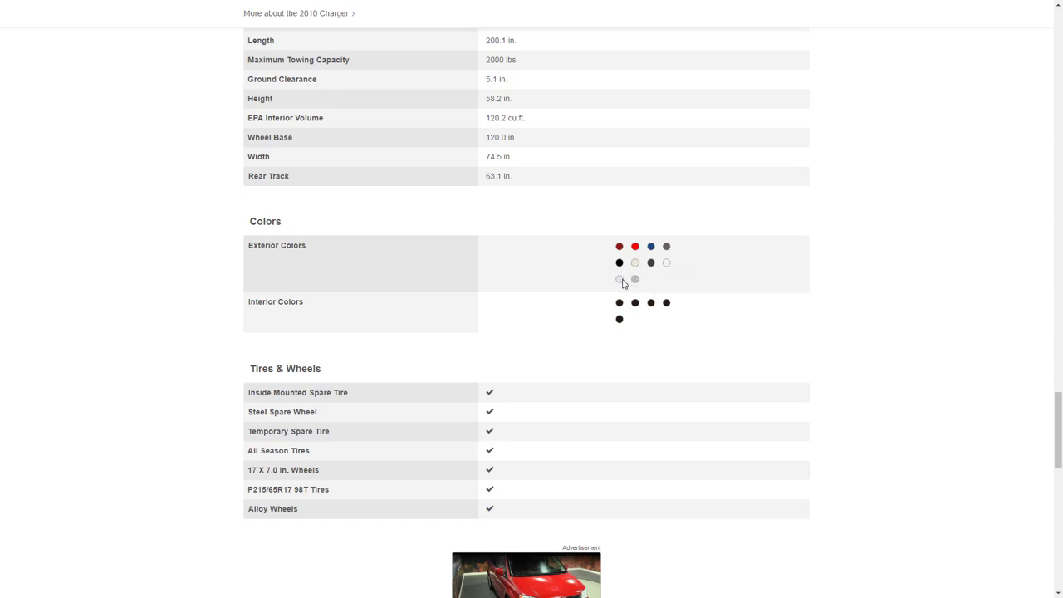
mouse_move(636, 279)
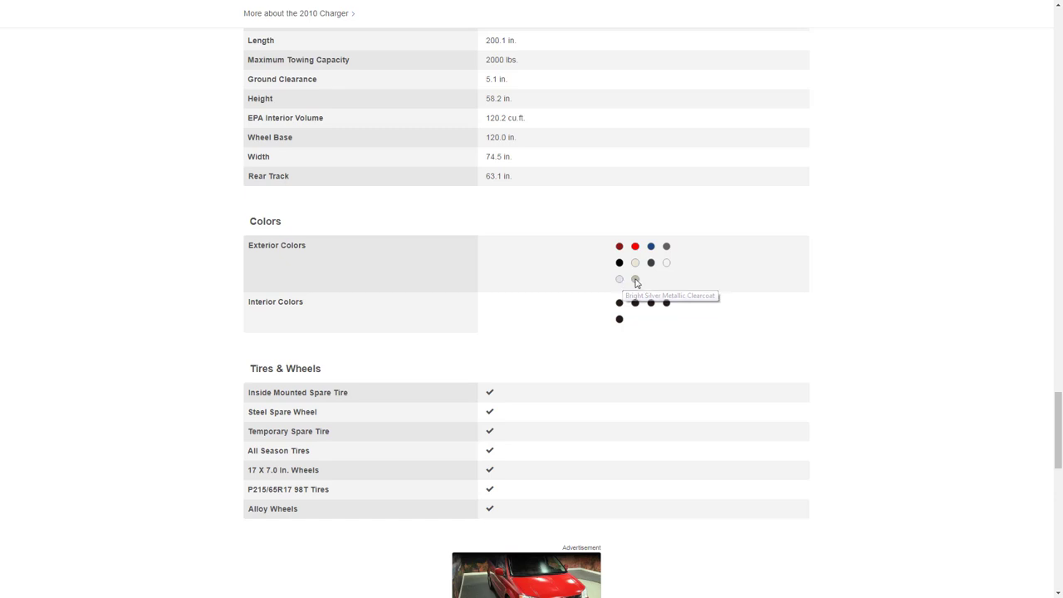
mouse_move(620, 279)
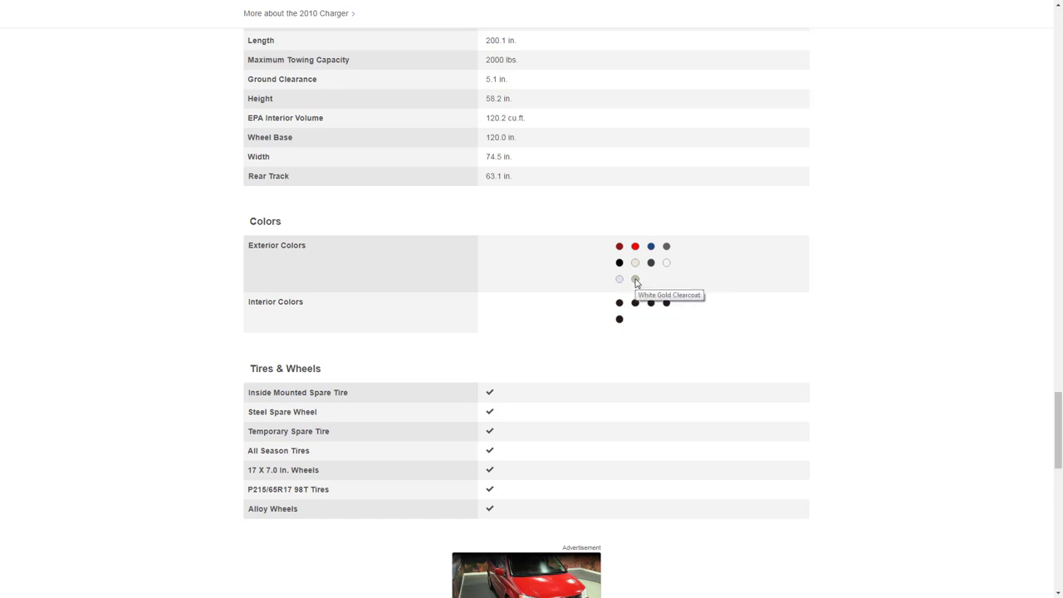
mouse_move(619, 305)
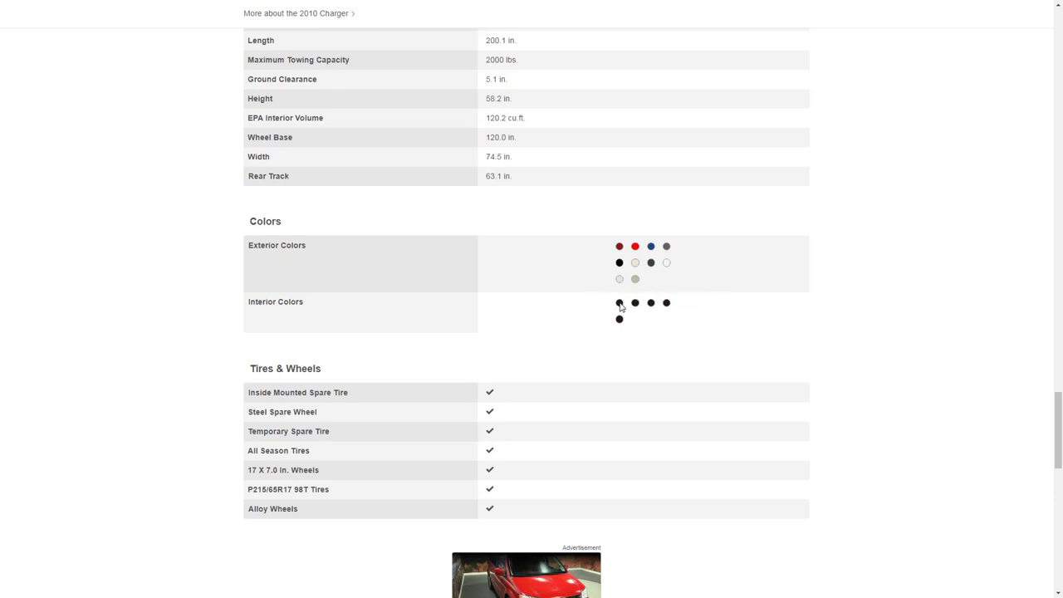
mouse_move(620, 302)
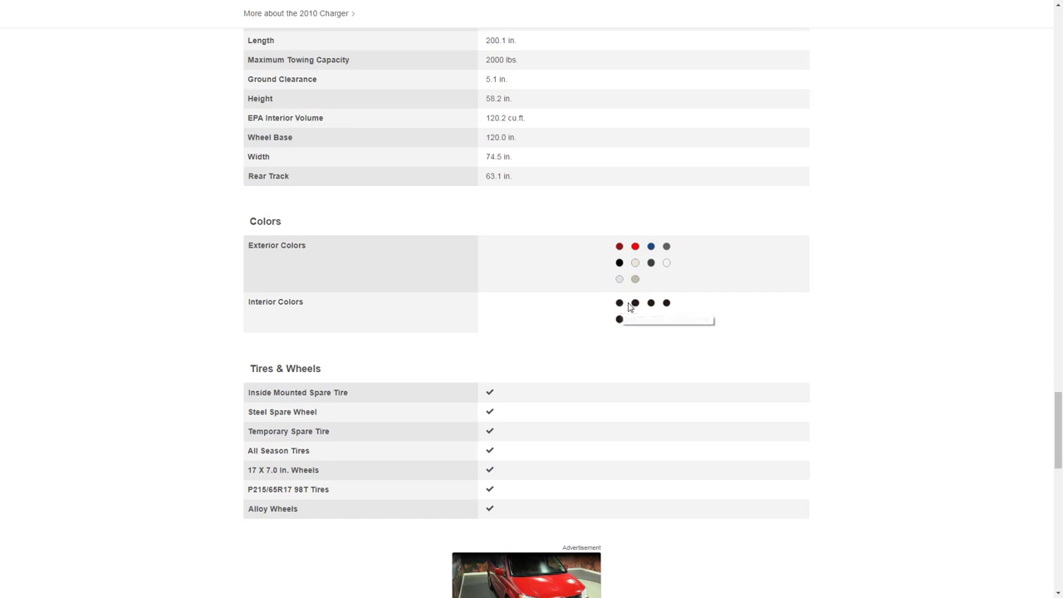
mouse_move(636, 302)
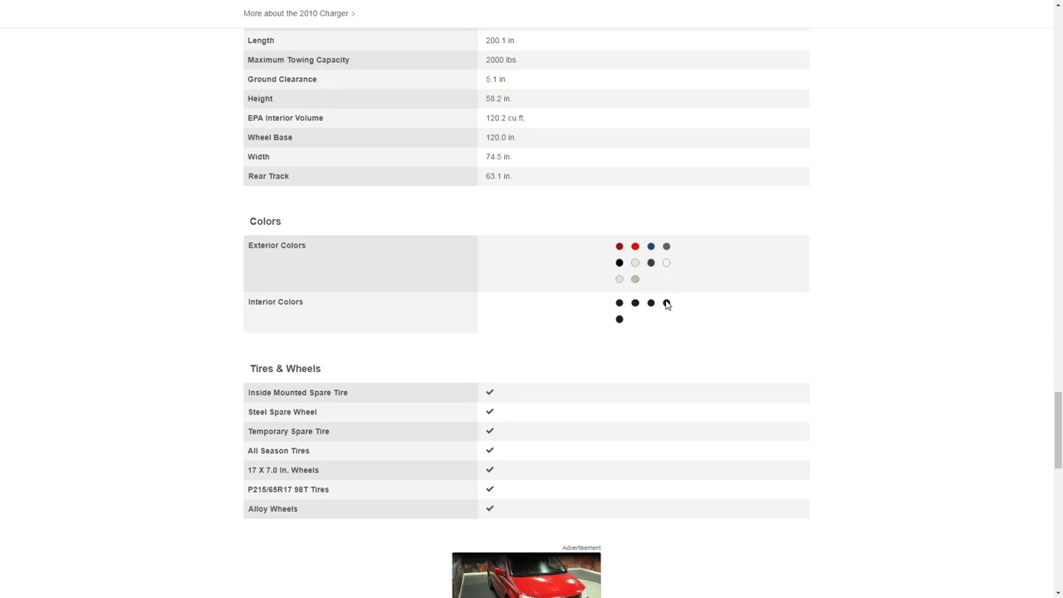
mouse_move(667, 303)
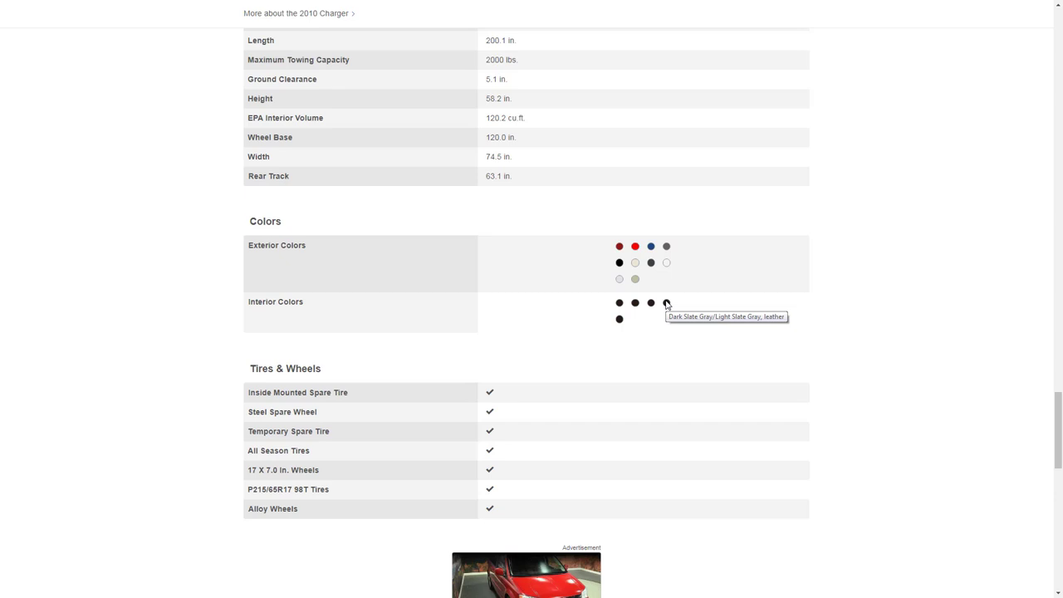
mouse_move(626, 324)
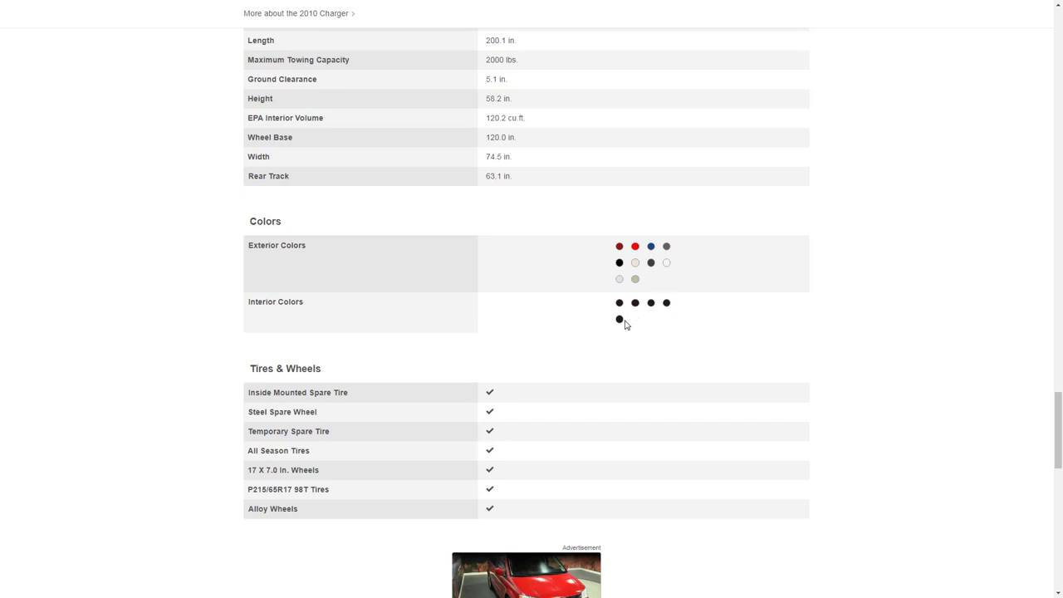
mouse_move(620, 319)
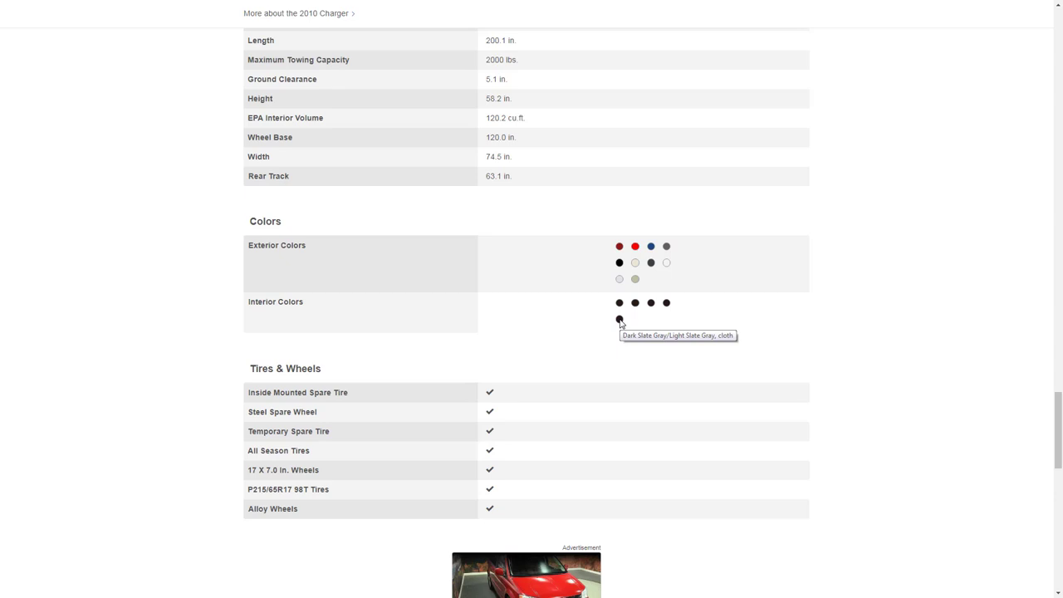
mouse_move(584, 334)
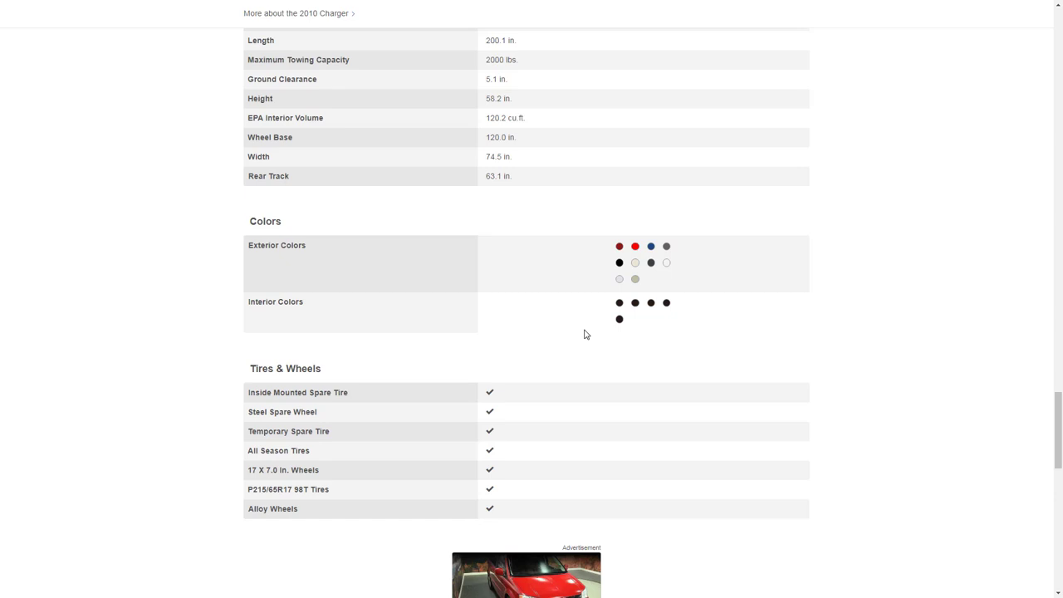
Scroll past Tires & Wheels to Suspension and Warranty (3 yr/36000 mi, 5 yr/100000 mi)
scroll("down", 3)
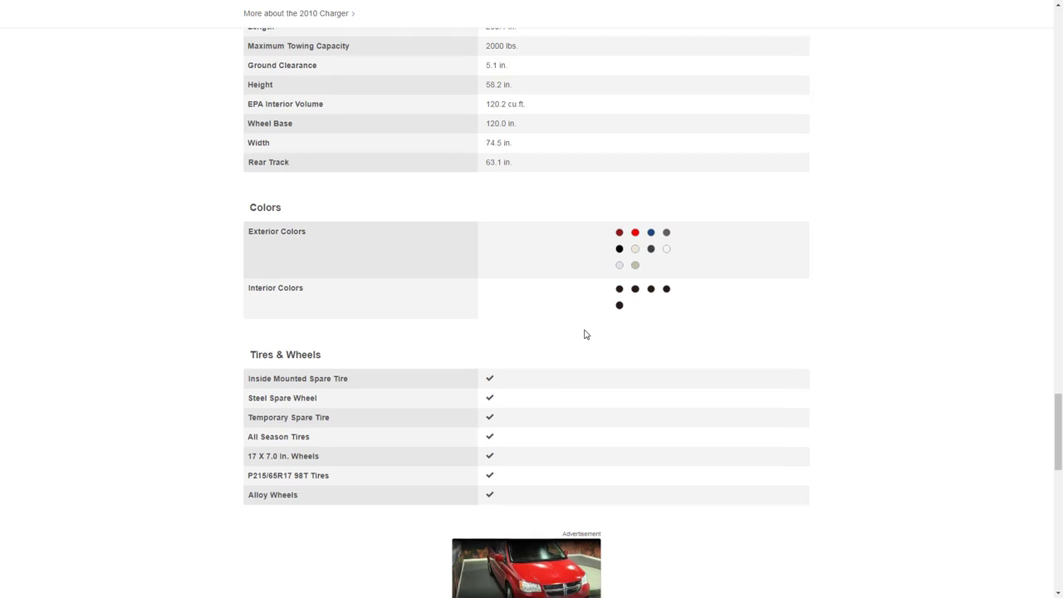
scroll("down", 3)
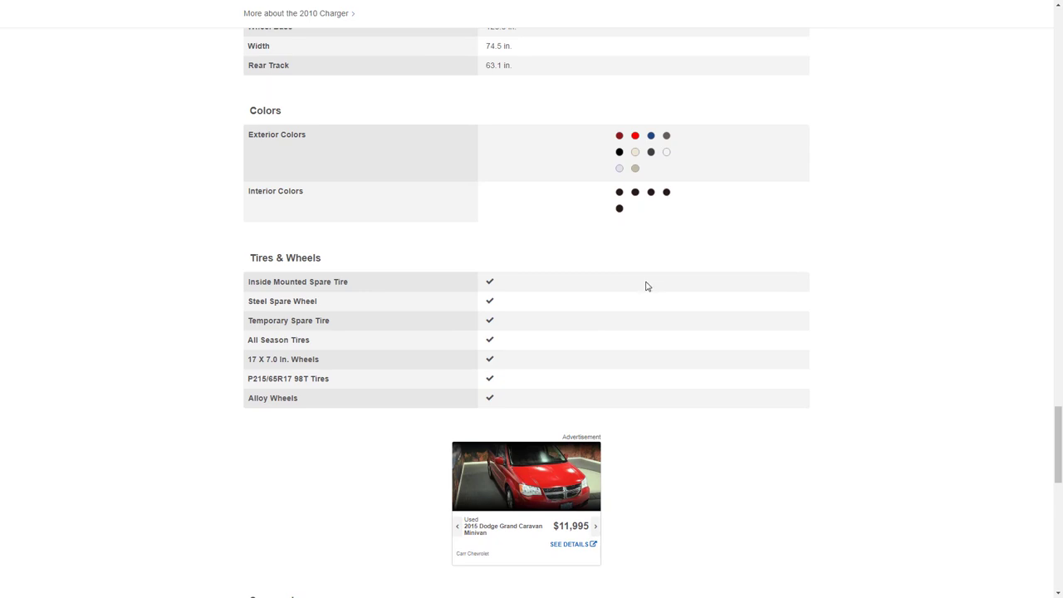
scroll("down", 3)
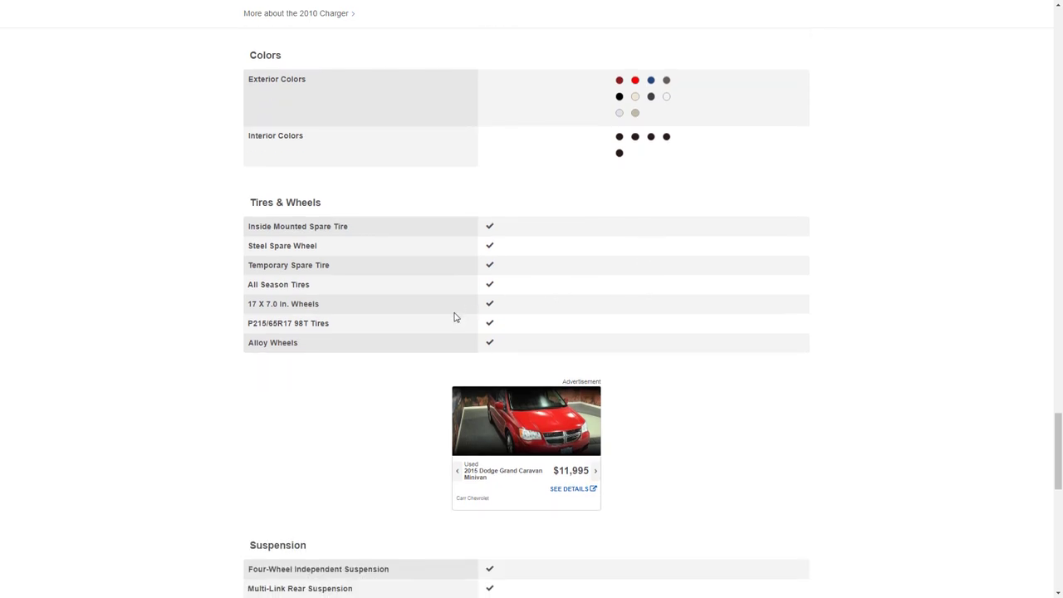
mouse_move(451, 320)
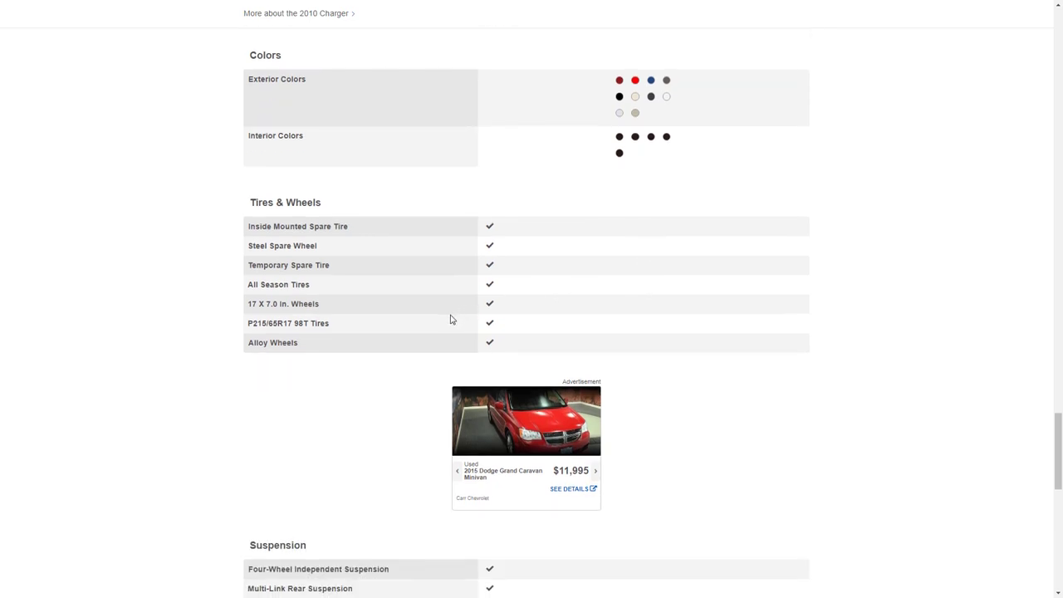
scroll("down", 3)
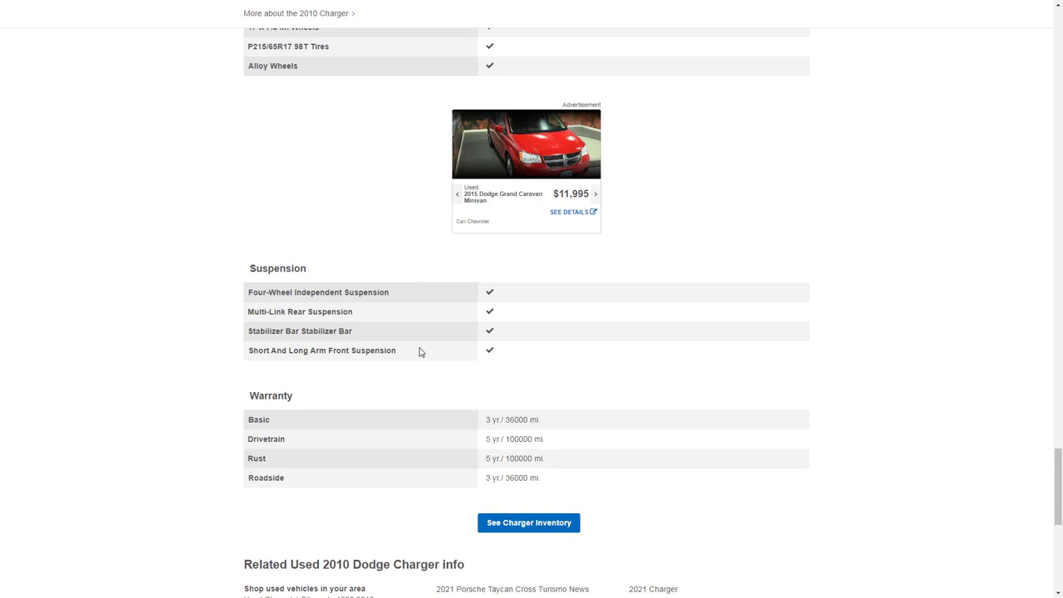
scroll("down", 3)
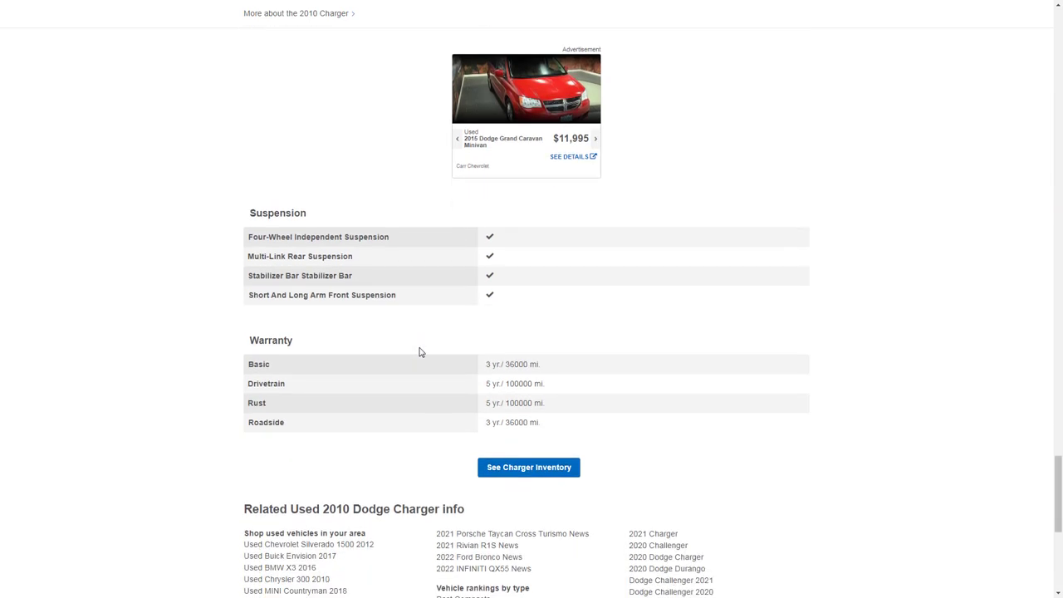
mouse_move(499, 399)
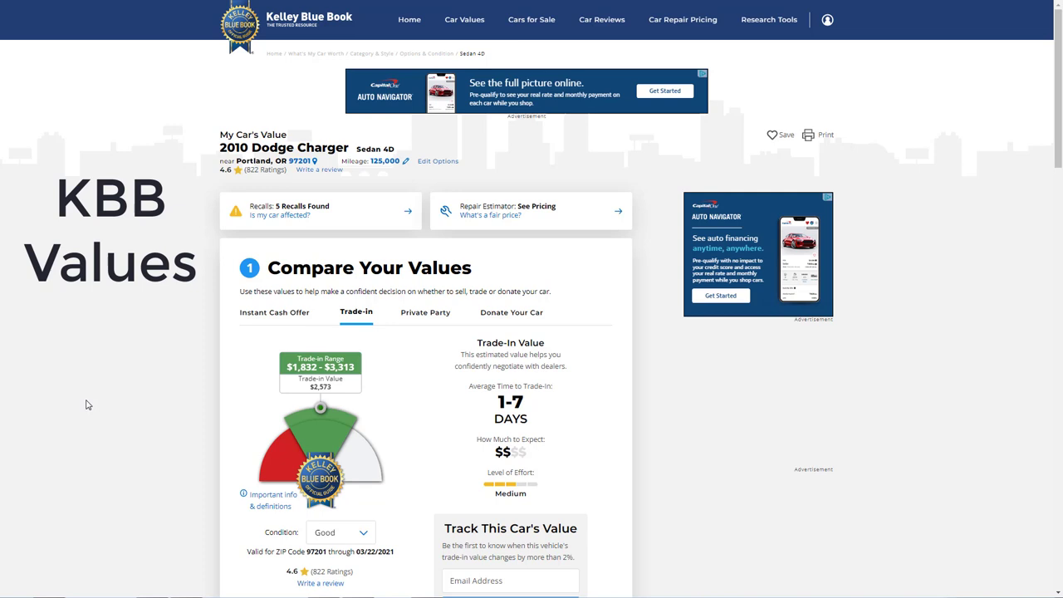
mouse_move(92, 395)
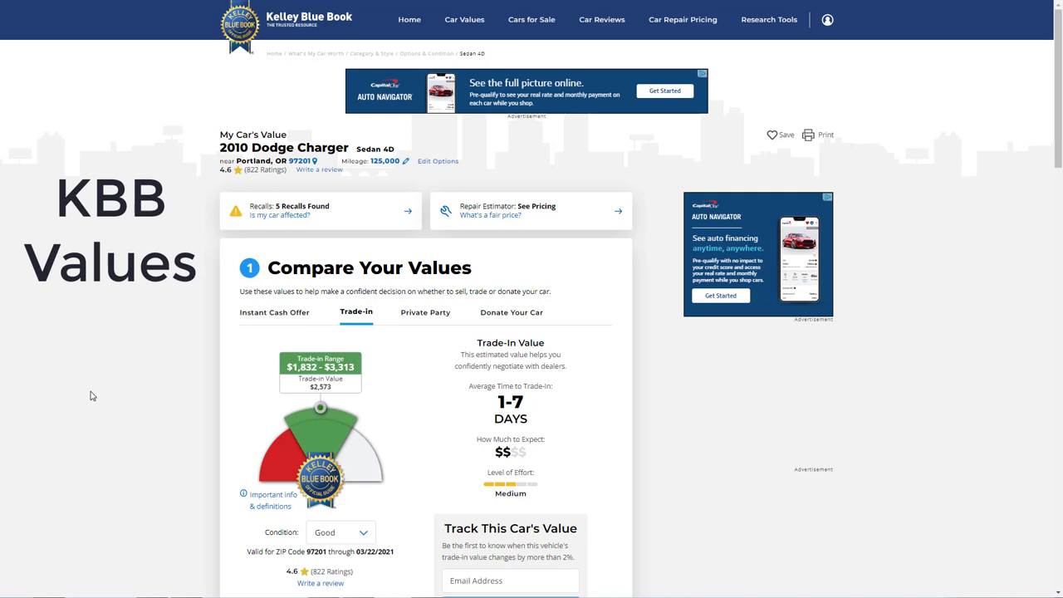
Scroll the KBB value page to the $1,832–$3,313 trade-in range
scroll("down", 3)
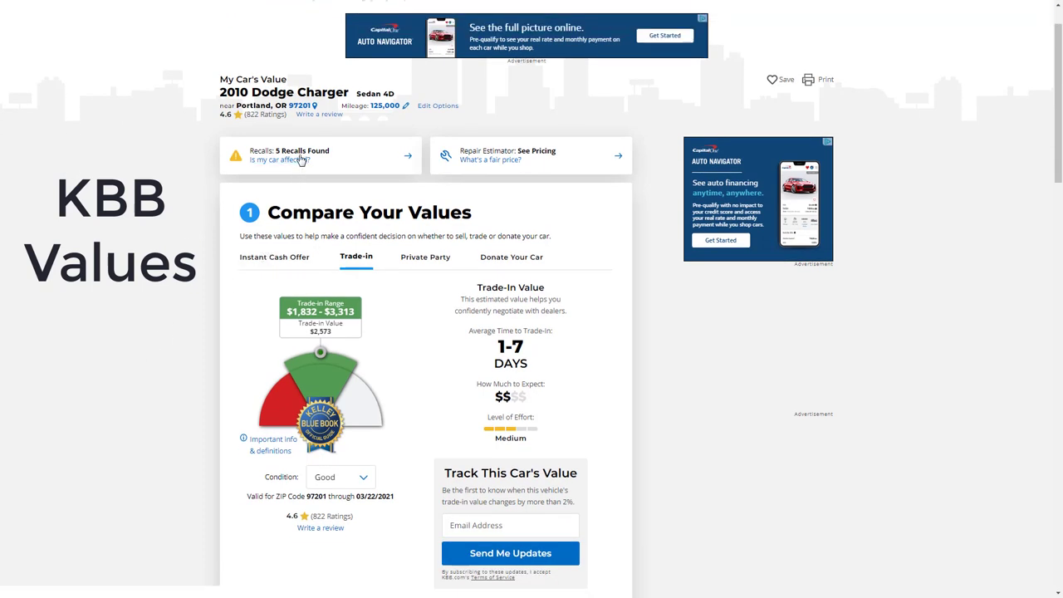
mouse_move(302, 159)
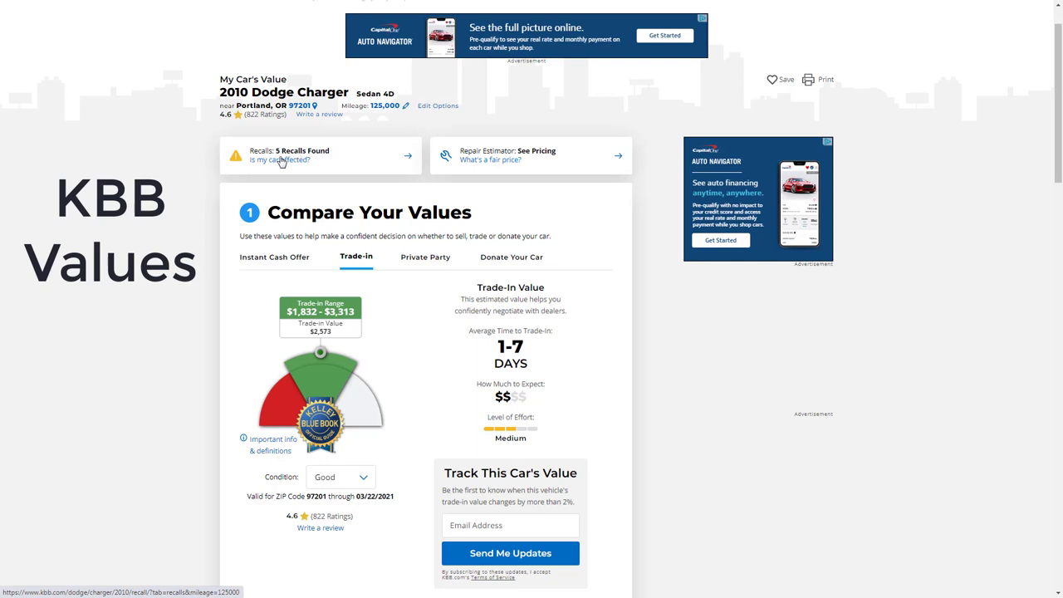
mouse_move(178, 226)
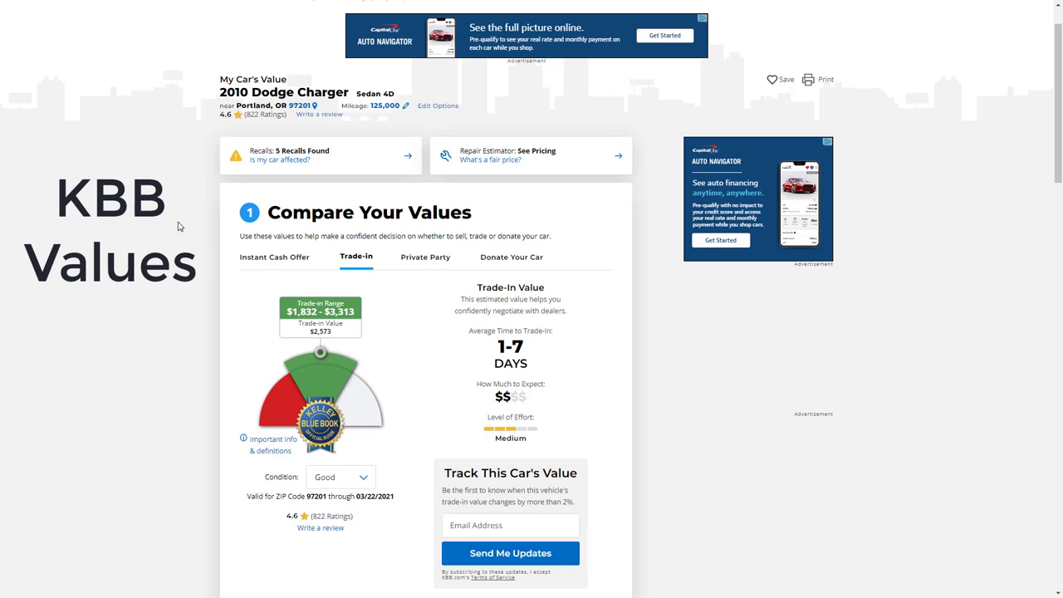
mouse_move(218, 164)
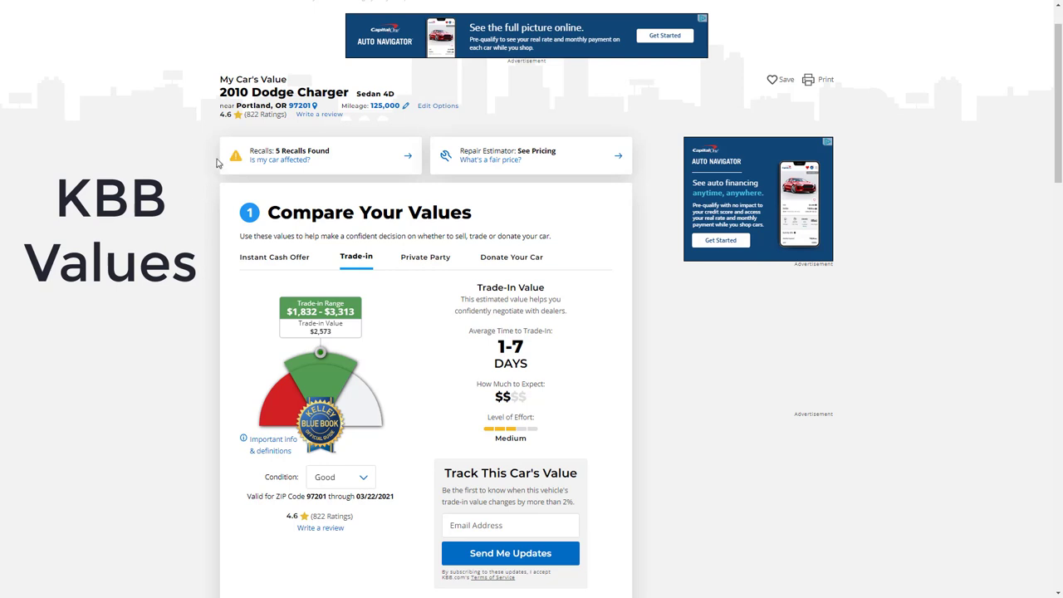
mouse_move(379, 113)
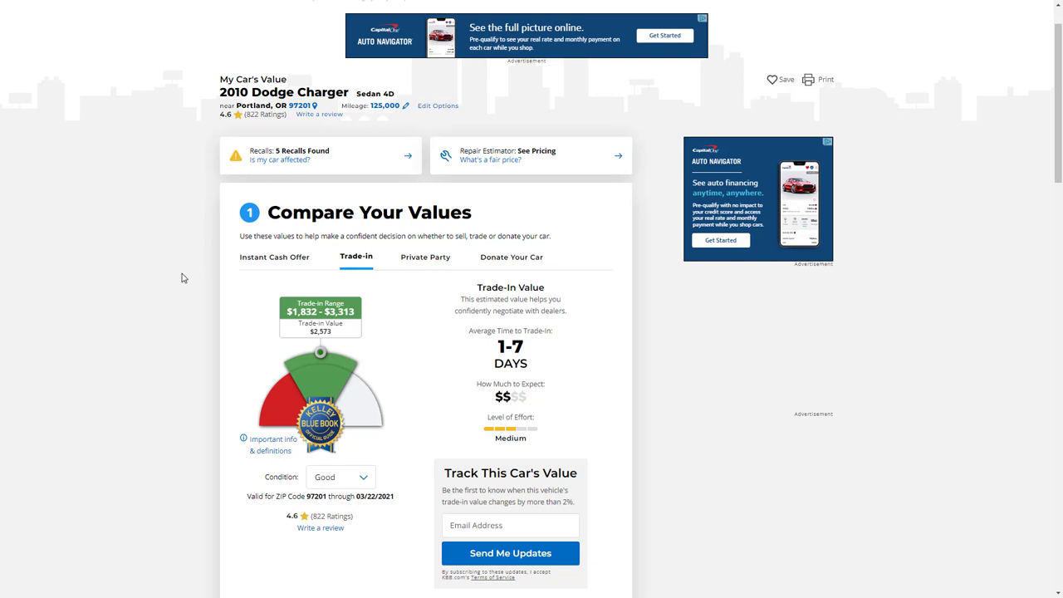
mouse_move(142, 321)
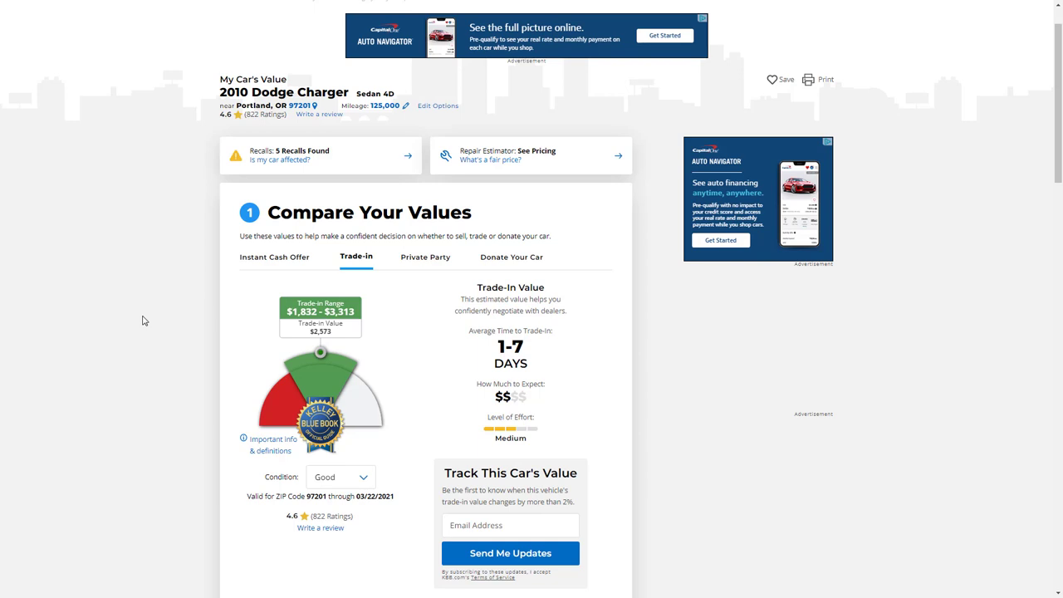
mouse_move(236, 267)
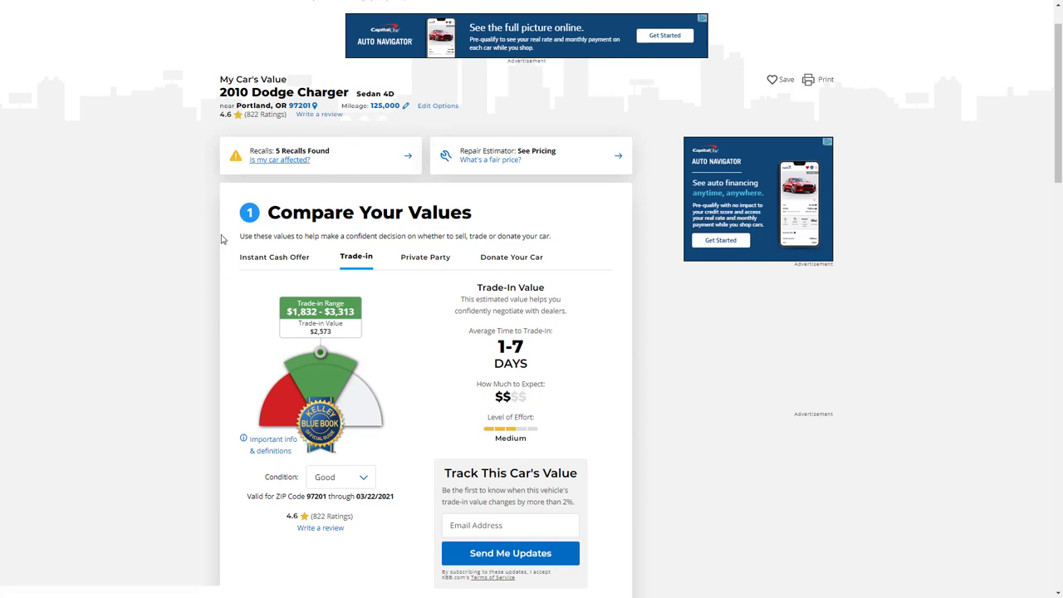
mouse_move(152, 302)
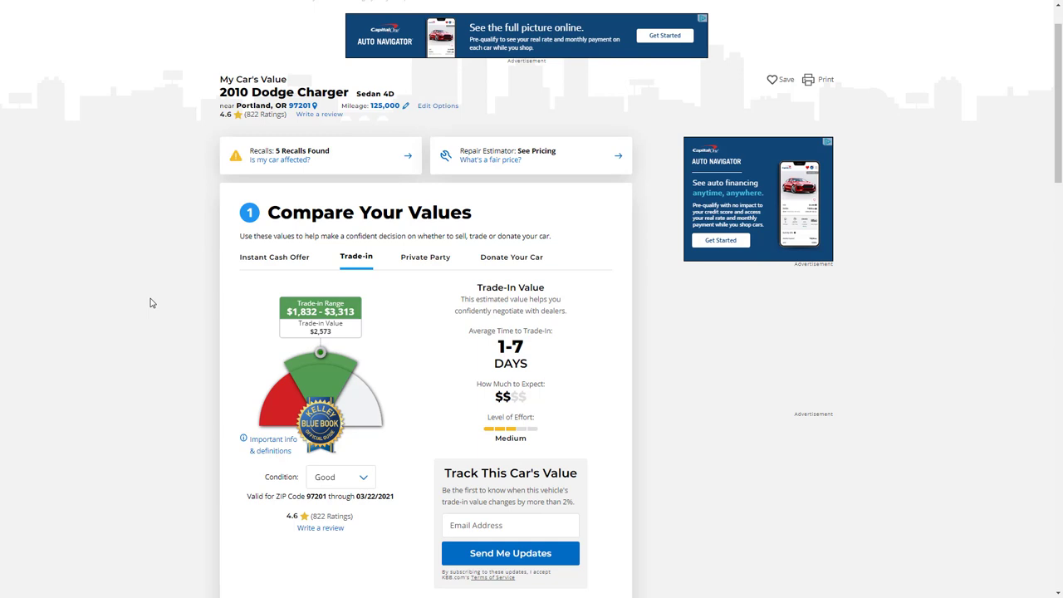
mouse_move(324, 338)
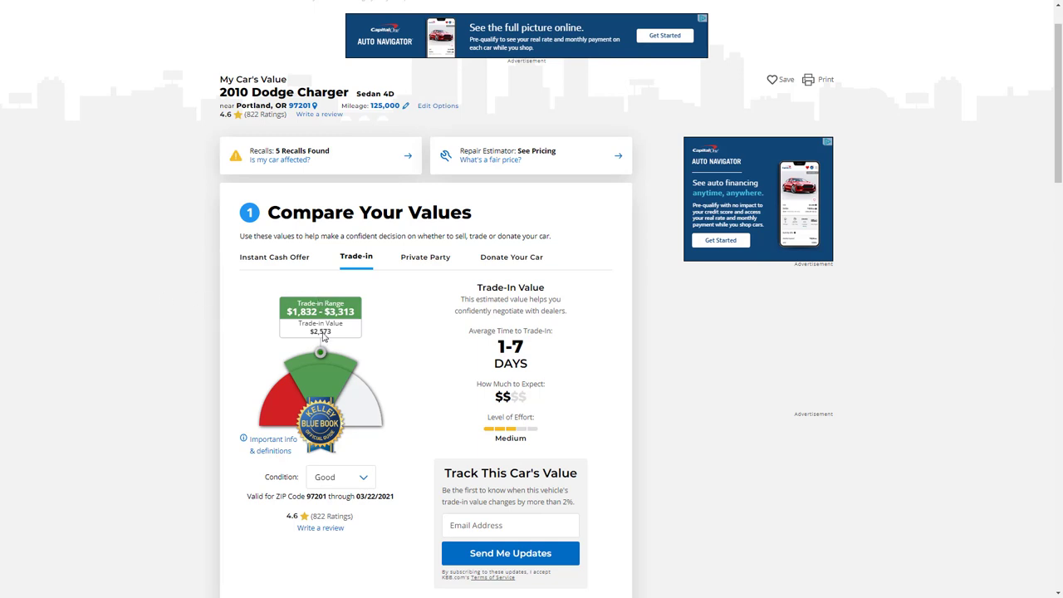
mouse_move(390, 114)
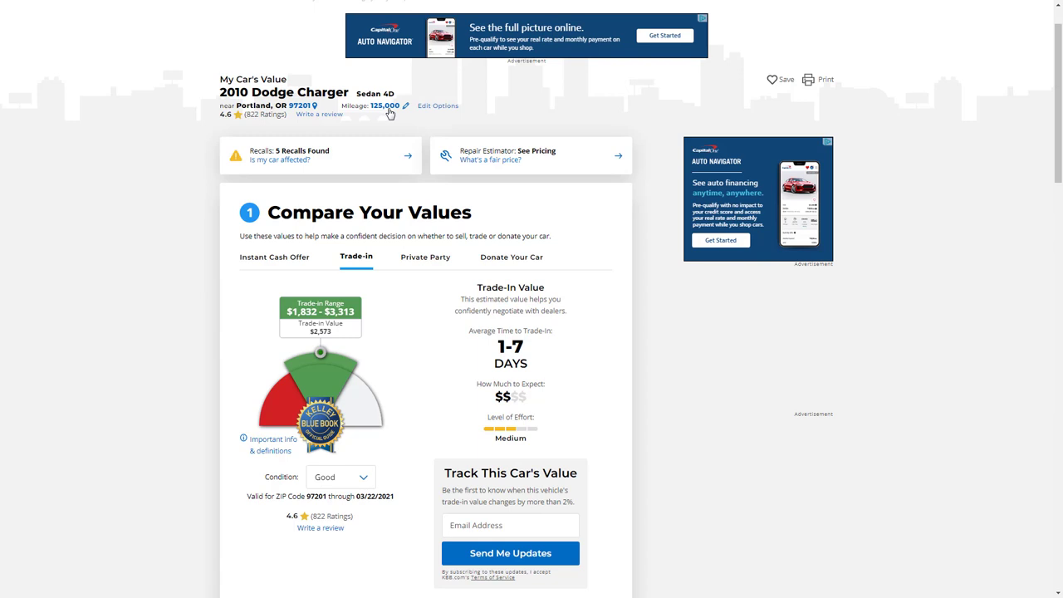
mouse_move(386, 123)
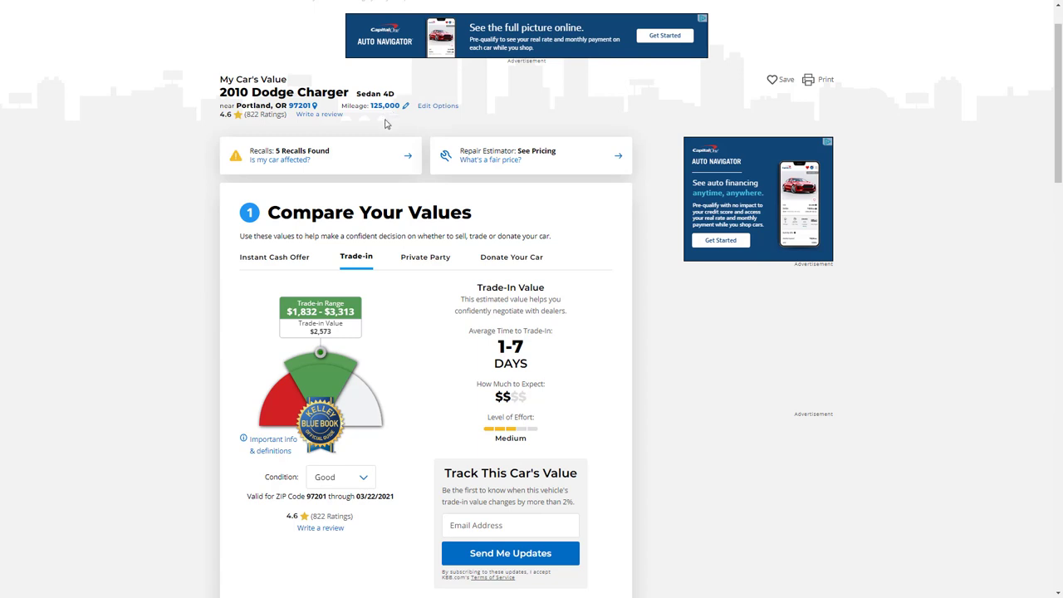
mouse_move(354, 273)
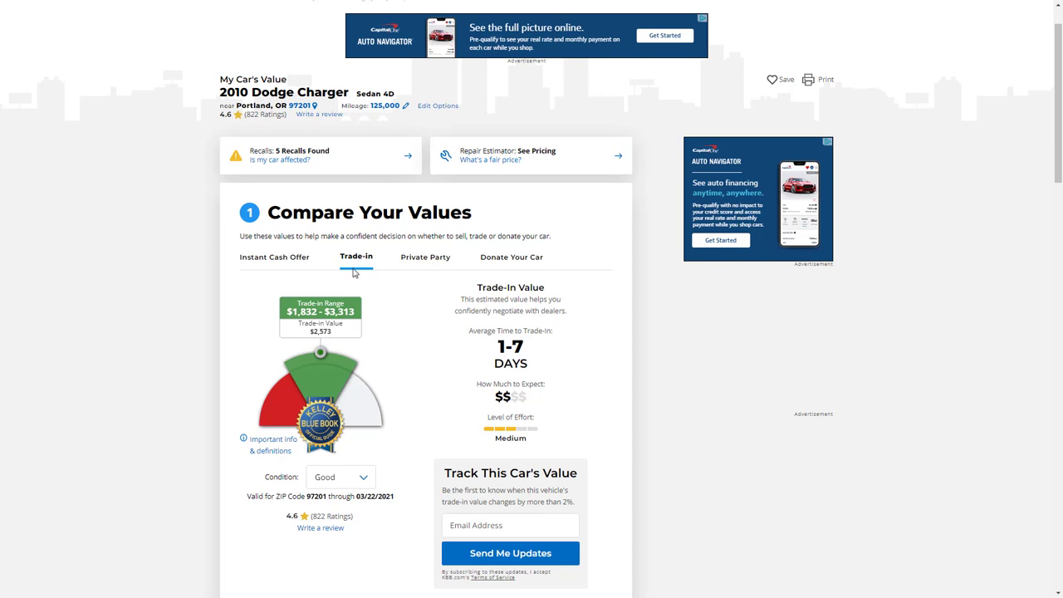
mouse_move(329, 339)
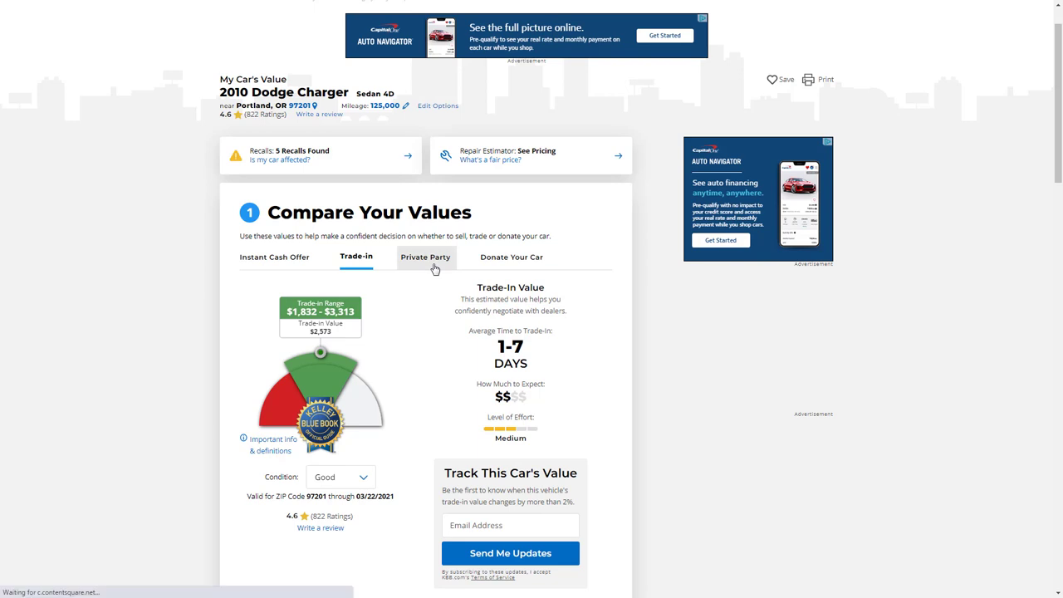
left_click(425, 257)
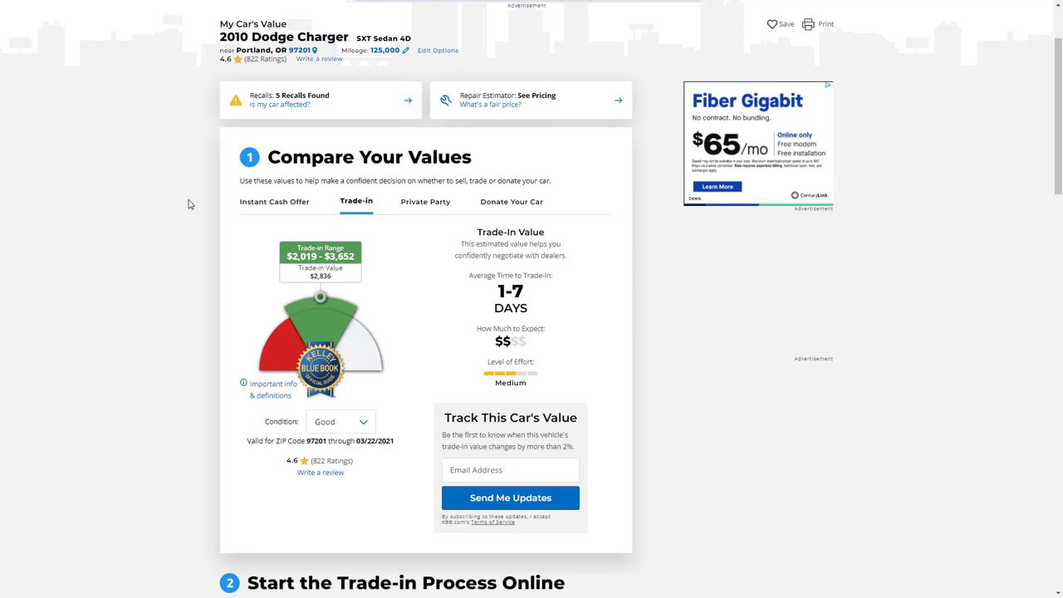
mouse_move(305, 283)
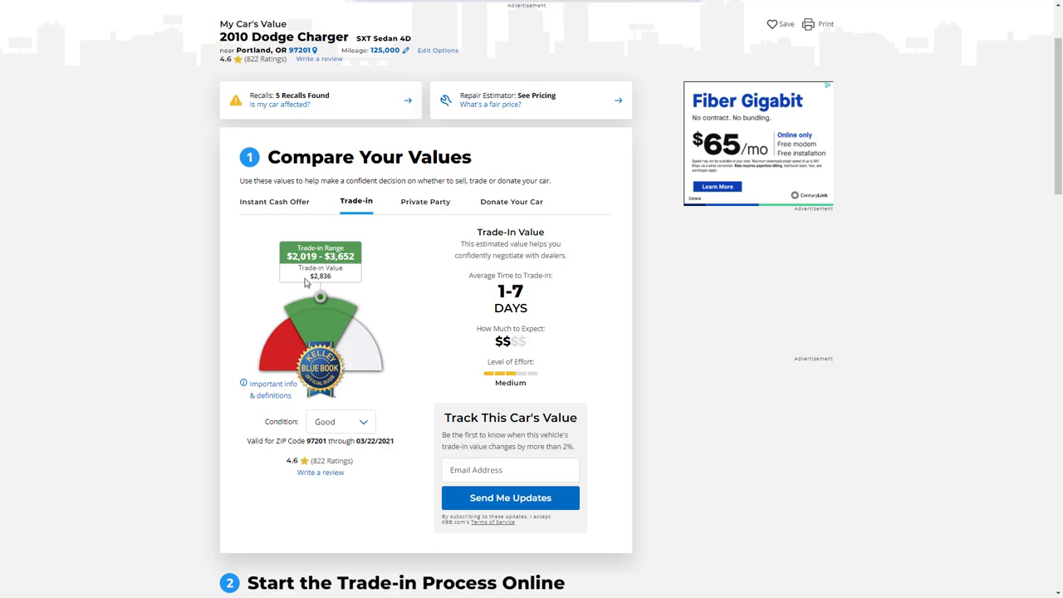
mouse_move(306, 284)
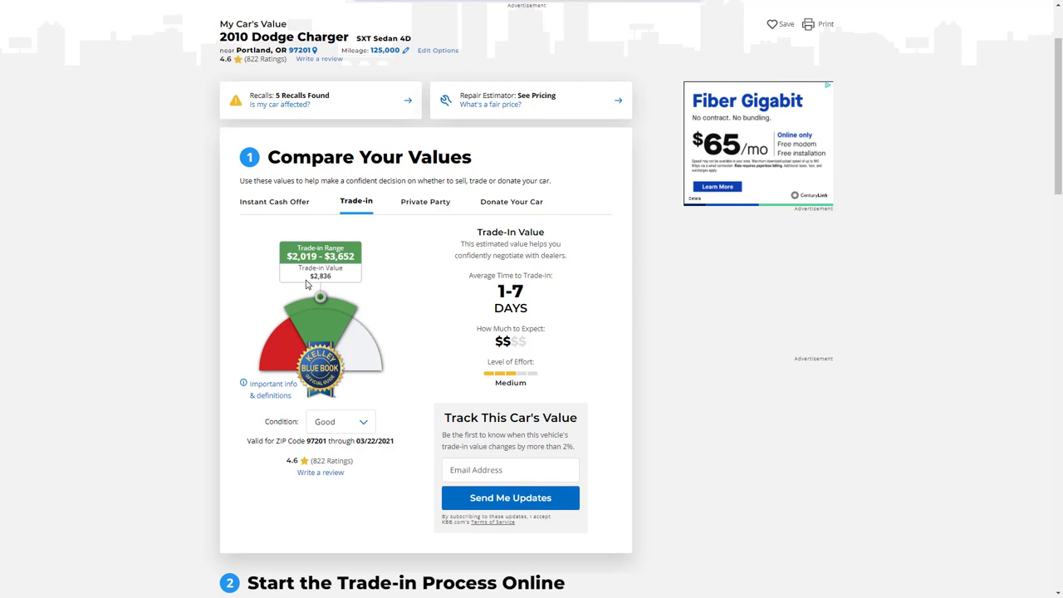
mouse_move(426, 202)
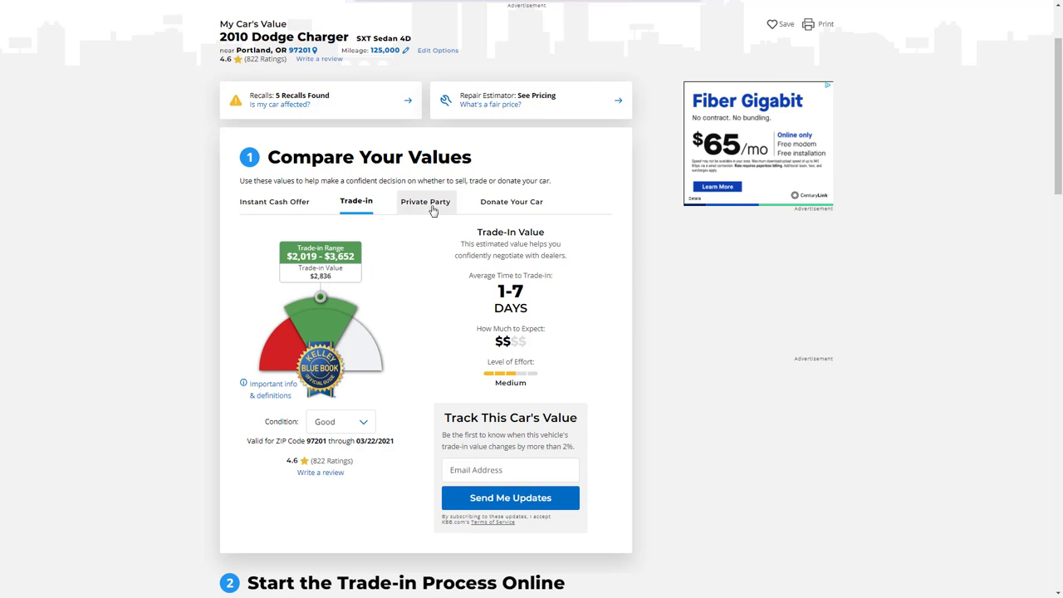
Show the SXT Sedan 4D private party range of $4,064–$7,345
left_click(425, 201)
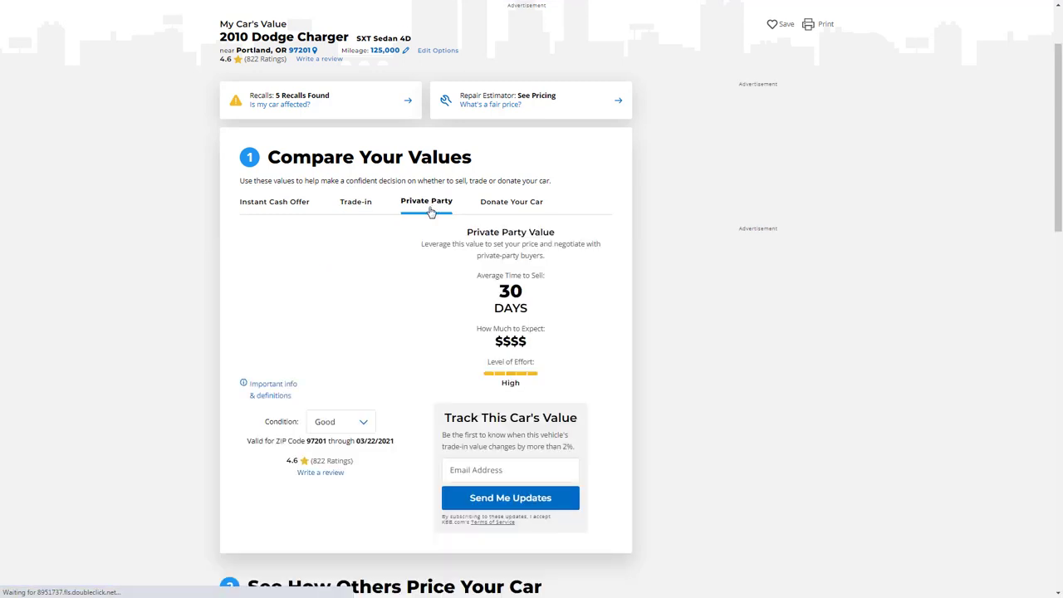
left_click(426, 201)
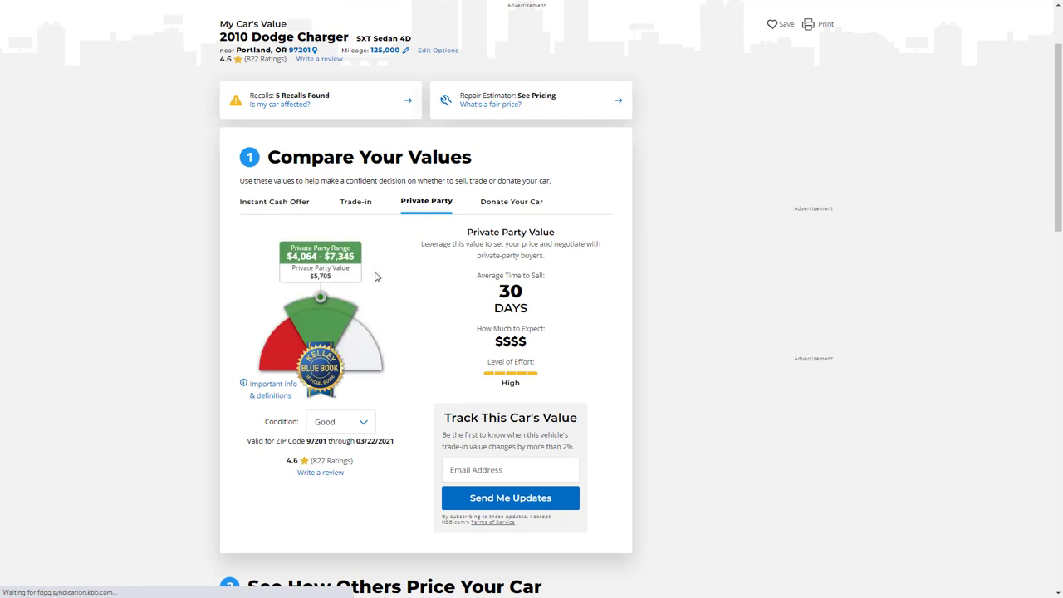
left_click(356, 202)
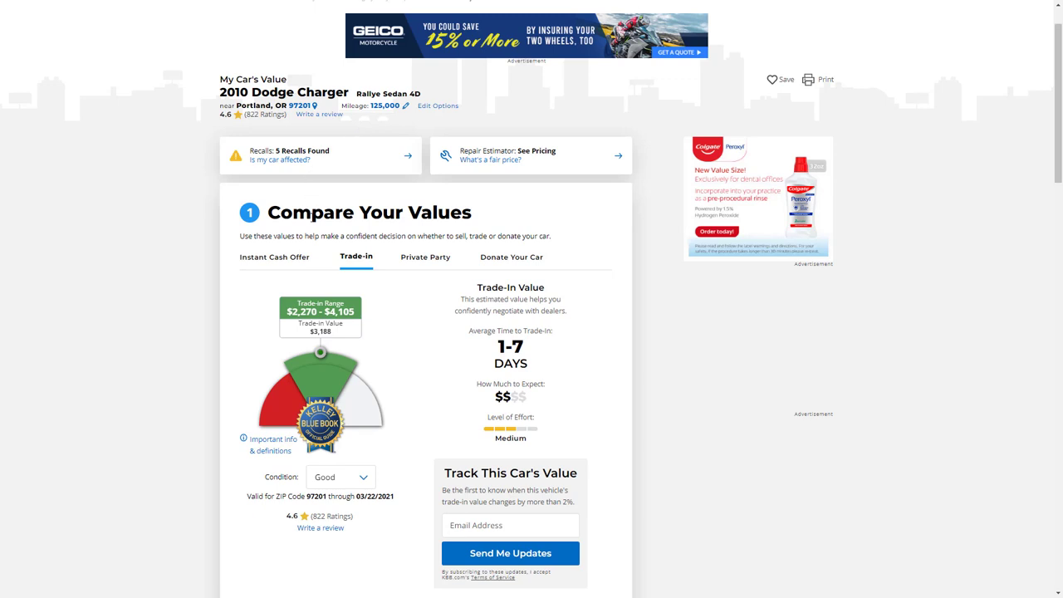
mouse_move(257, 359)
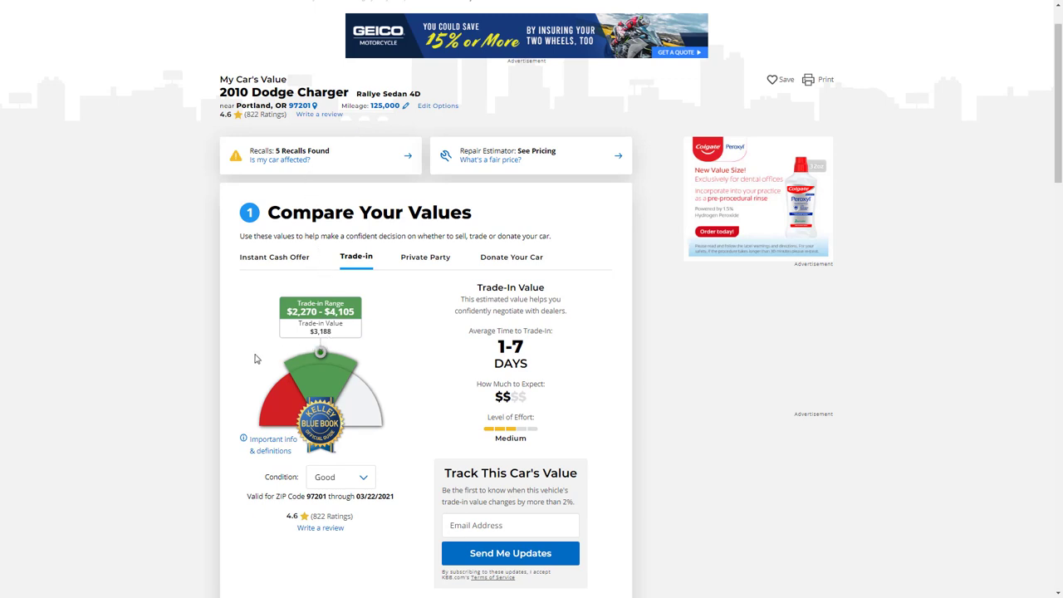
mouse_move(314, 345)
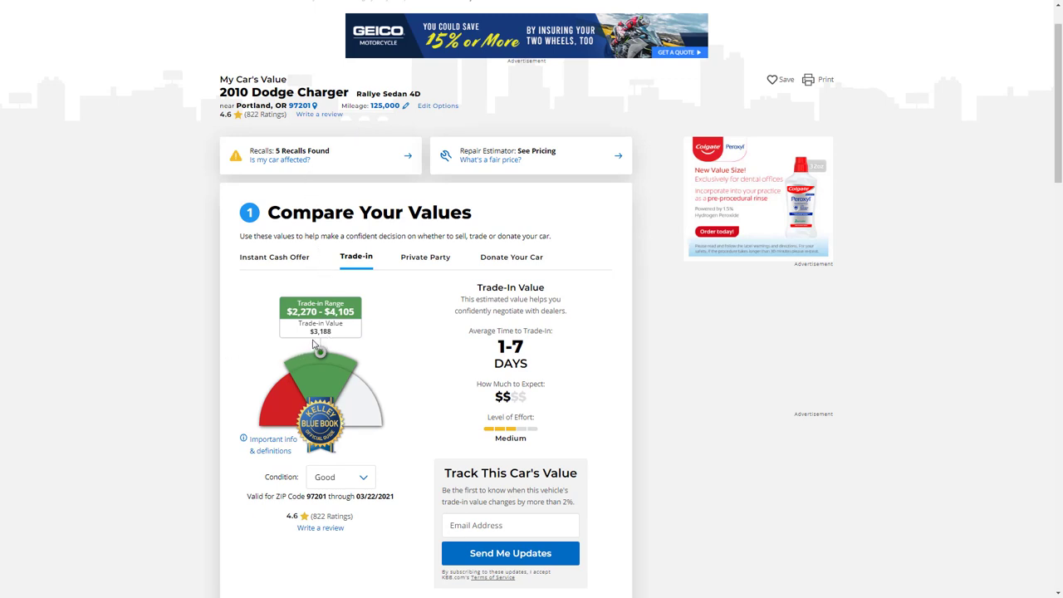
Switch to the Rallye Sedan 4D and view its $2,270–$4,105 trade-in range
left_click(426, 256)
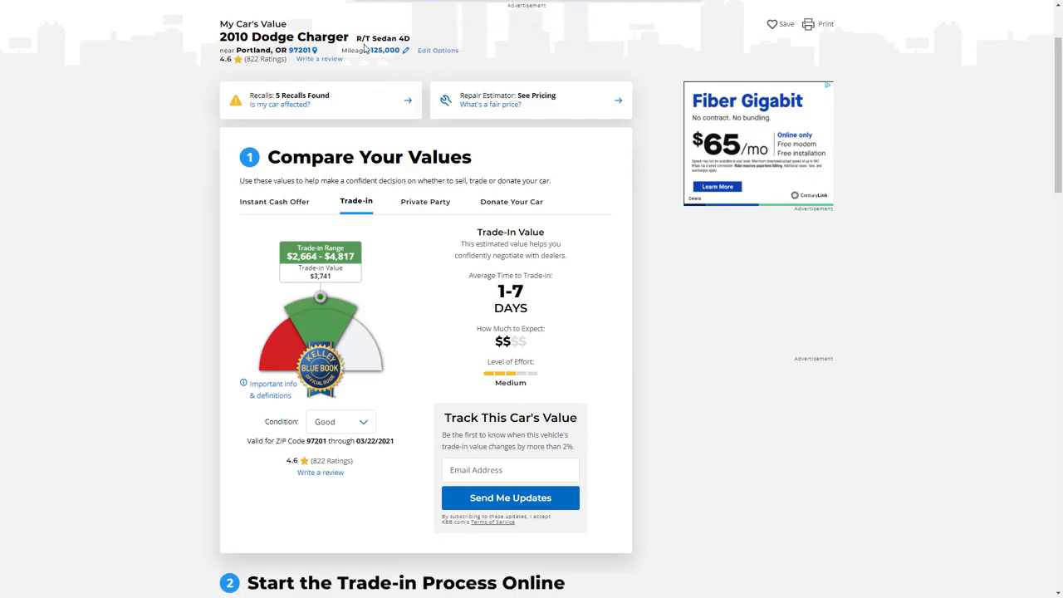
mouse_move(322, 284)
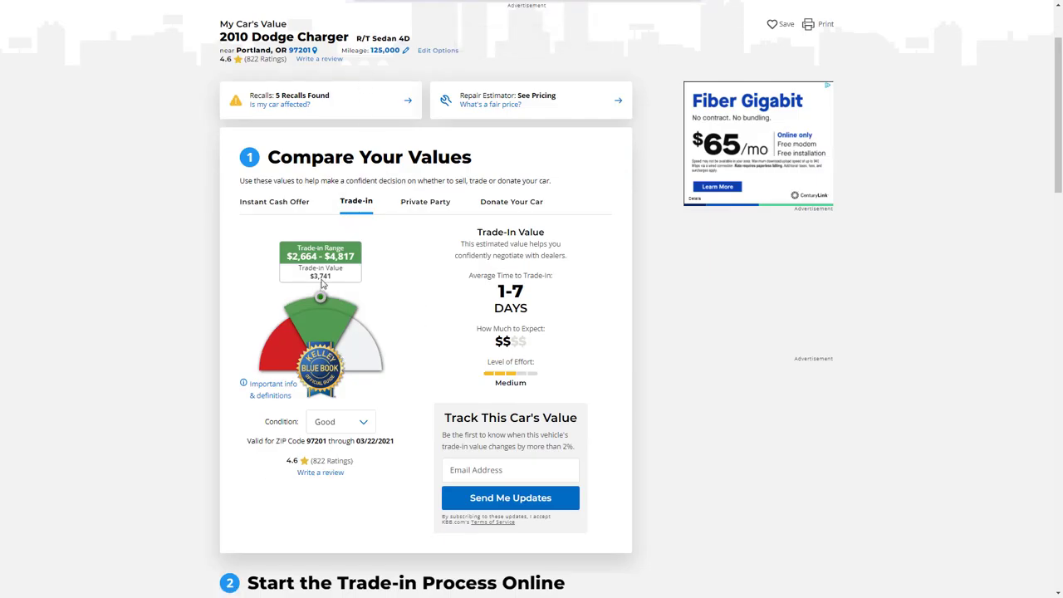
mouse_move(398, 277)
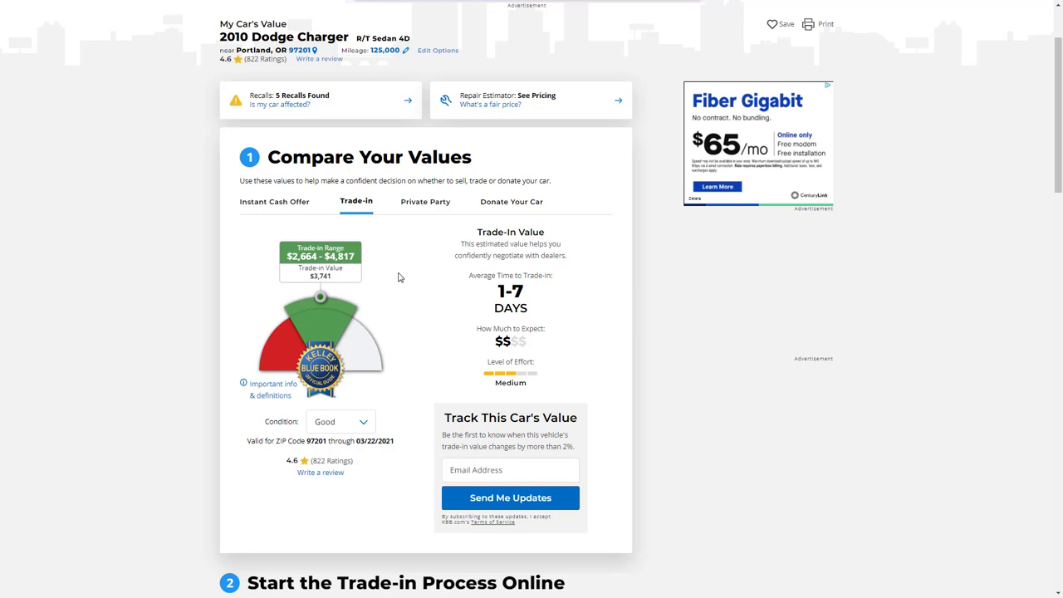
Check the R/T's $4,777–$8,632 private party range, then open the recall details
left_click(426, 201)
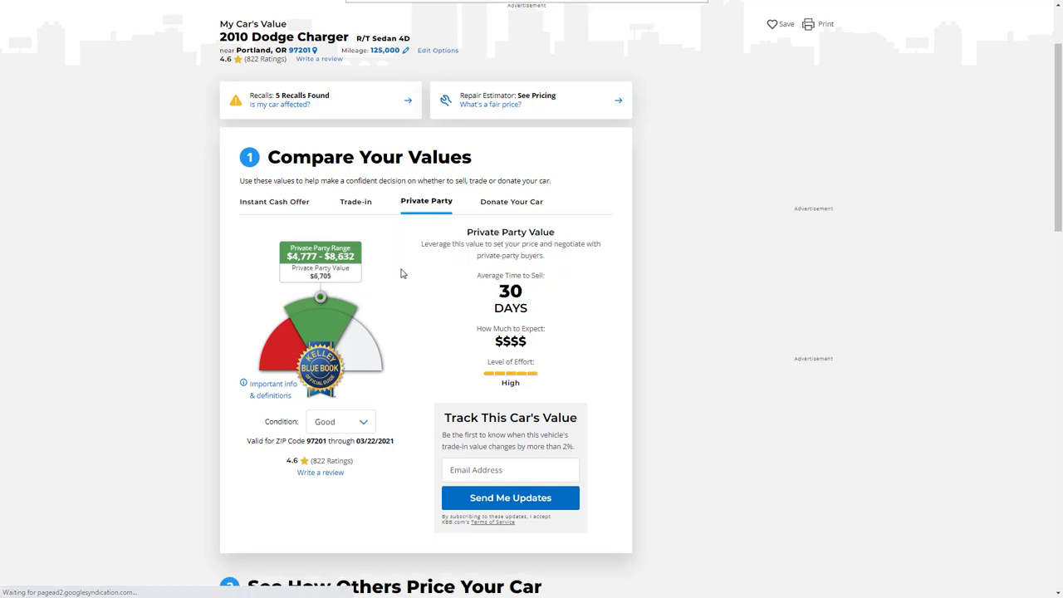
mouse_move(408, 260)
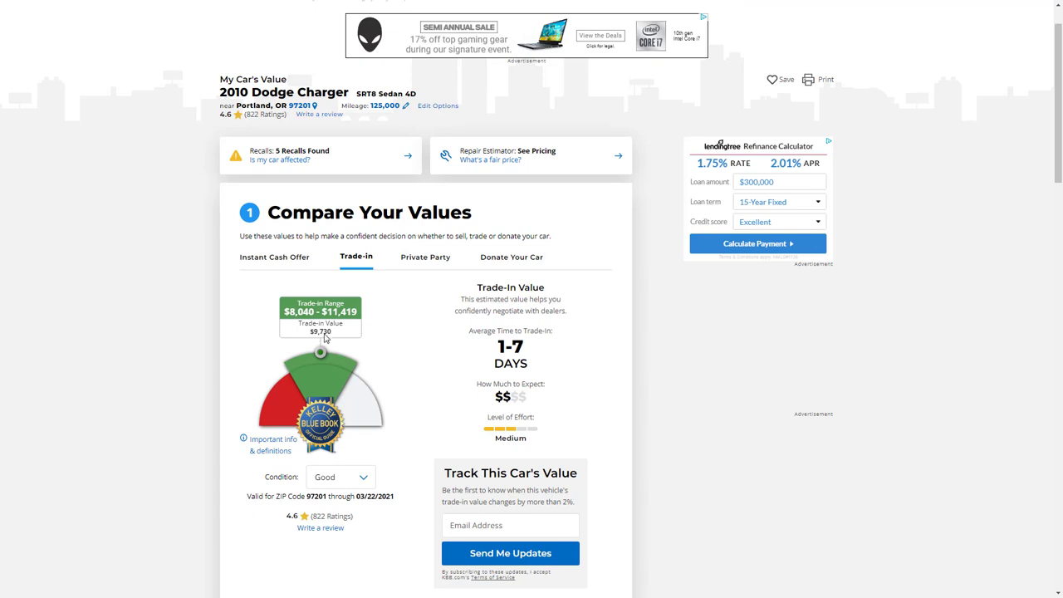
left_click(426, 257)
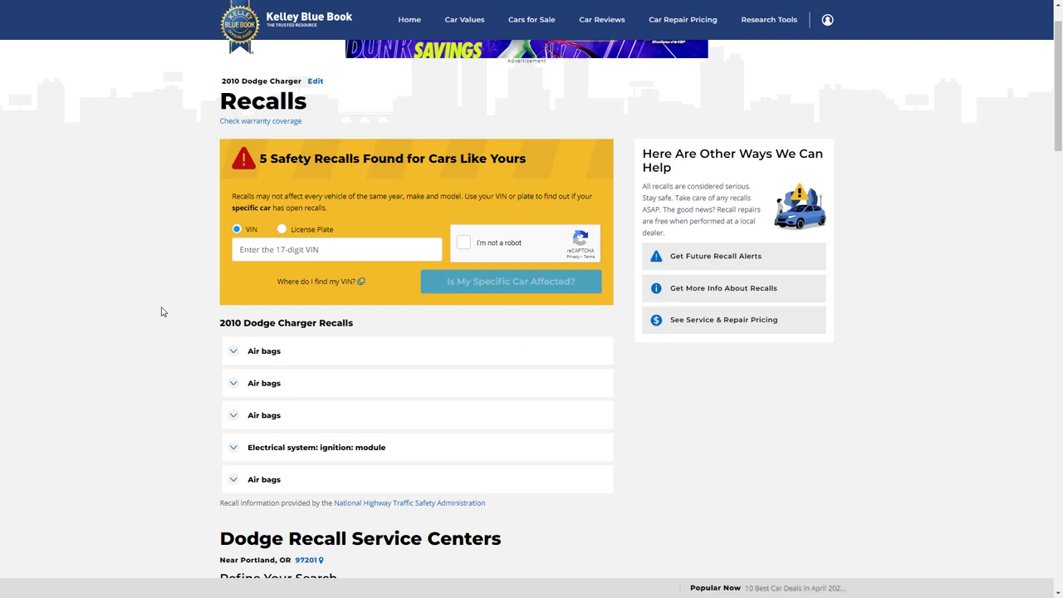
Expand the first air bags recall entry on the 2010 Charger recalls page
scroll("down", 3)
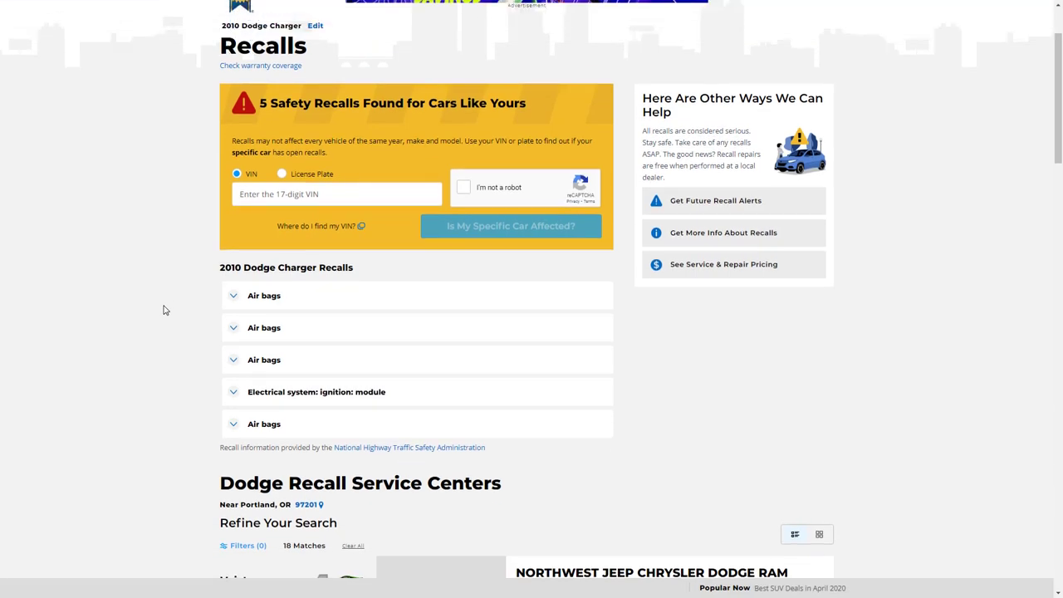
scroll("down", 3)
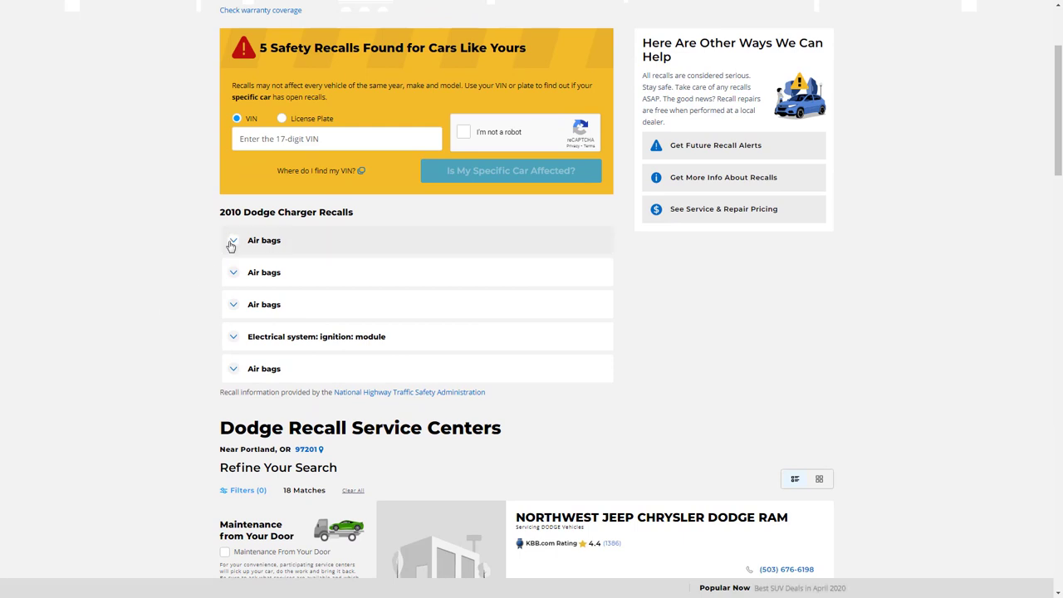
left_click(264, 240)
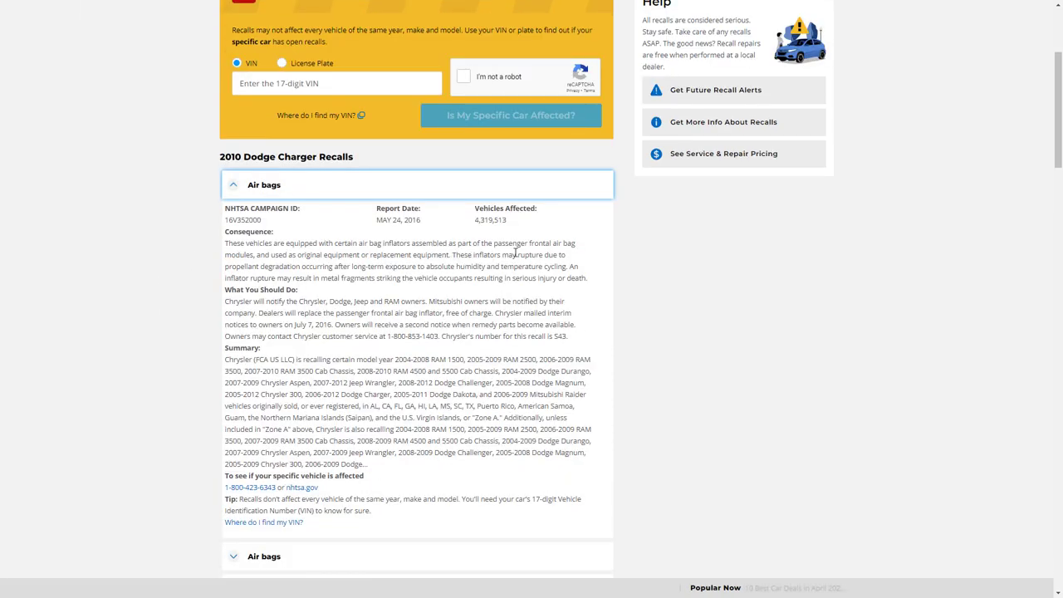
scroll("down", 3)
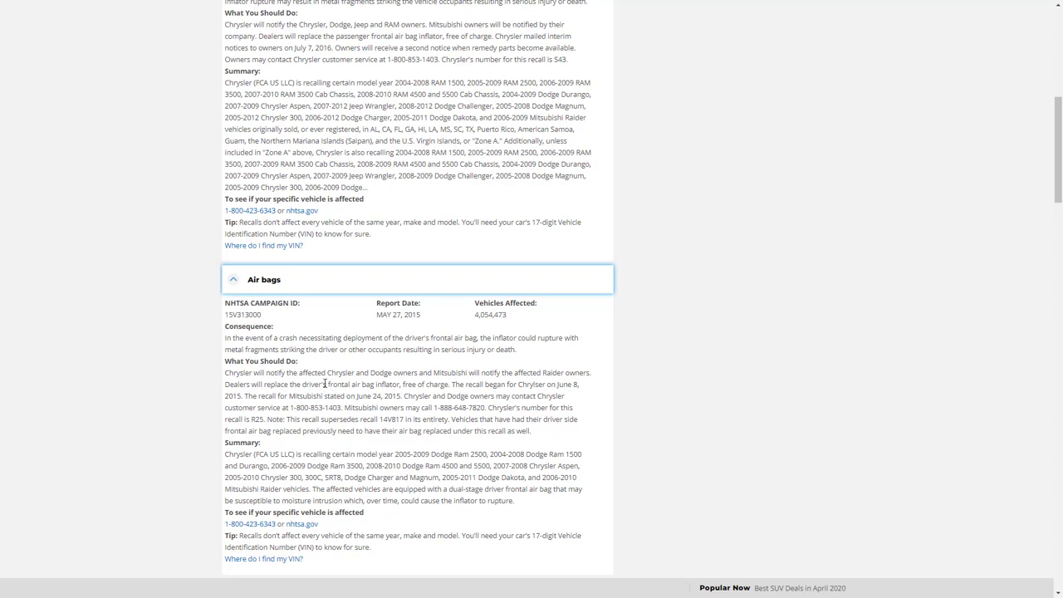
Highlight the driver's and passenger frontal air bag inflator phrases in the recall text
left_click_drag(309, 385, 395, 384)
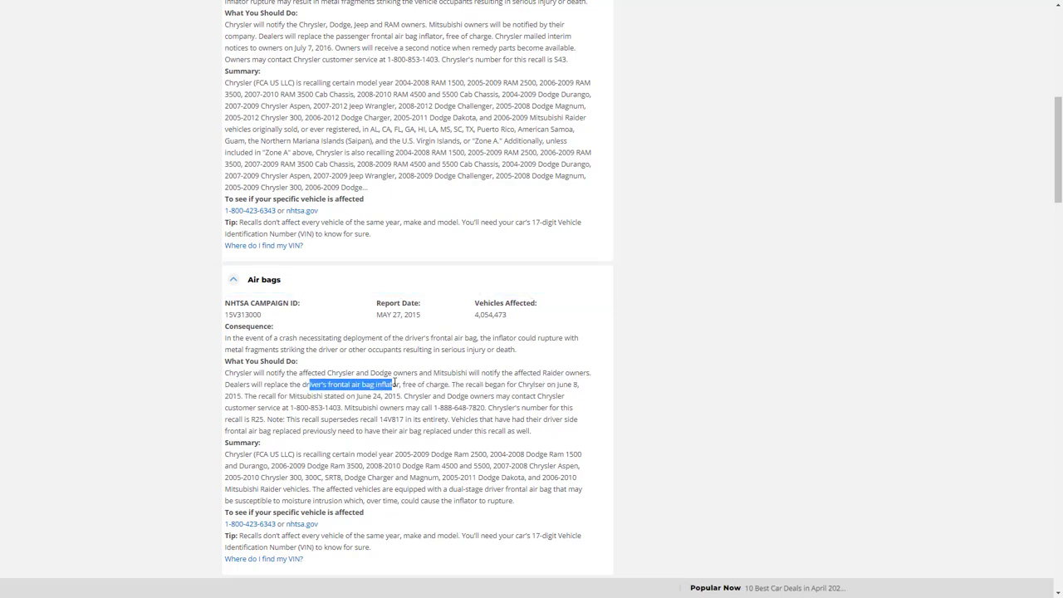
scroll("down", 3)
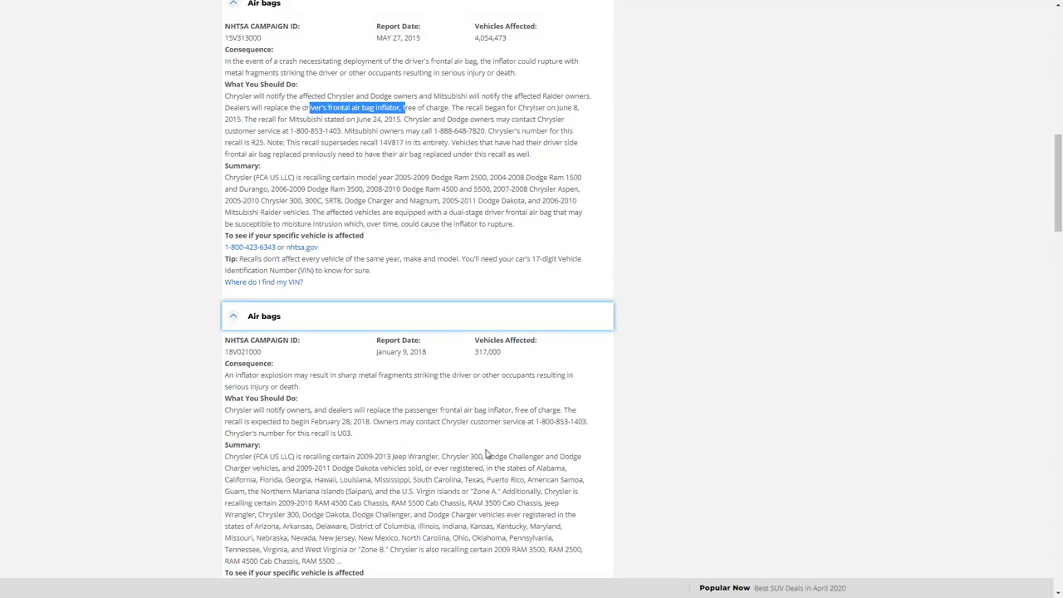
left_click_drag(407, 409, 498, 421)
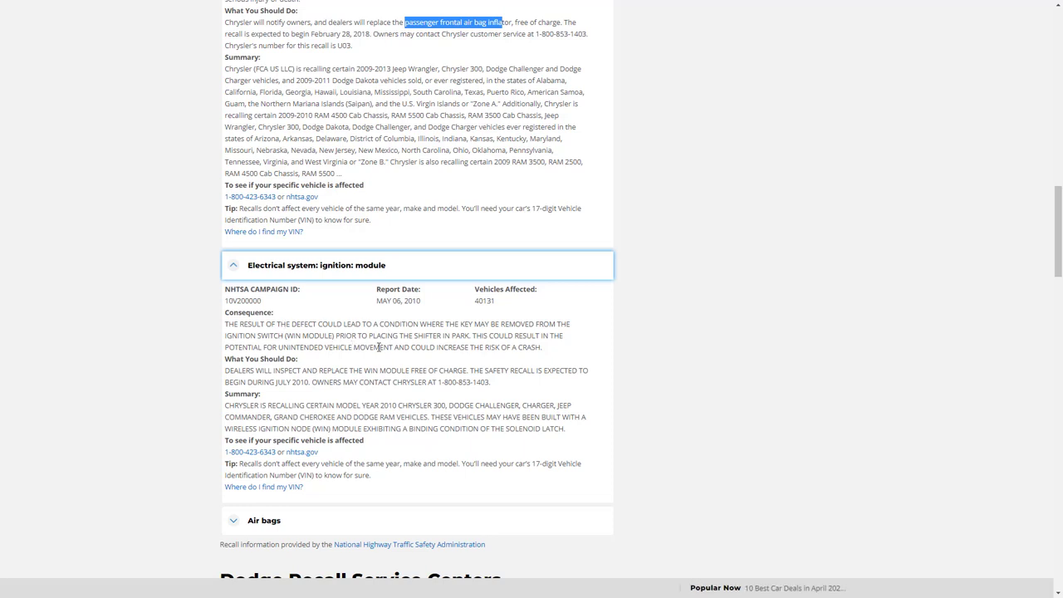
mouse_move(430, 359)
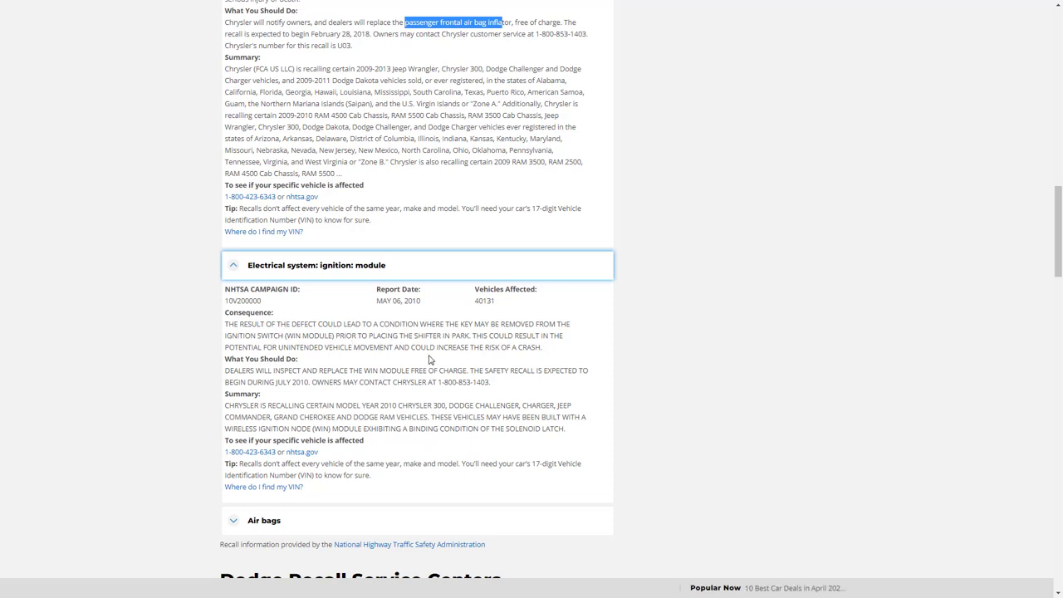
mouse_move(411, 332)
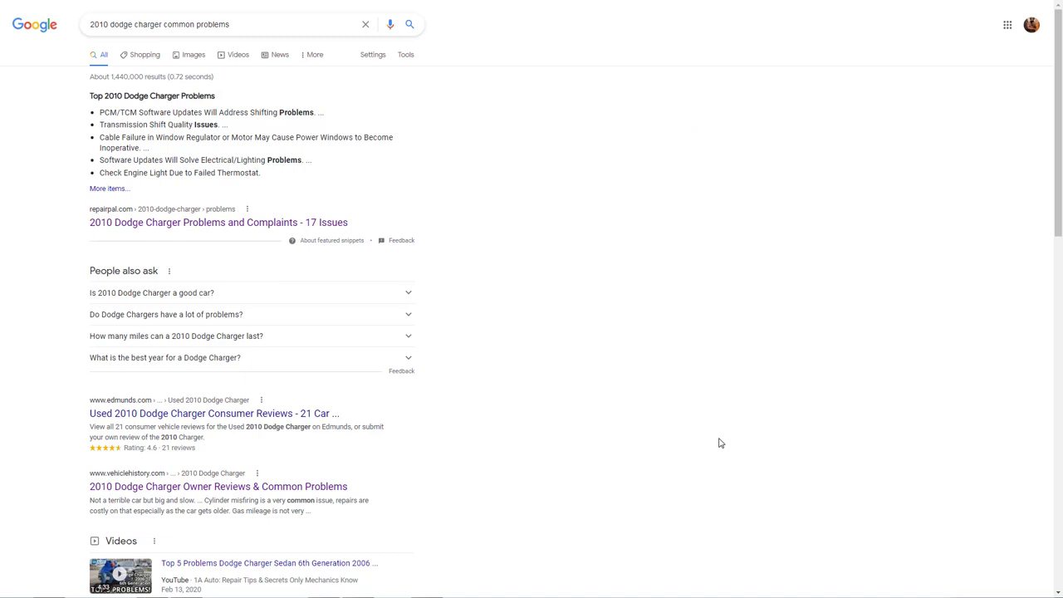
mouse_move(497, 288)
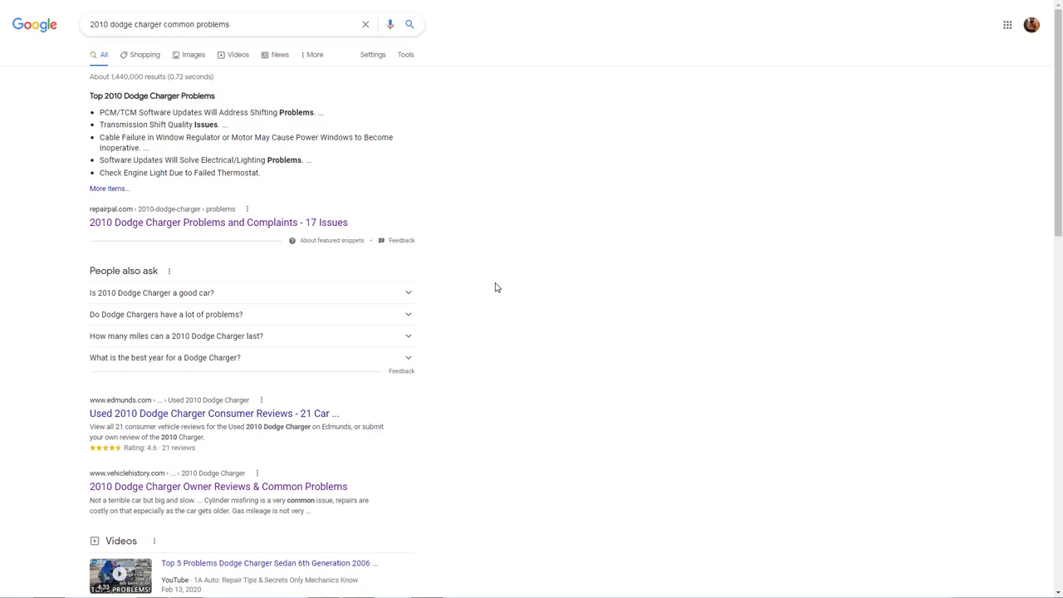
Skim the '2010 dodge charger common problems' results and open RepairPal's '17 Issues' article
scroll("down", 3)
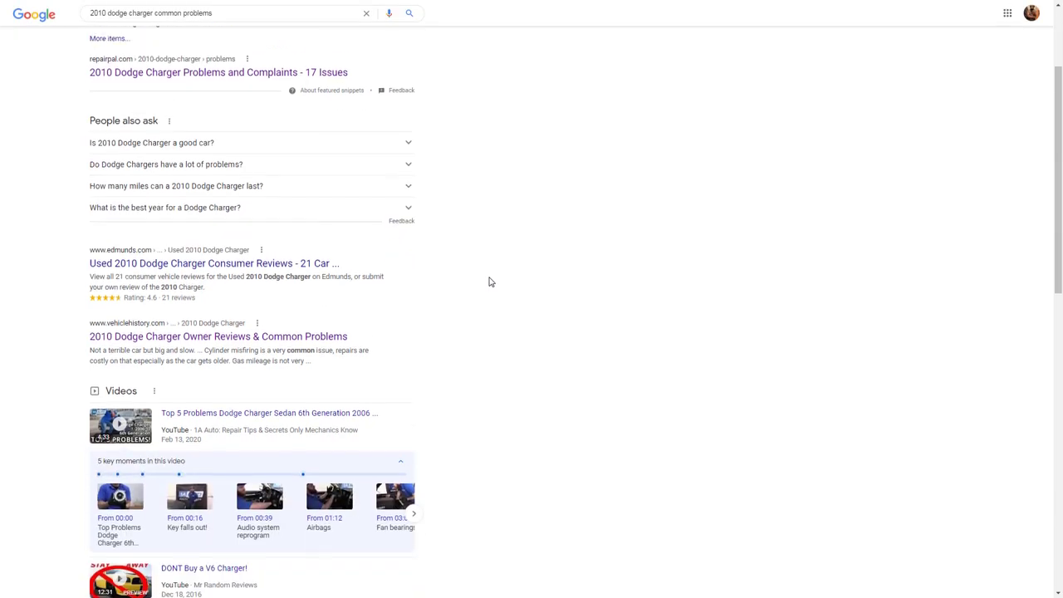
scroll("down", 3)
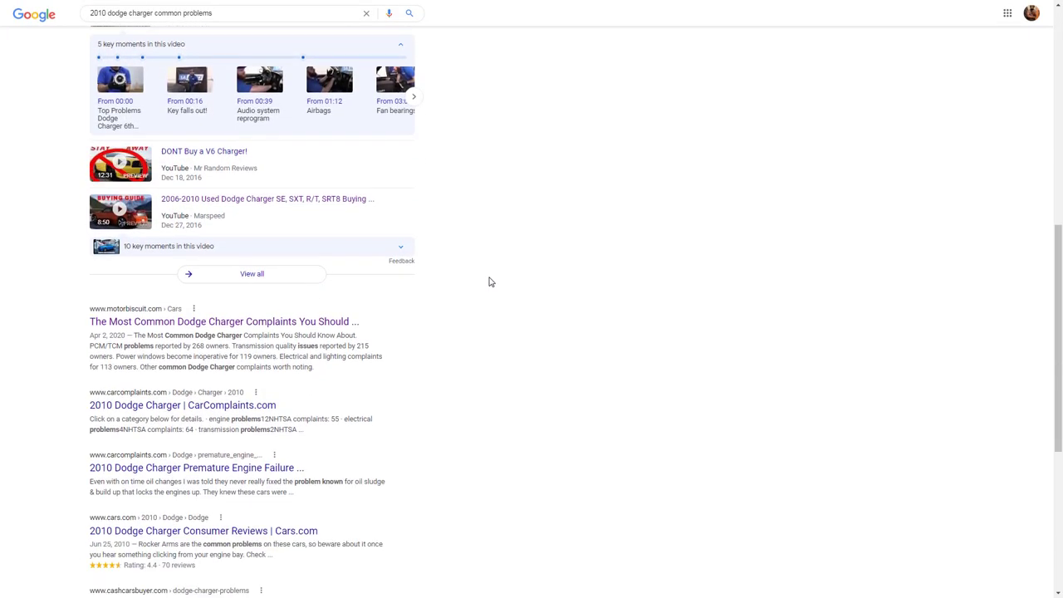
scroll("down", 3)
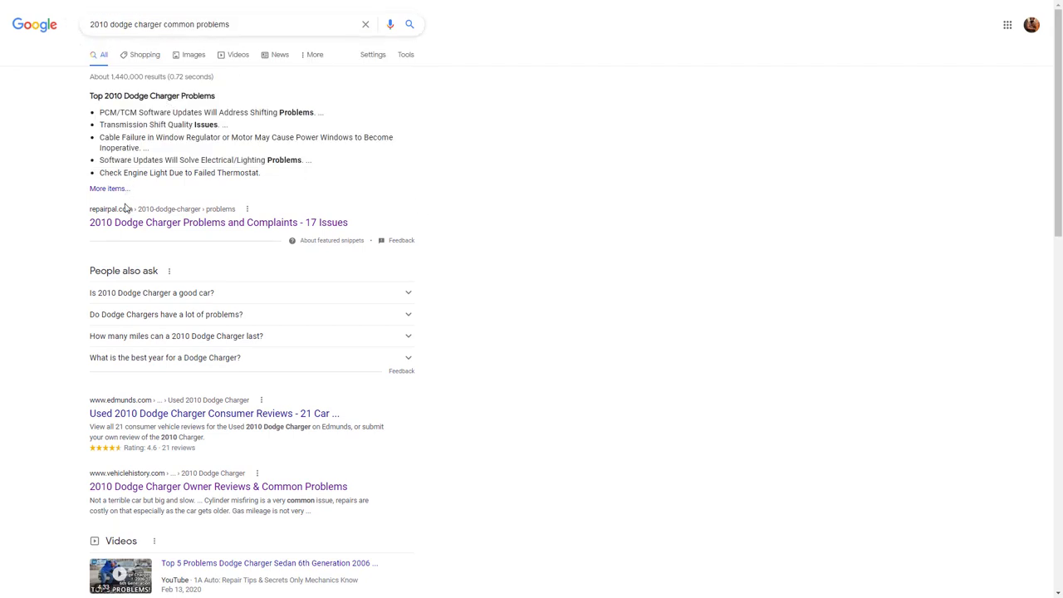
left_click(218, 222)
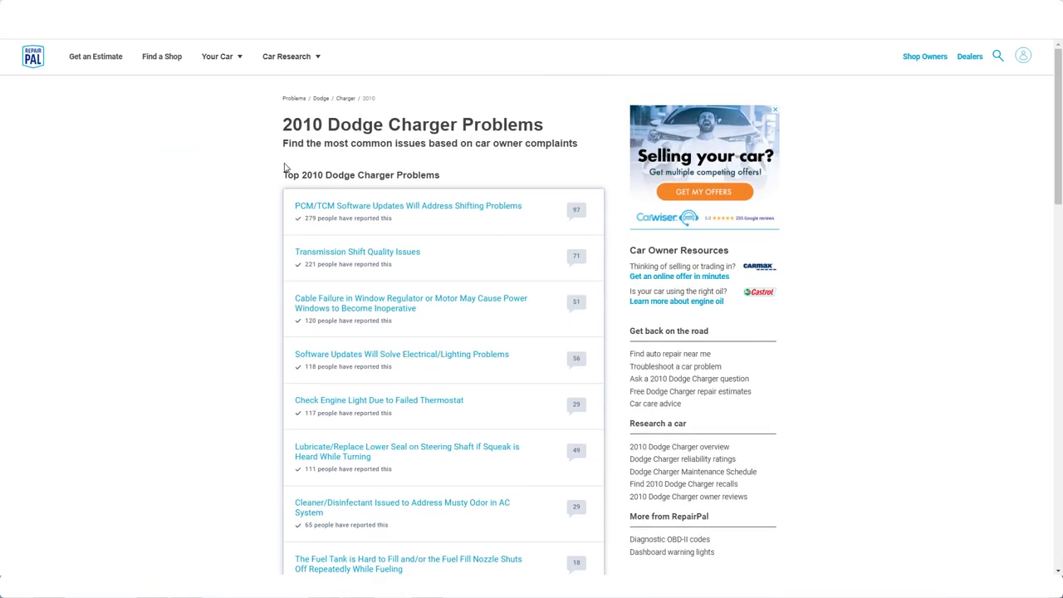
mouse_move(438, 158)
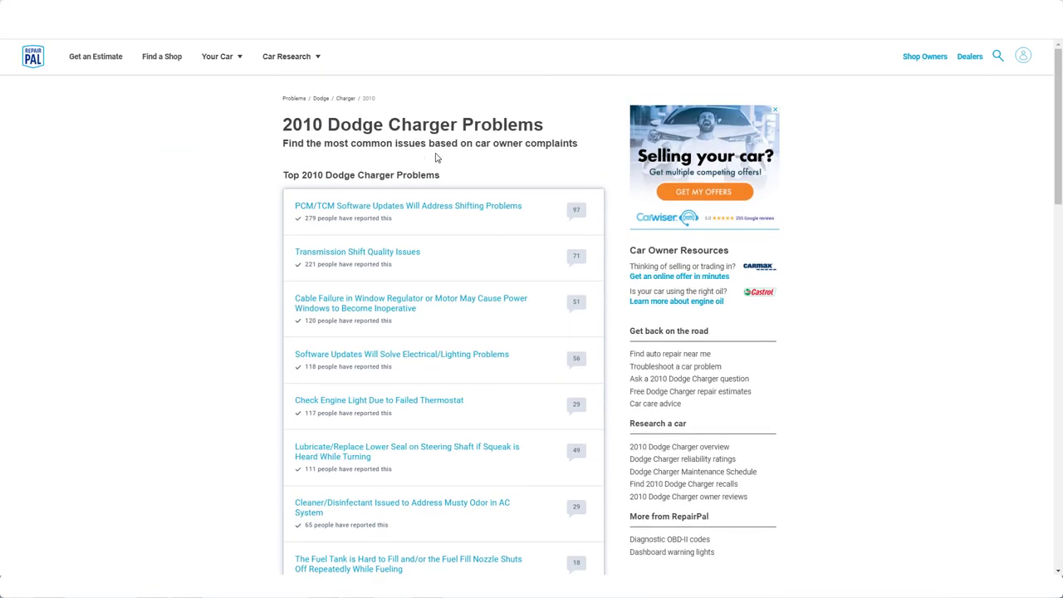
Read RepairPal's top 2010 Charger problems down to steering-wheel vibration at freeway speeds
scroll("down", 3)
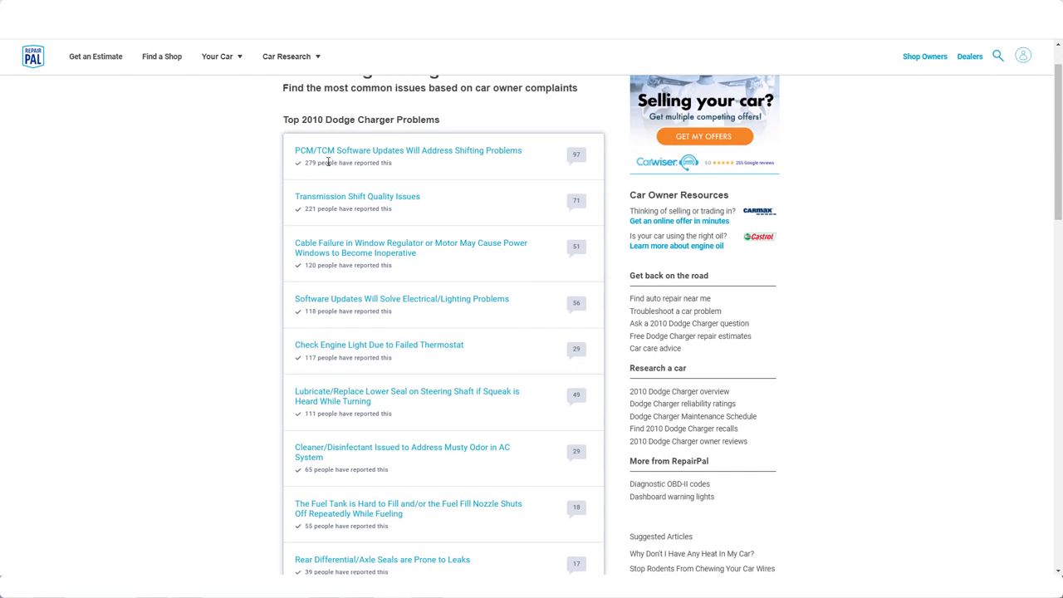
mouse_move(328, 159)
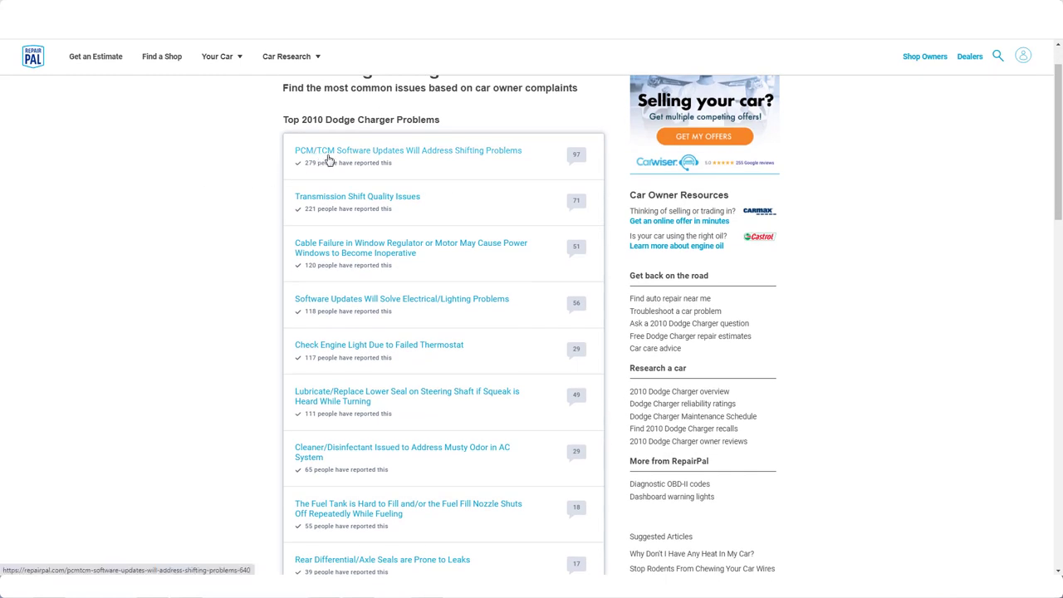
mouse_move(452, 162)
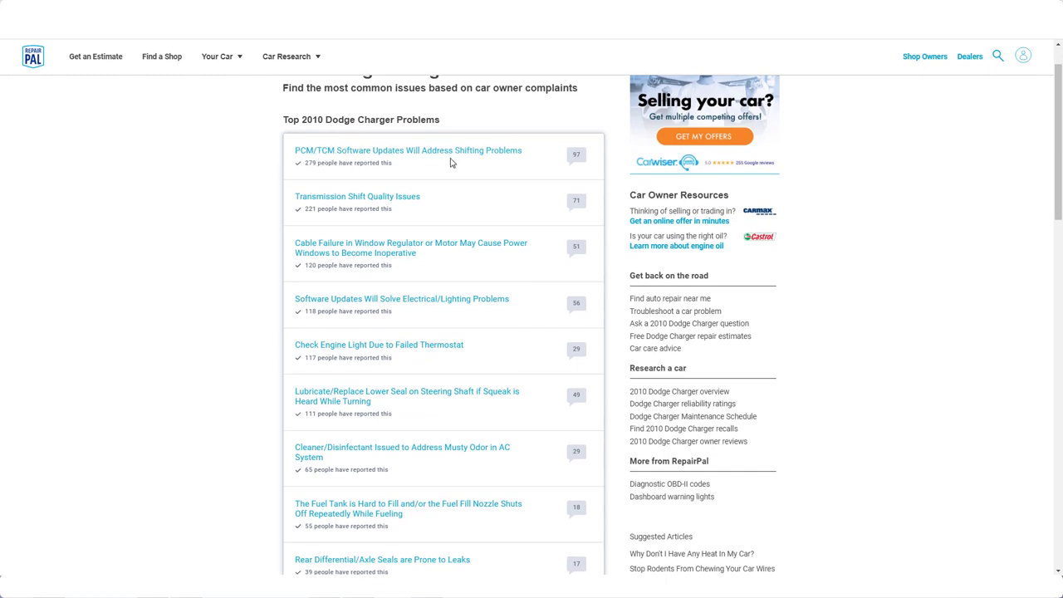
mouse_move(433, 154)
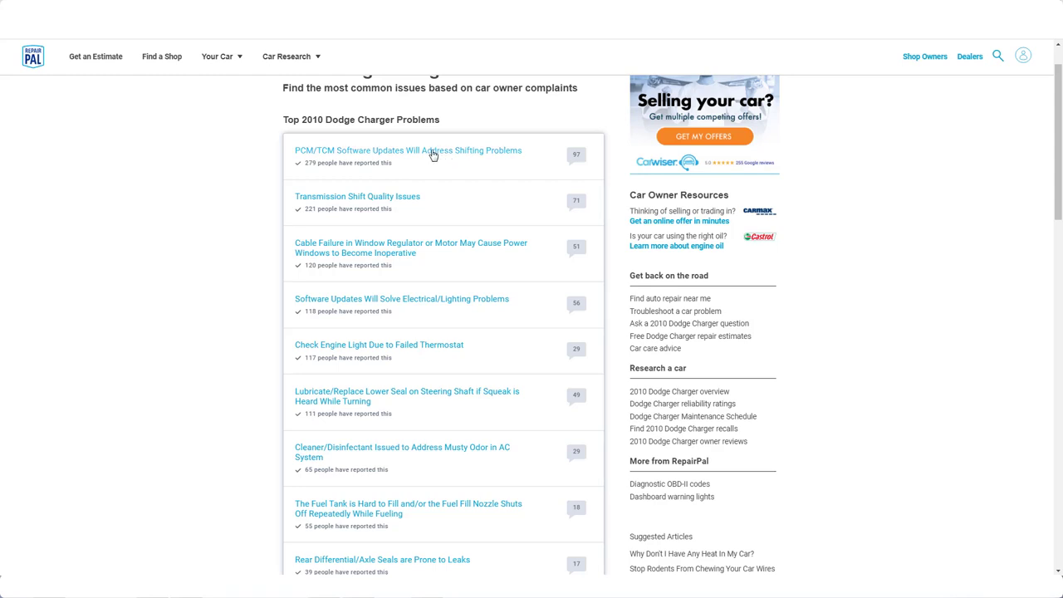
mouse_move(362, 205)
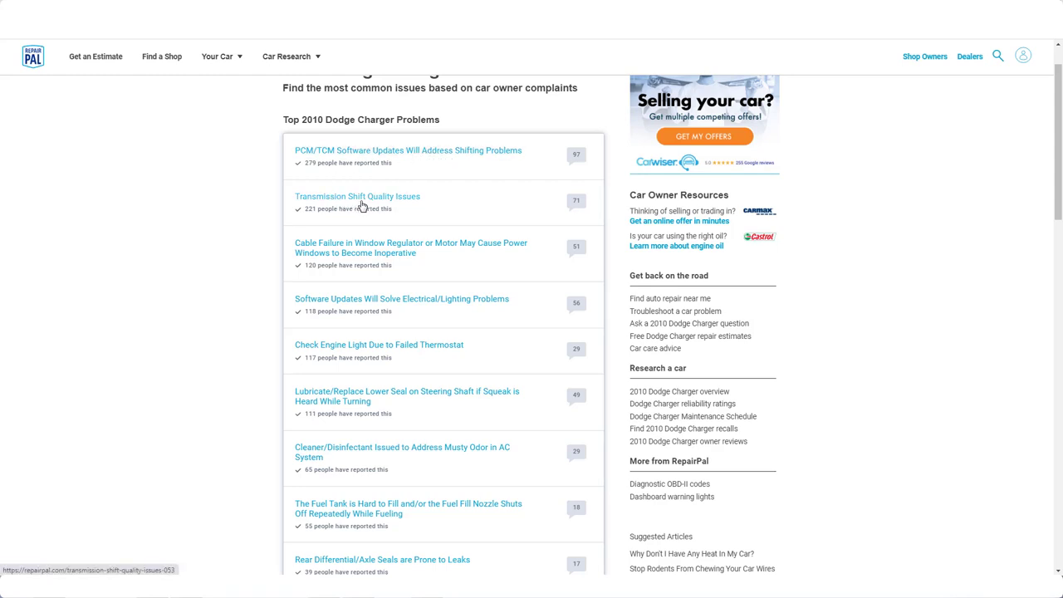
mouse_move(237, 255)
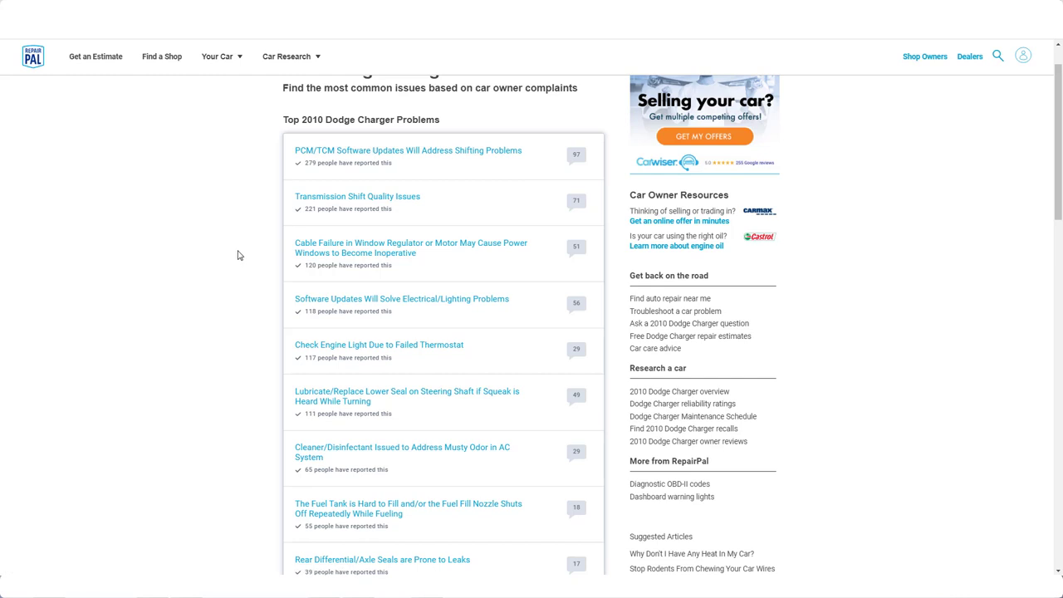
mouse_move(224, 270)
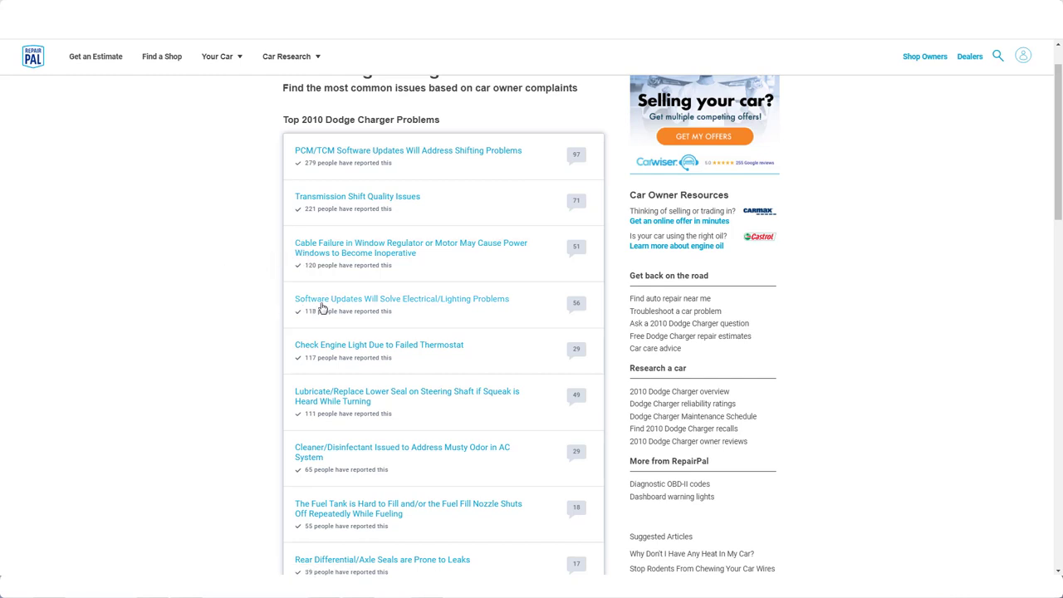
mouse_move(401, 298)
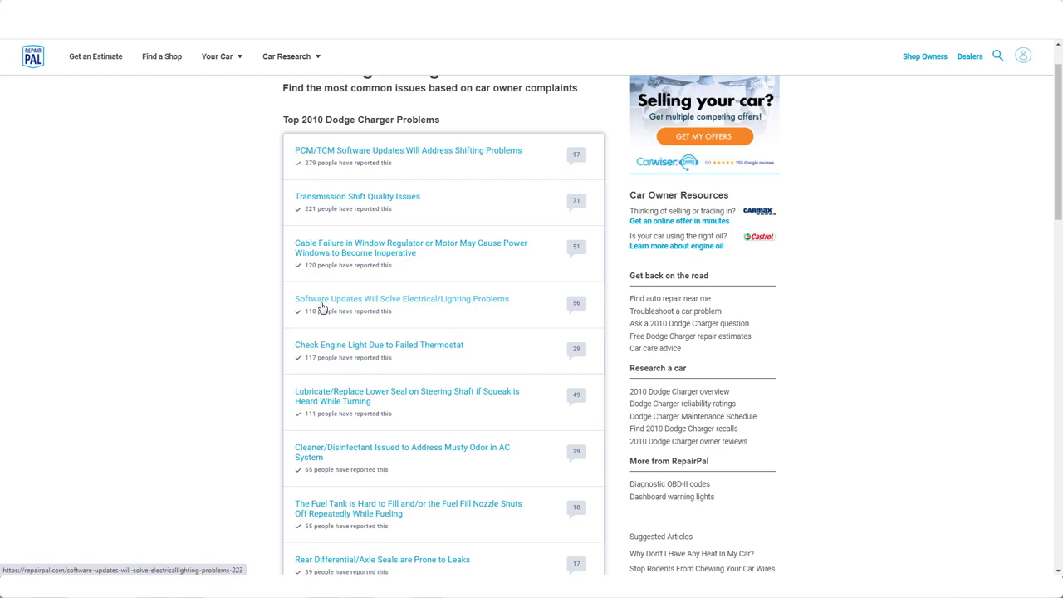
scroll("down", 3)
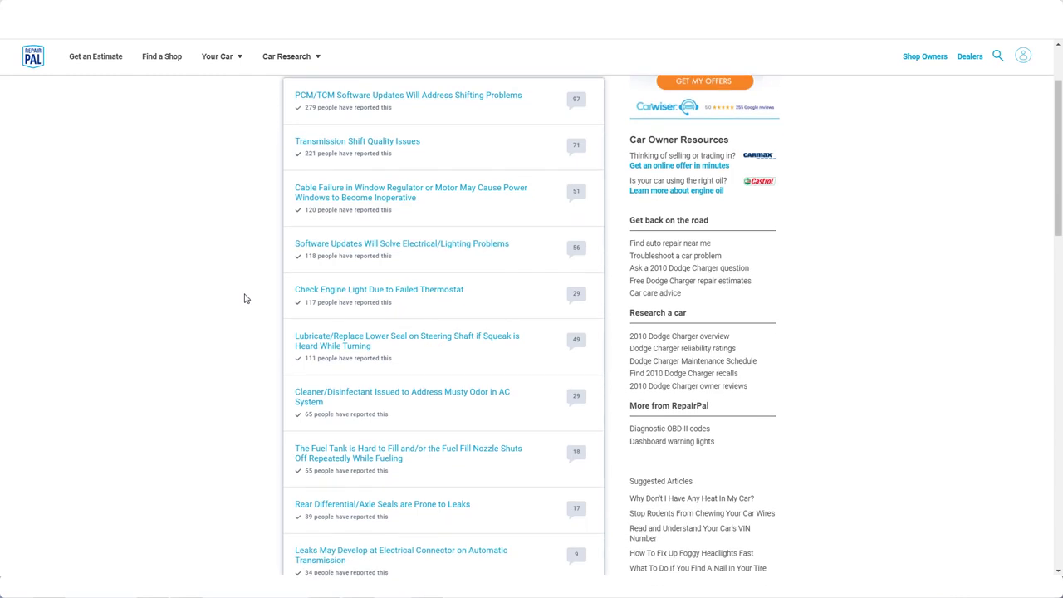
mouse_move(350, 300)
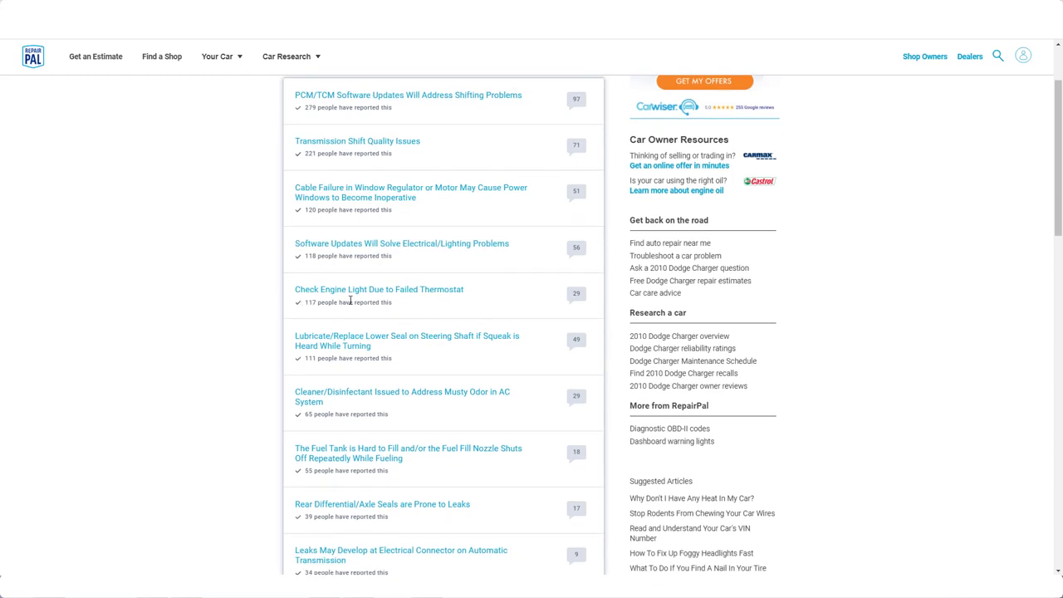
scroll("down", 3)
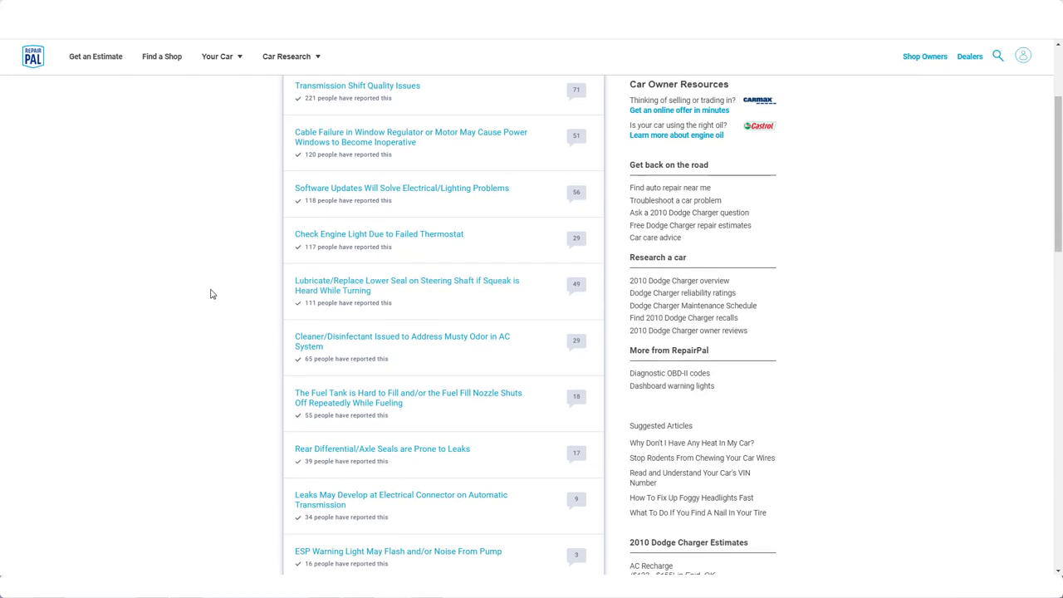
mouse_move(391, 296)
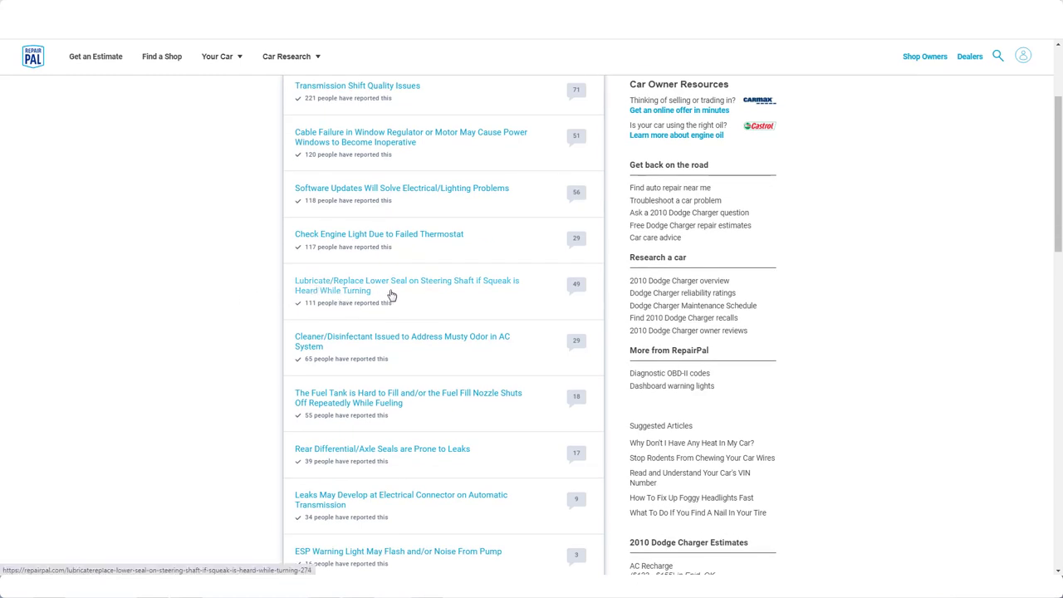
mouse_move(452, 296)
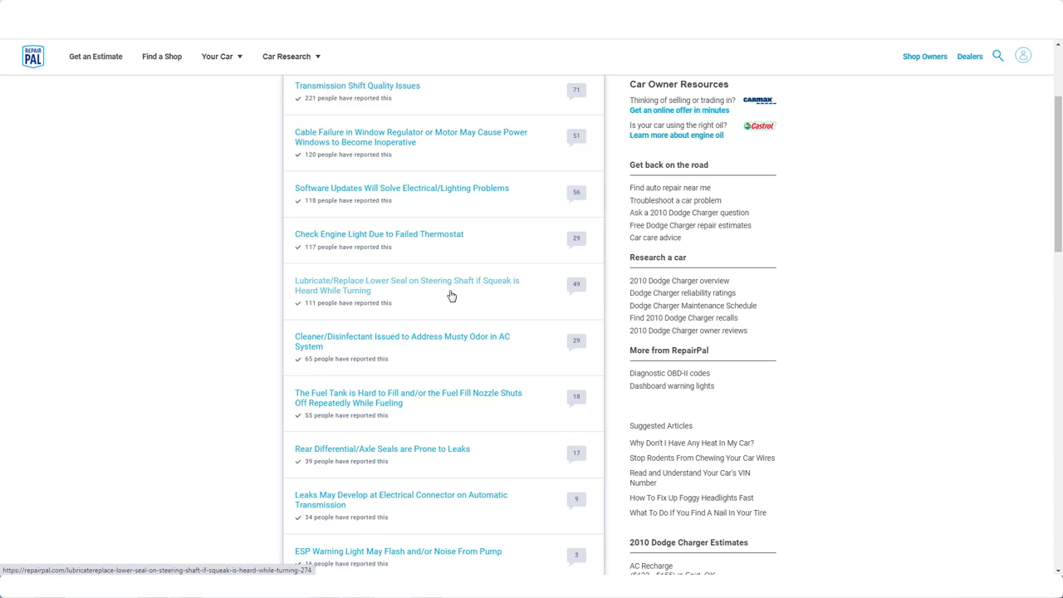
mouse_move(294, 301)
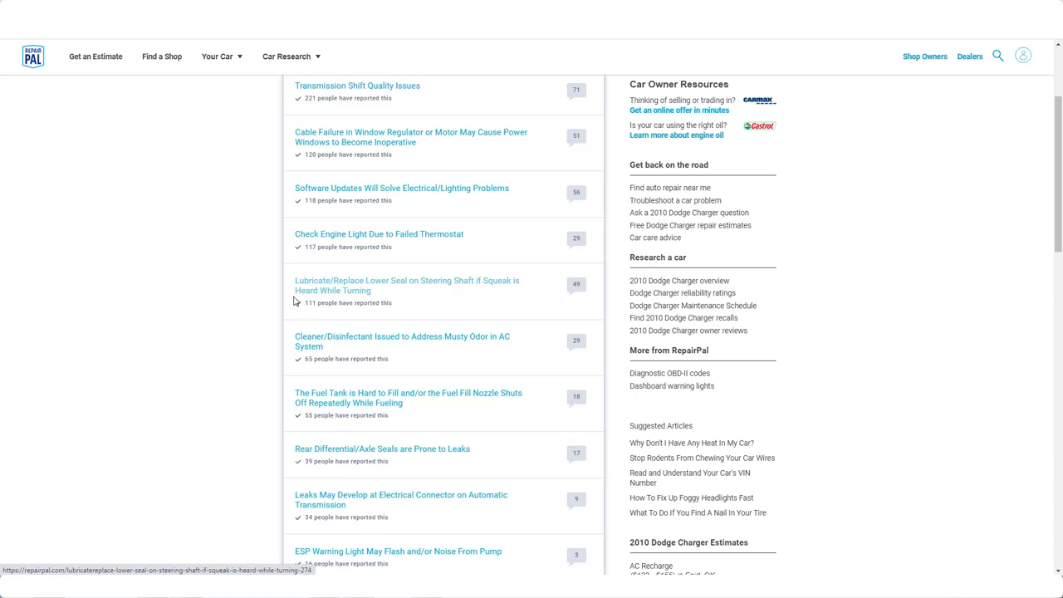
scroll("down", 3)
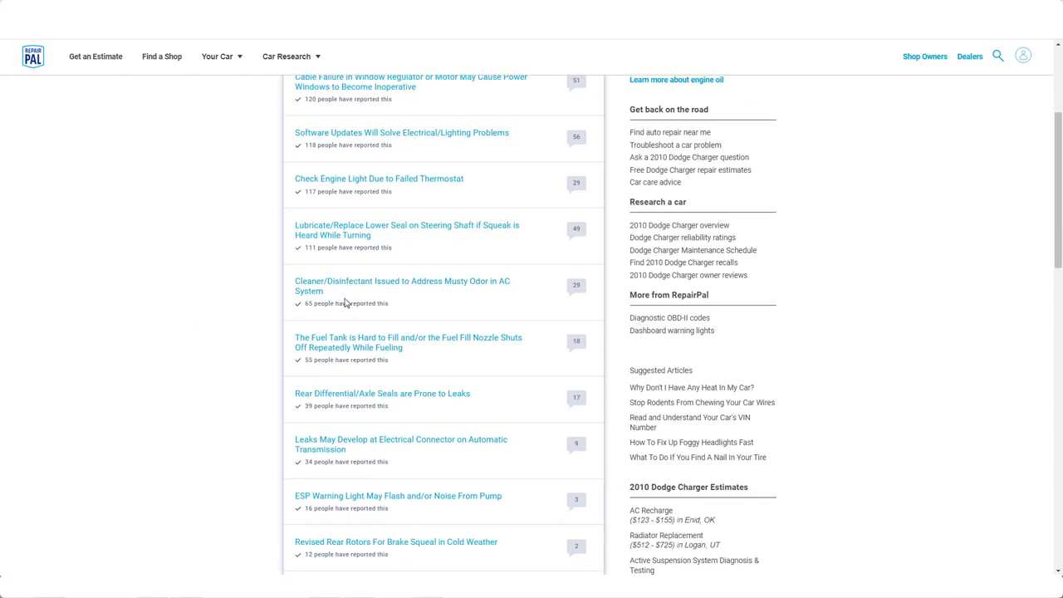
mouse_move(407, 286)
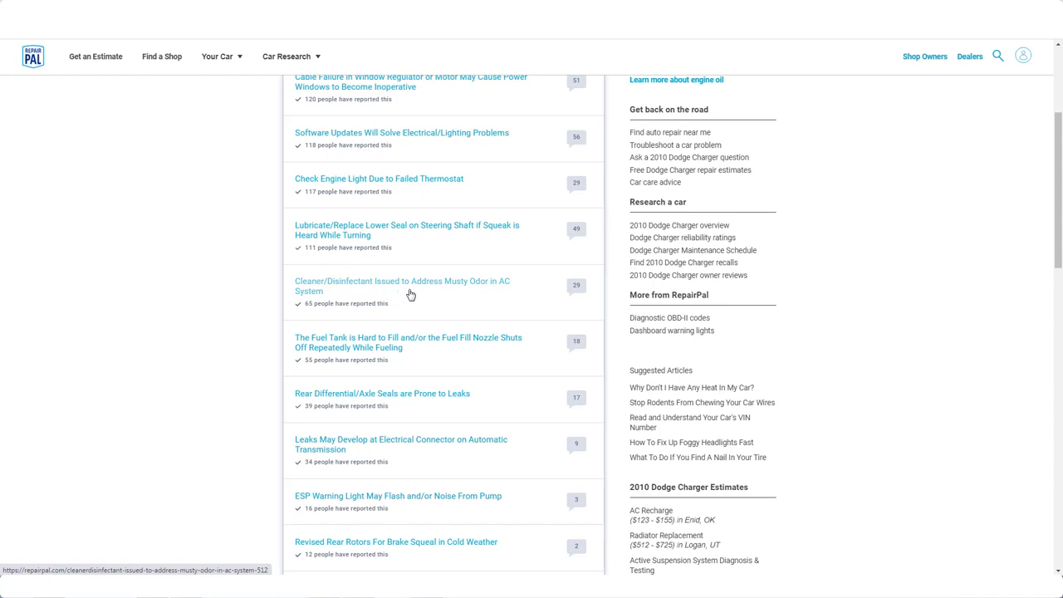
scroll("down", 3)
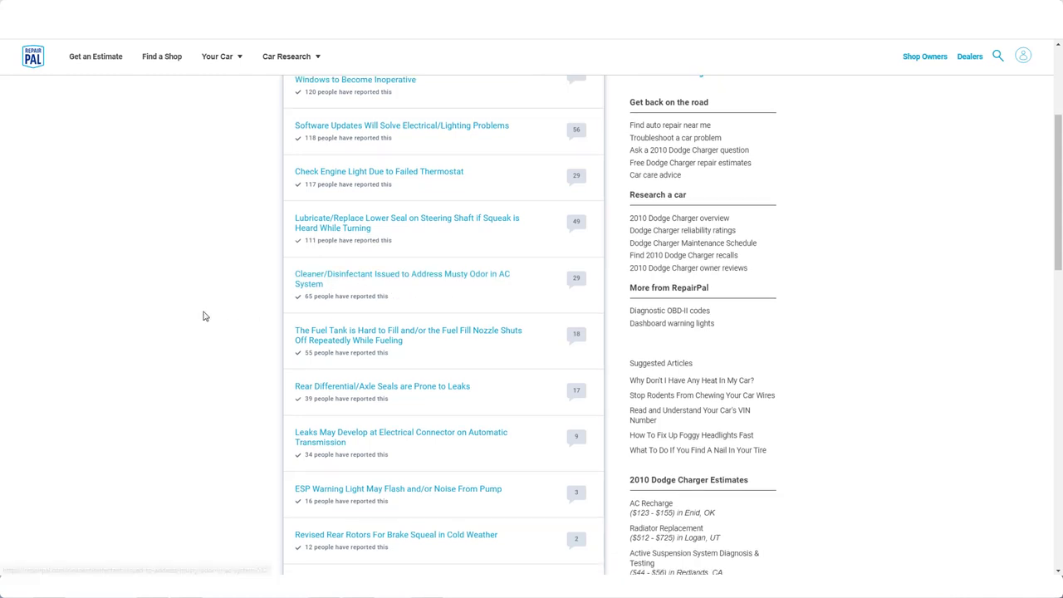
scroll("down", 3)
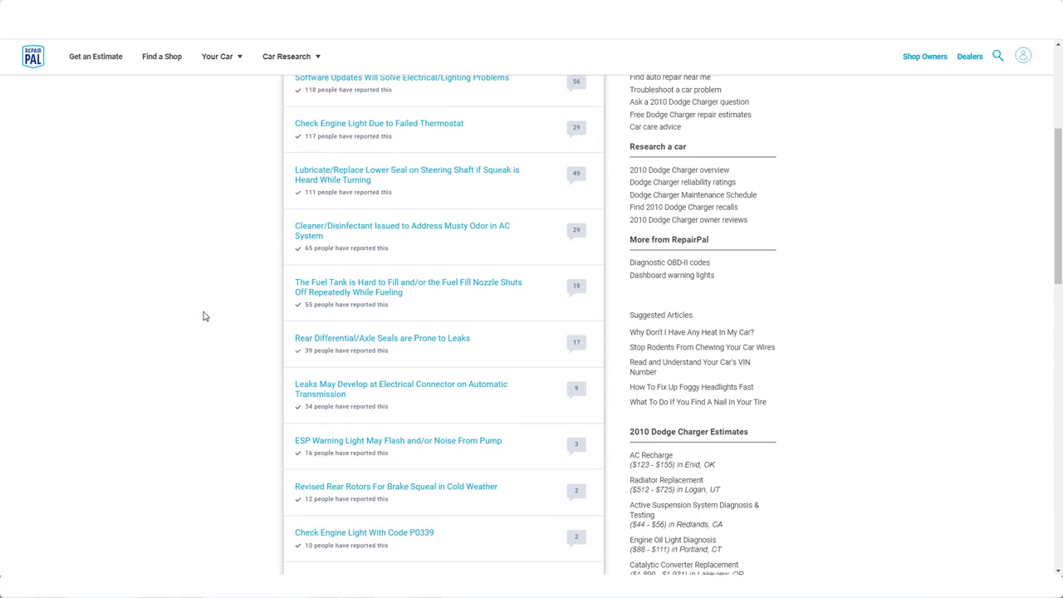
mouse_move(314, 292)
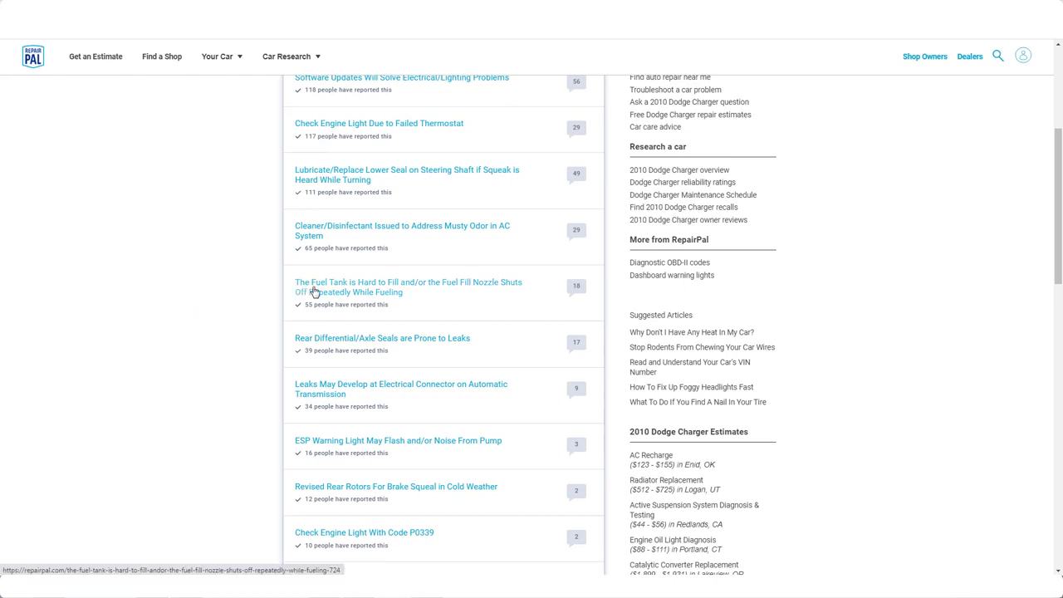
mouse_move(231, 320)
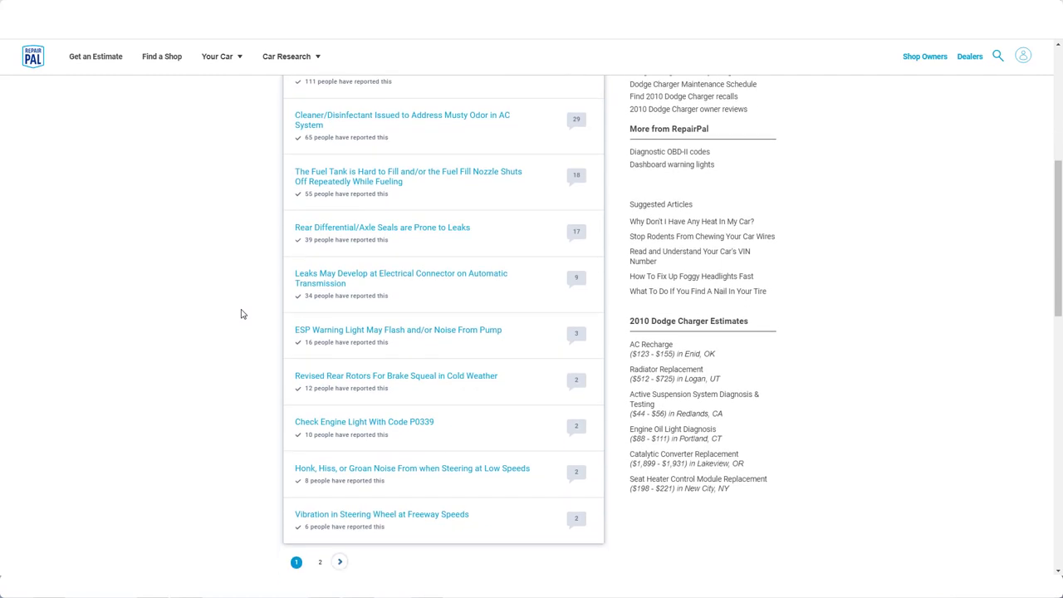
scroll("down", 3)
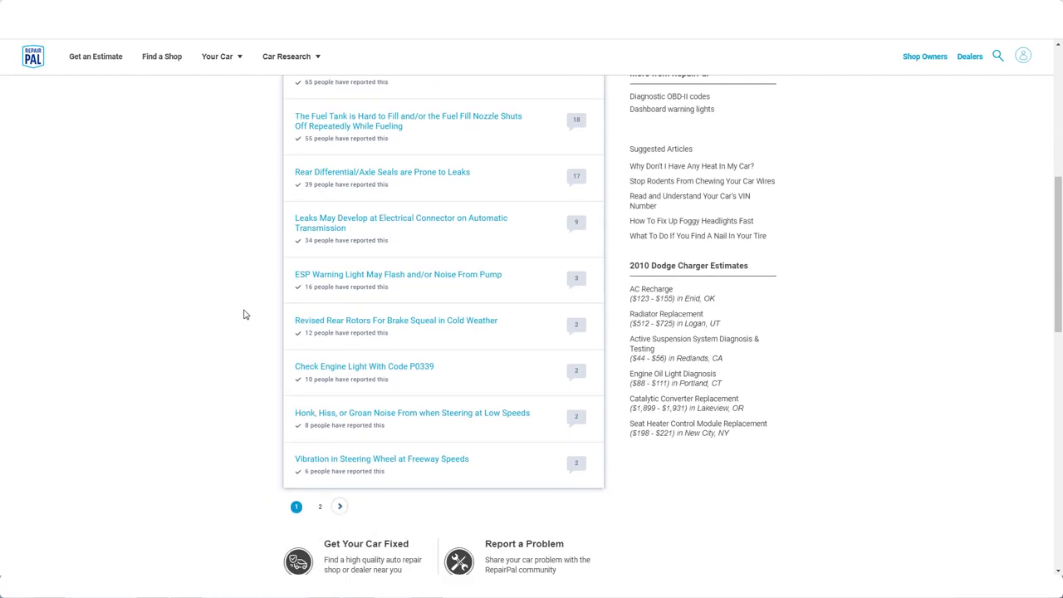
mouse_move(425, 377)
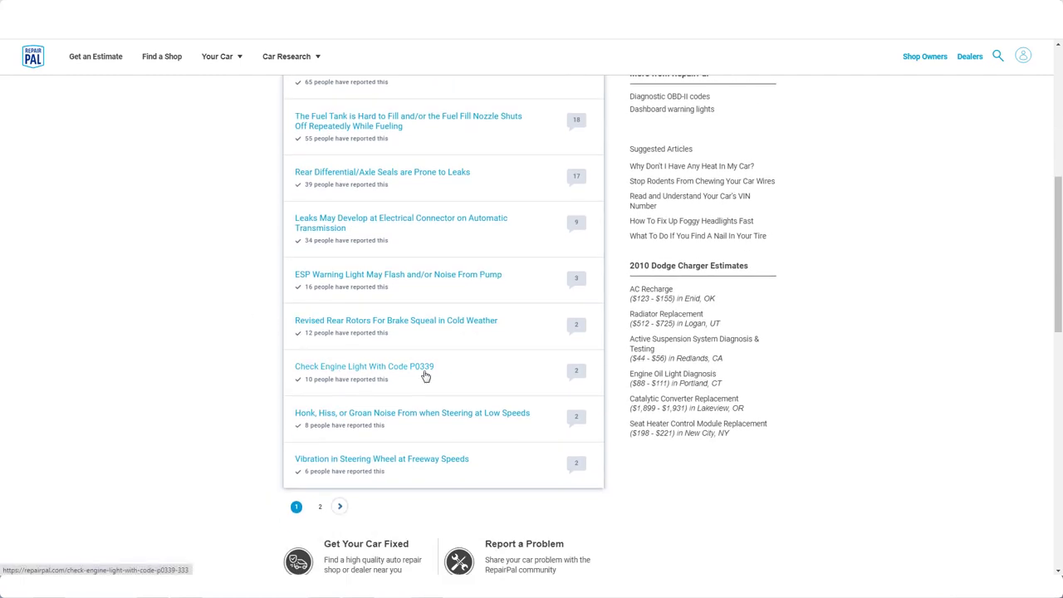
mouse_move(338, 469)
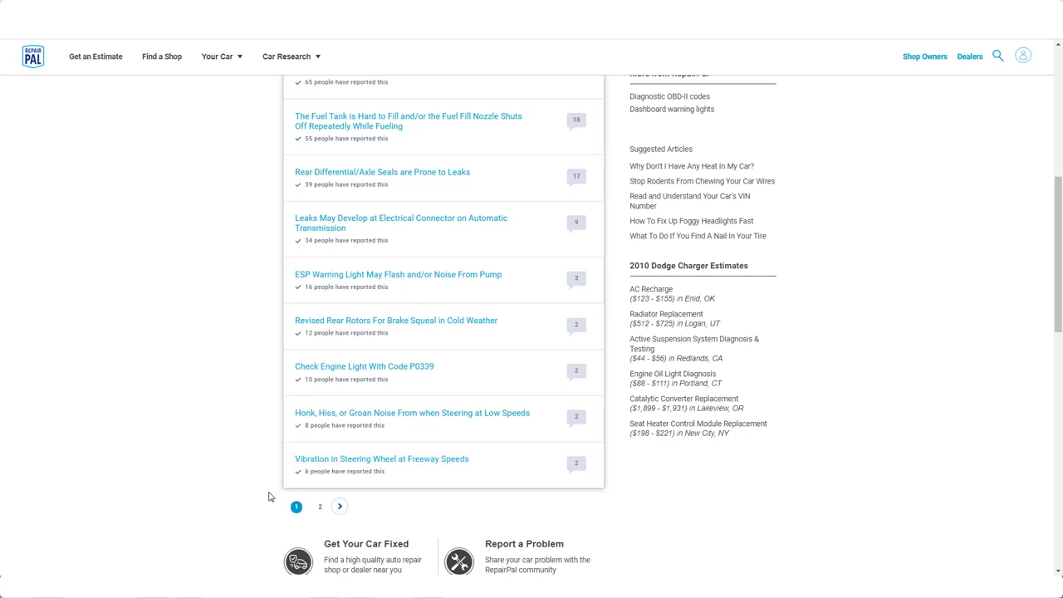
left_click(319, 506)
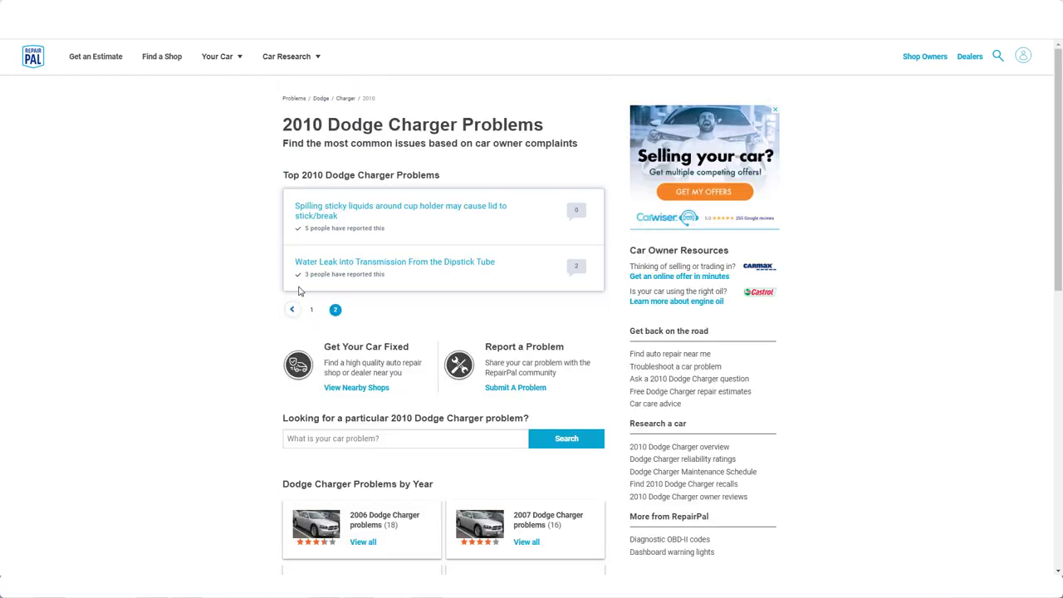
mouse_move(361, 267)
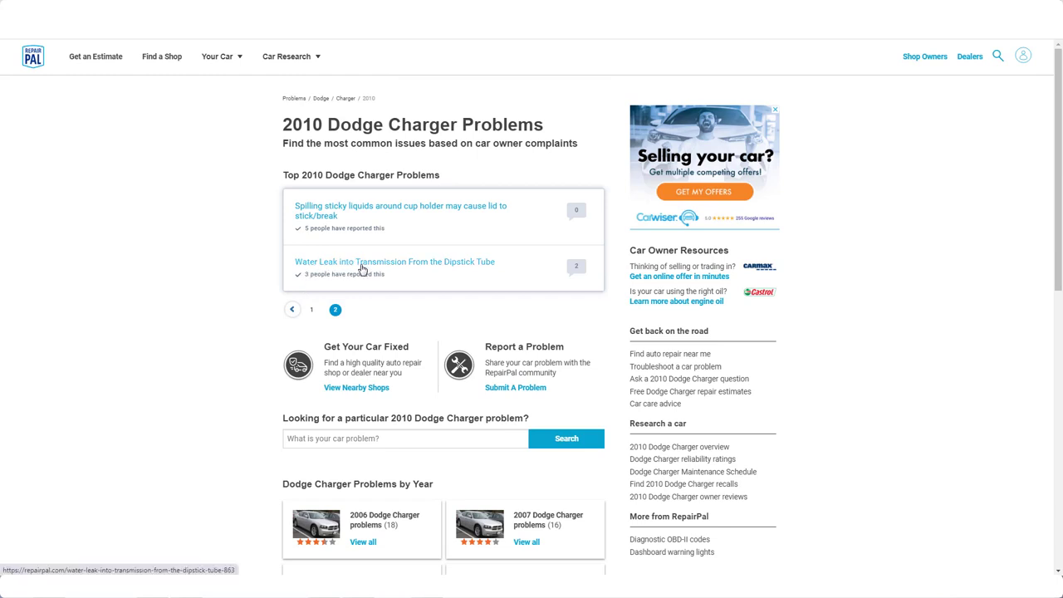
mouse_move(316, 211)
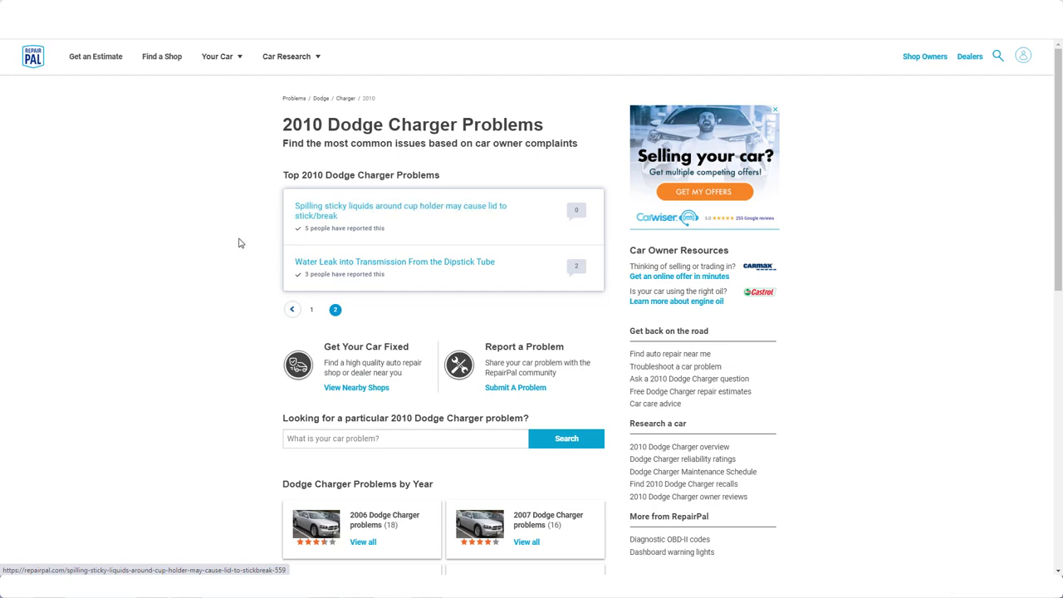
mouse_move(304, 207)
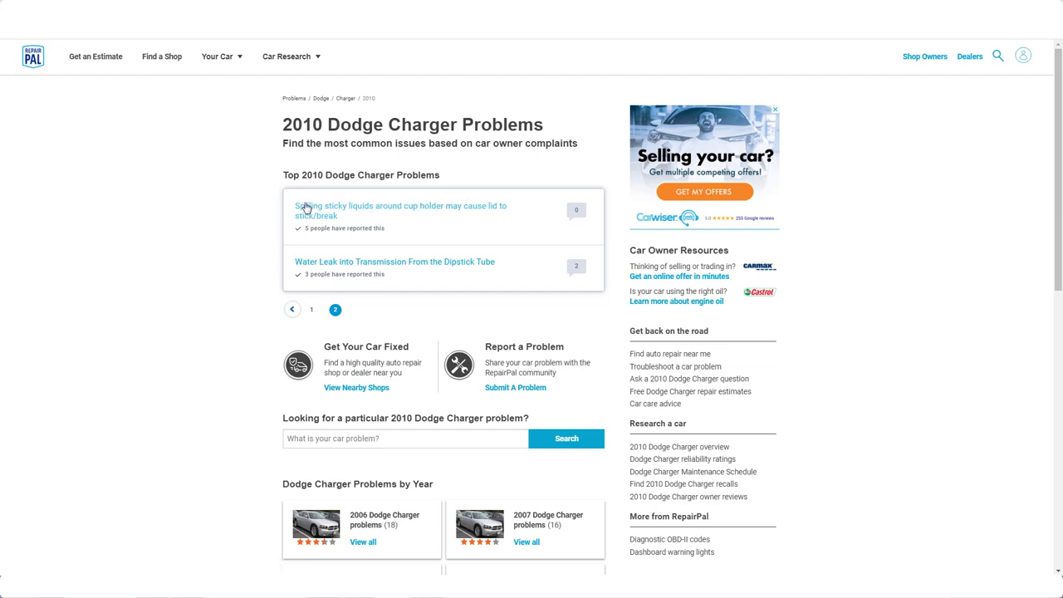
mouse_move(224, 269)
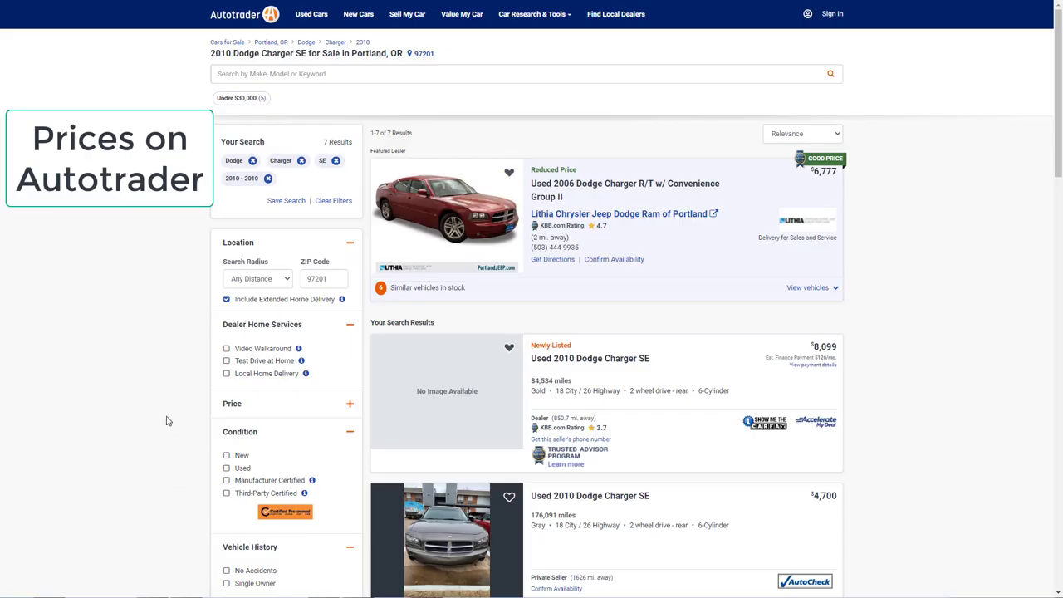
mouse_move(137, 397)
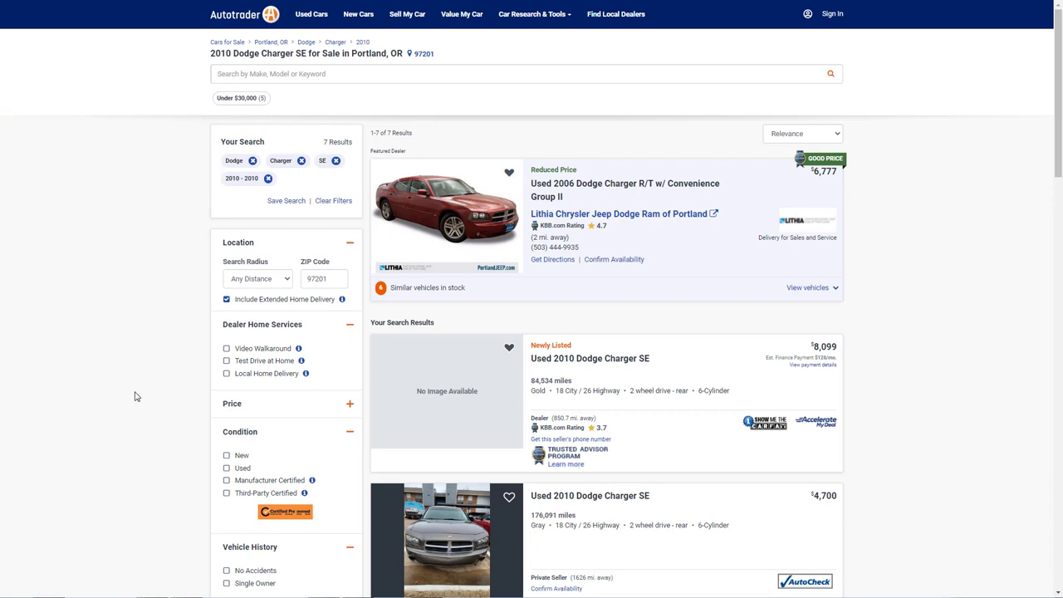
Compare the seven 2010 Charger SE listing prices, including $8,099, $4,700 and $12,495
scroll("down", 3)
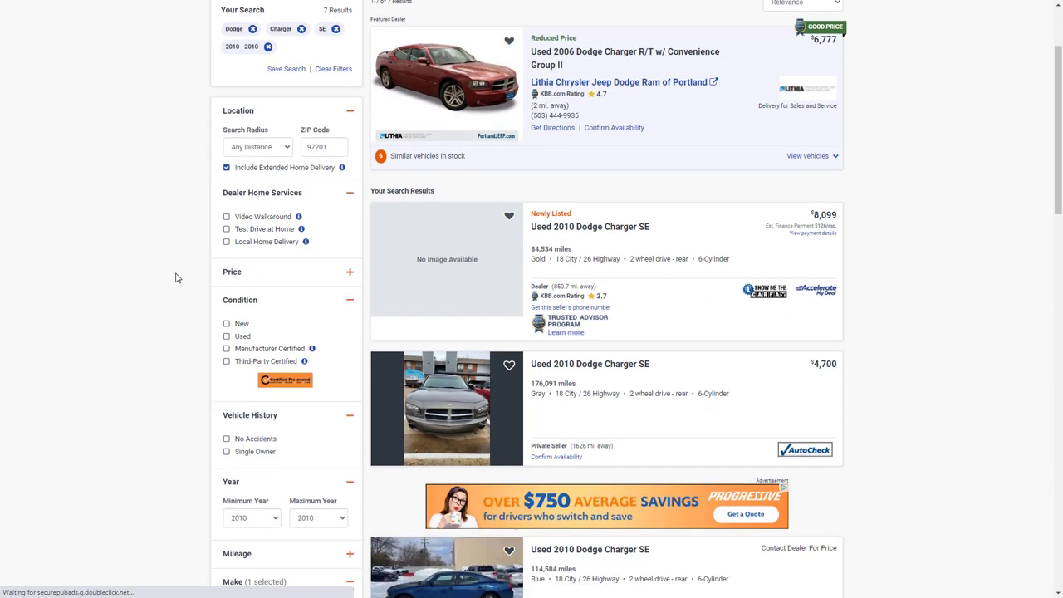
scroll("down", 3)
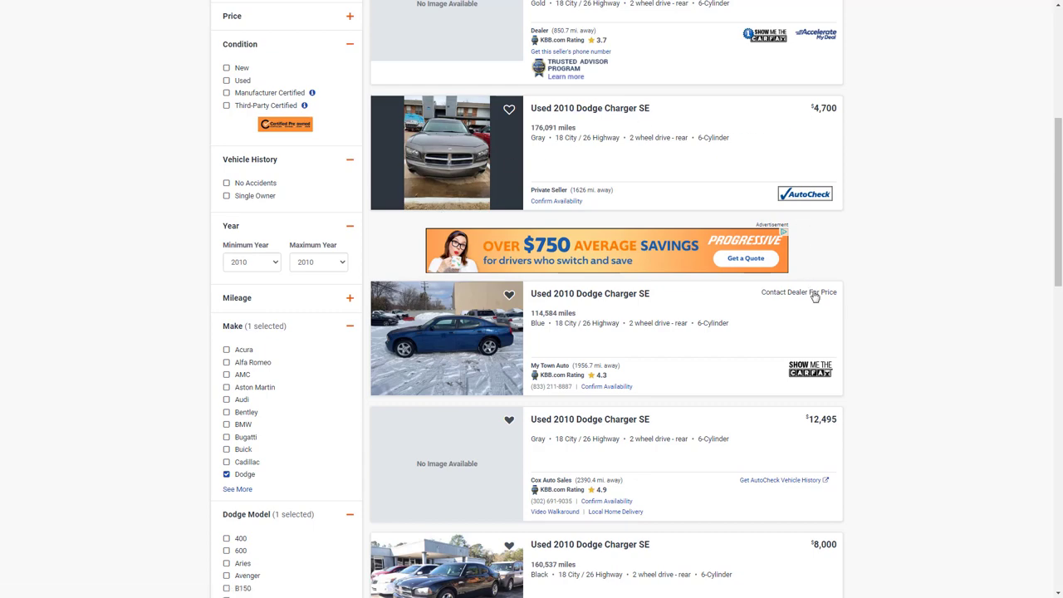
scroll("down", 3)
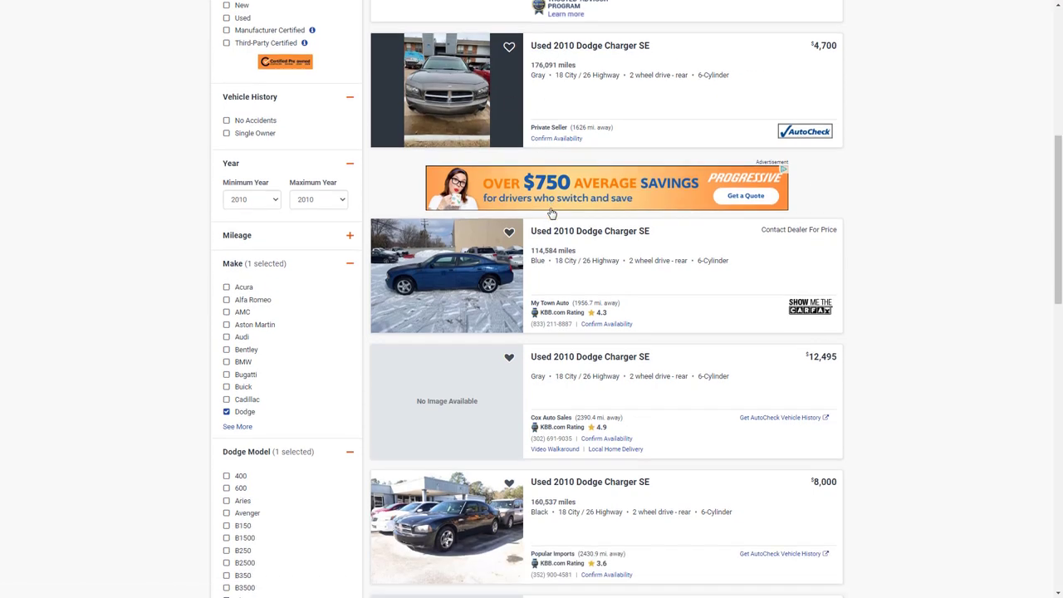
scroll("down", 3)
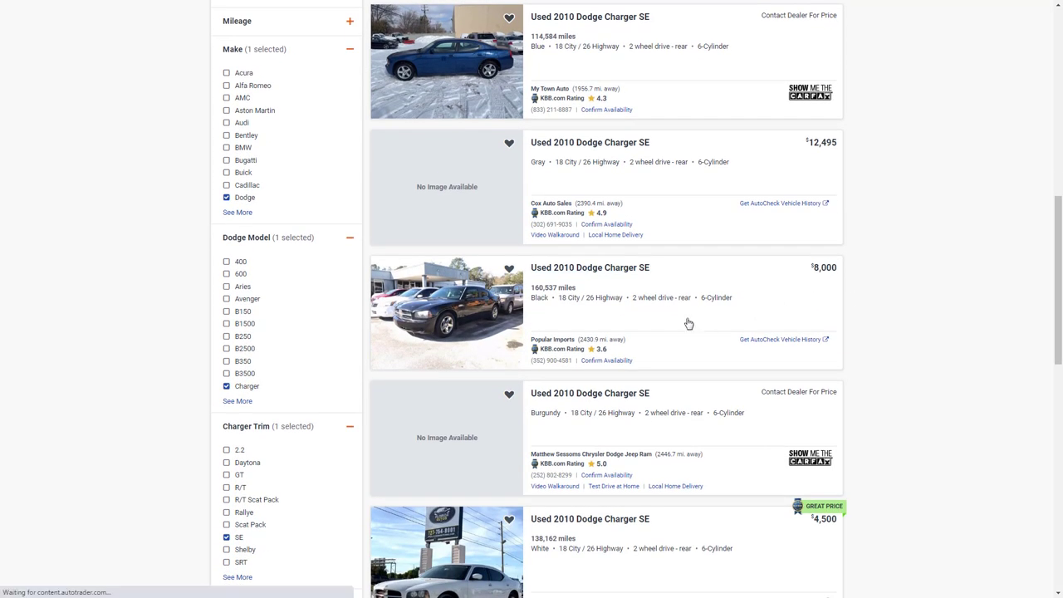
scroll("down", 3)
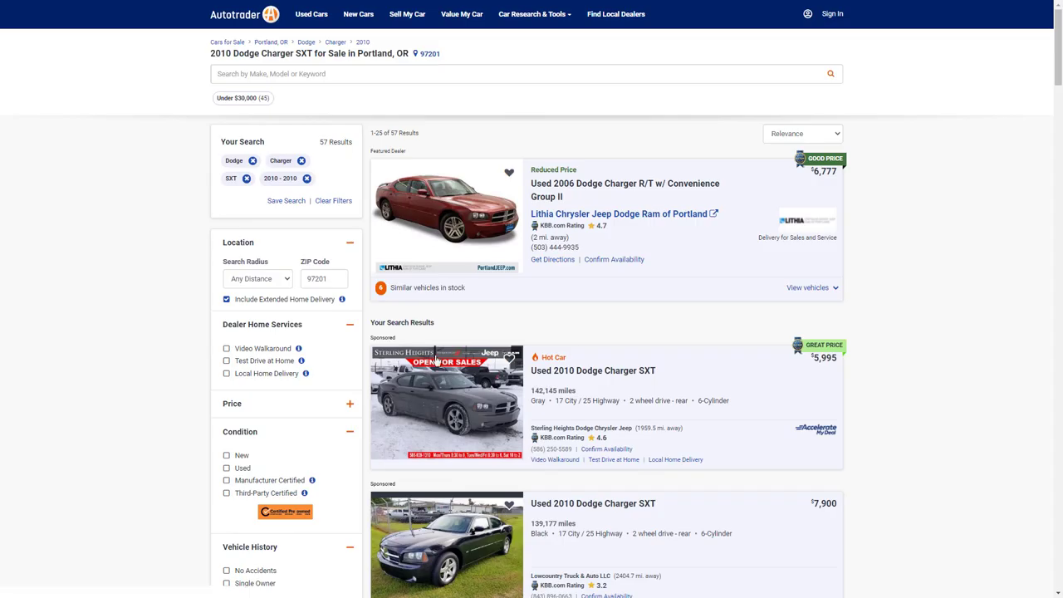
mouse_move(164, 334)
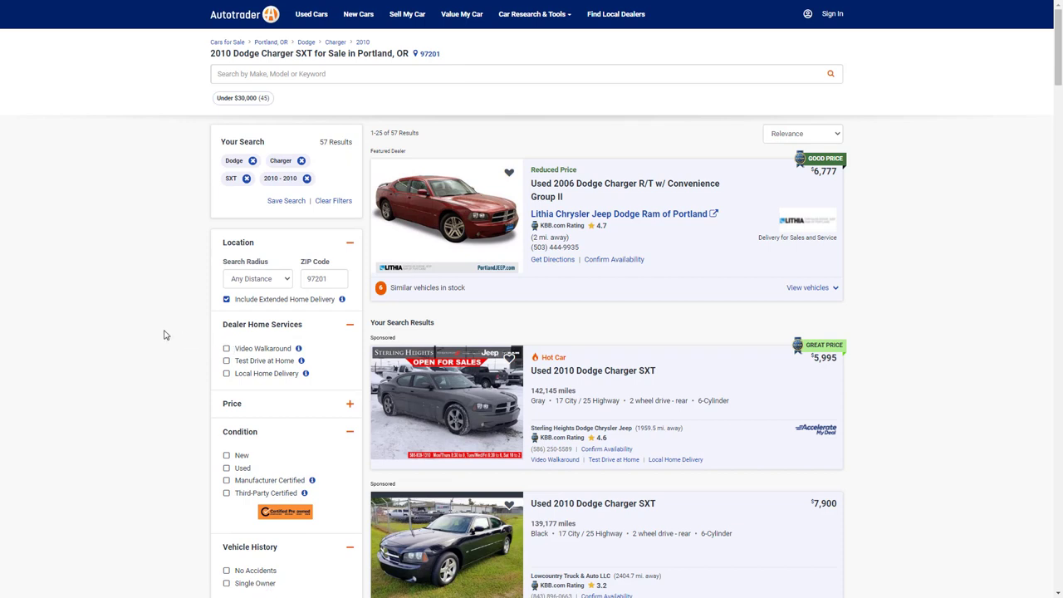
scroll("down", 3)
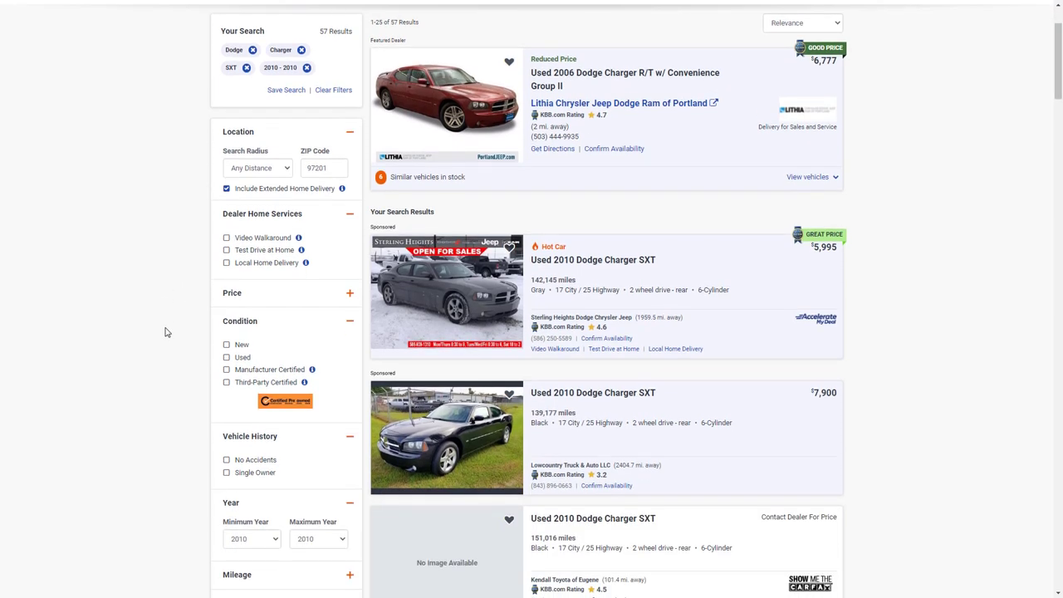
mouse_move(822, 264)
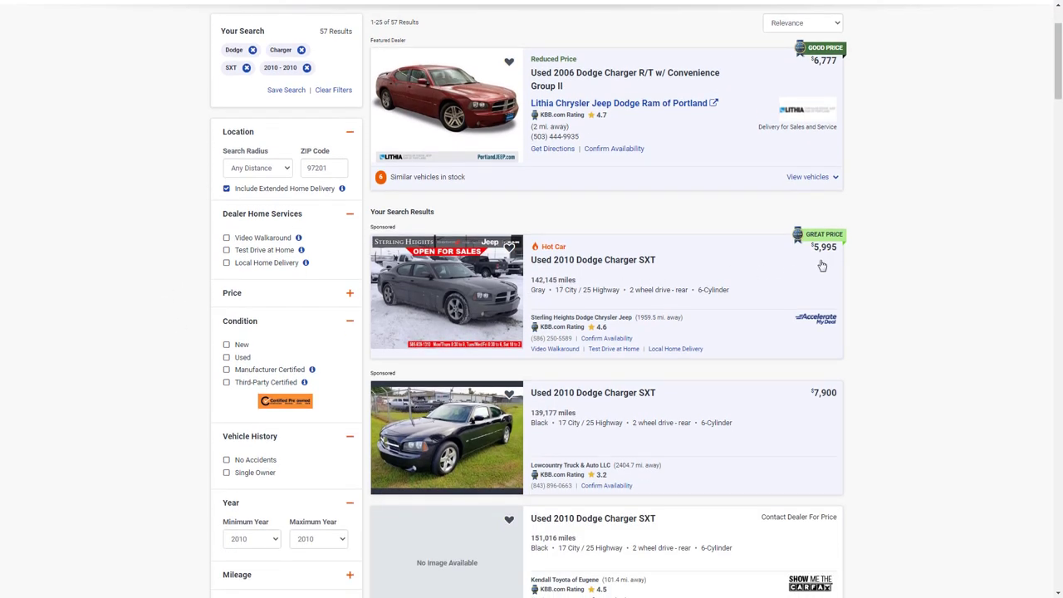
scroll("down", 3)
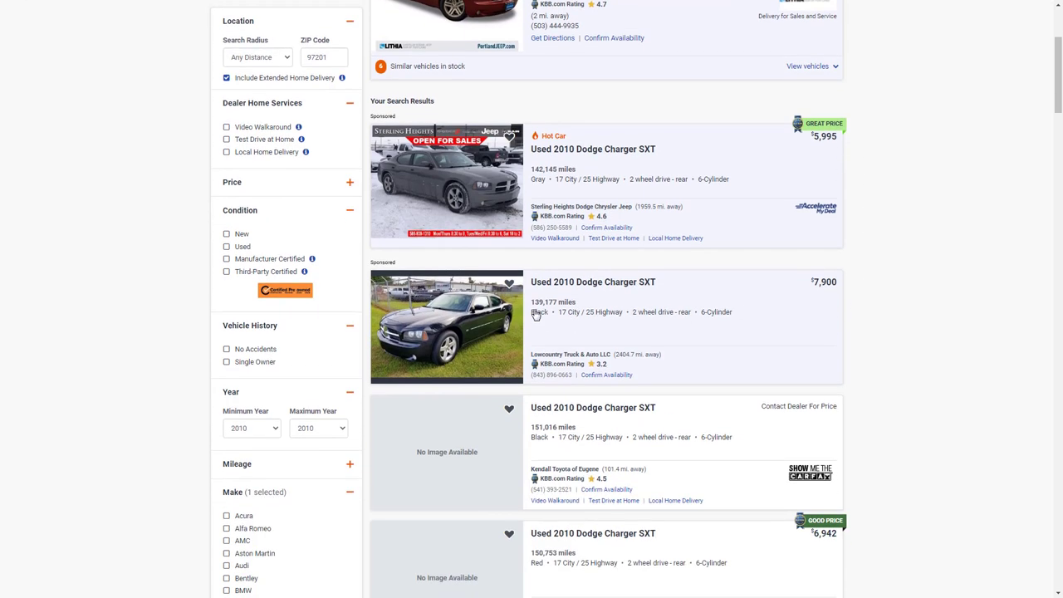
mouse_move(845, 292)
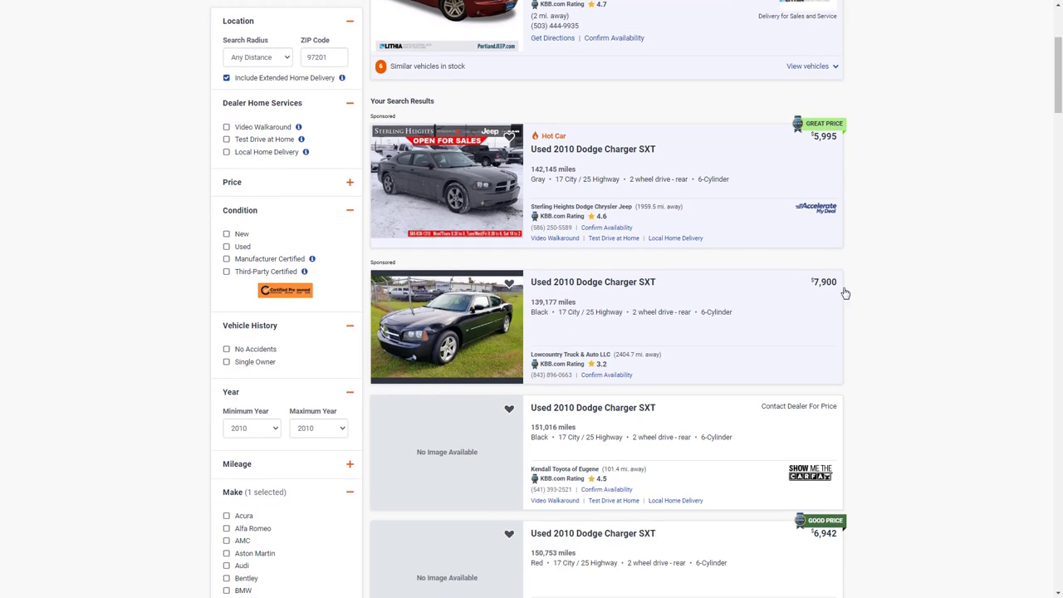
scroll("down", 3)
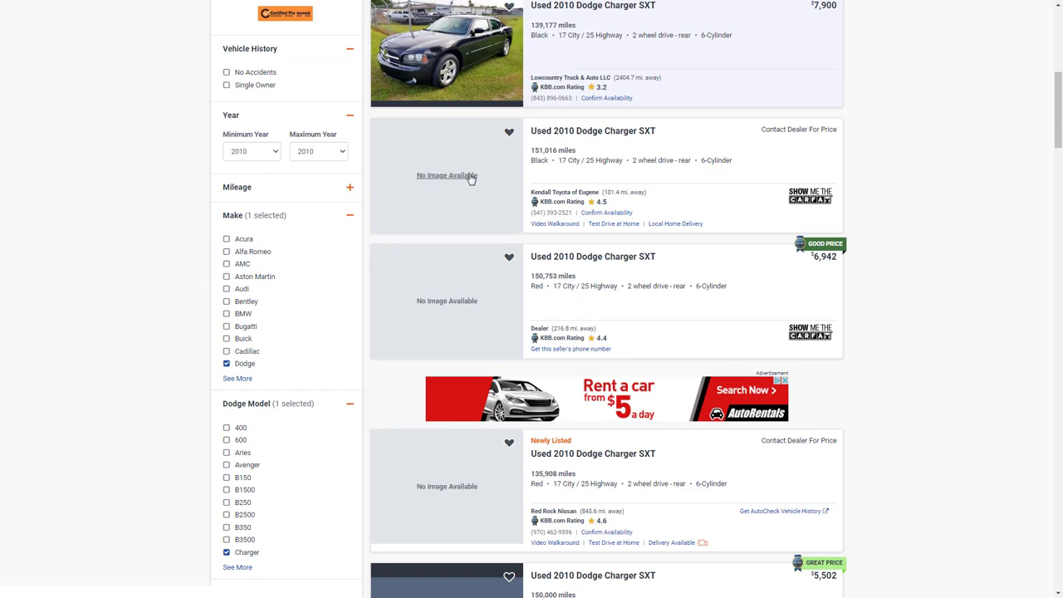
scroll("down", 3)
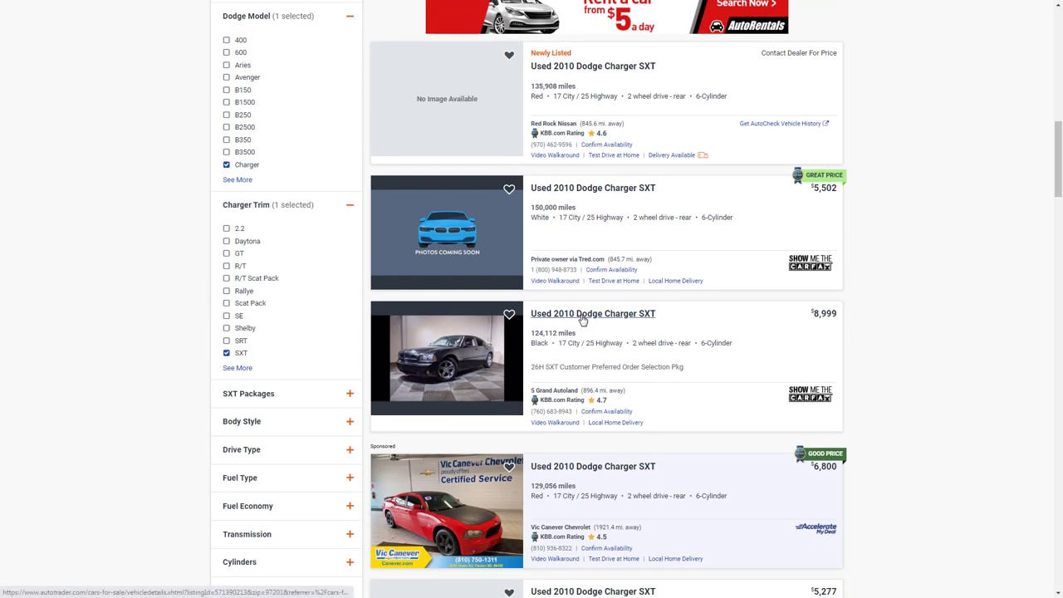
scroll("down", 3)
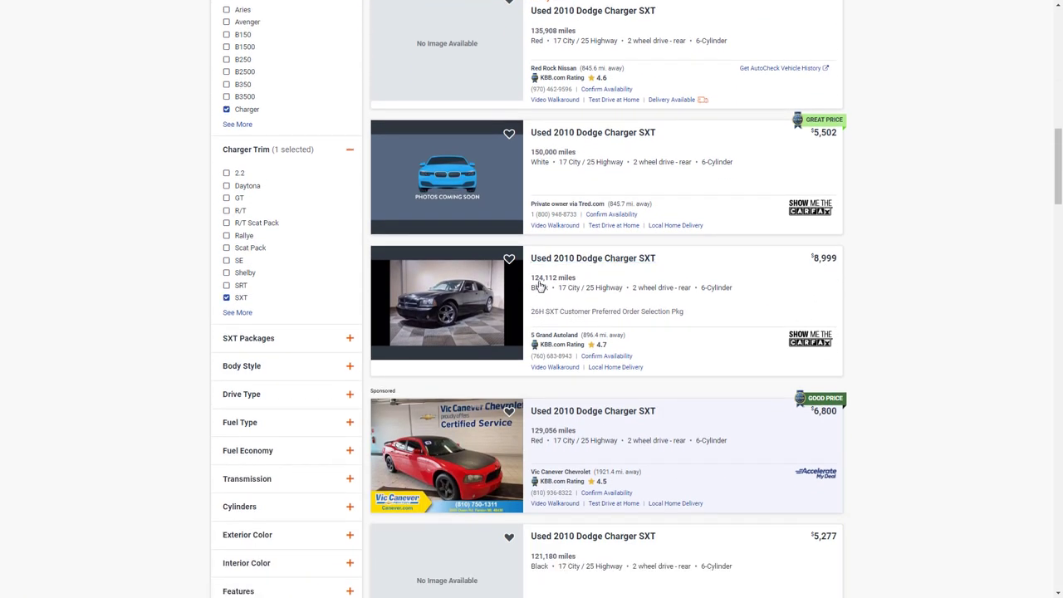
scroll("down", 3)
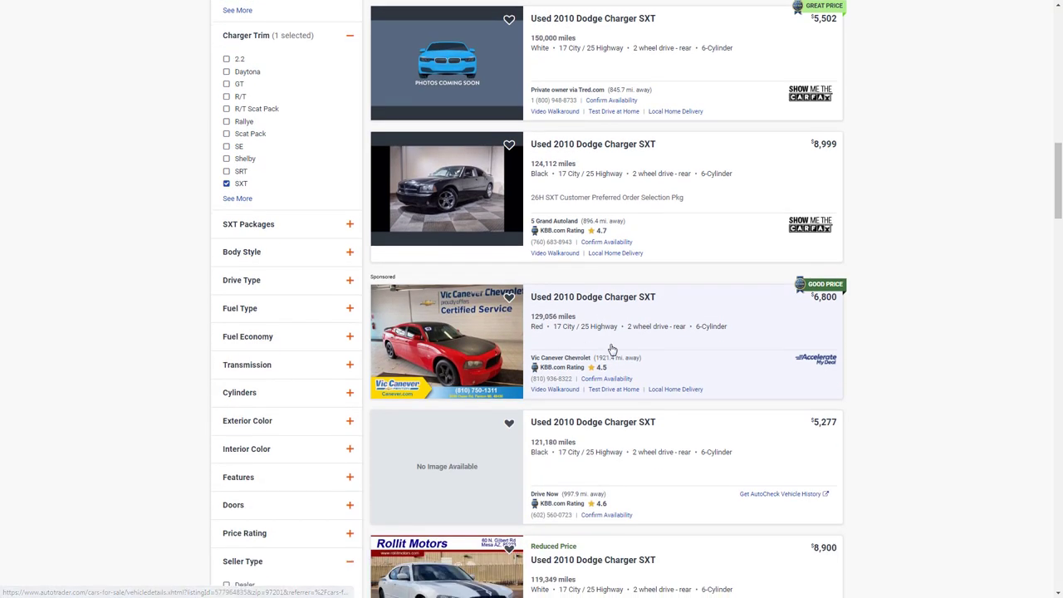
scroll("down", 3)
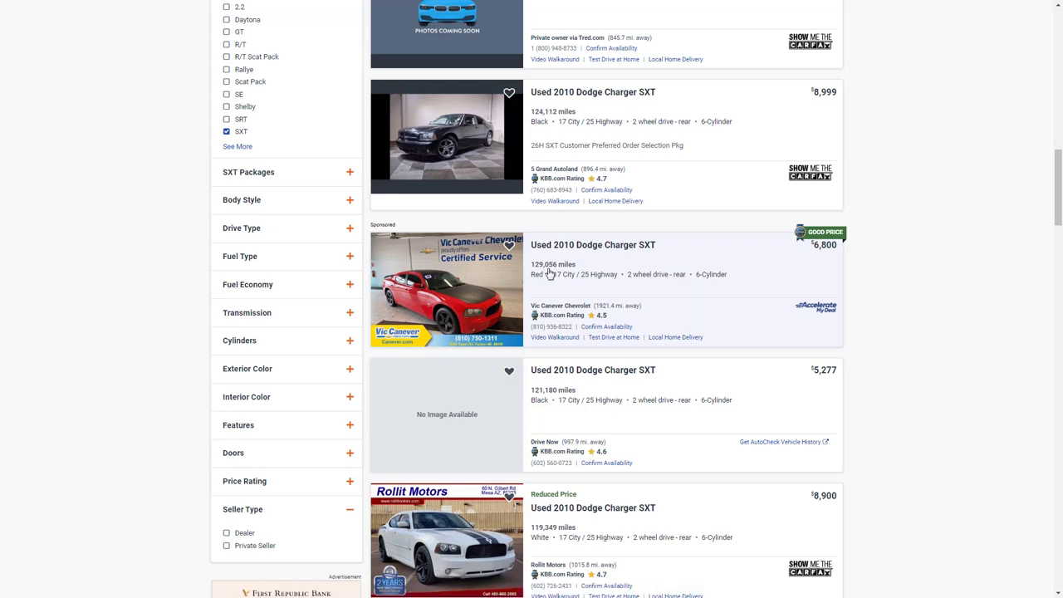
scroll("down", 3)
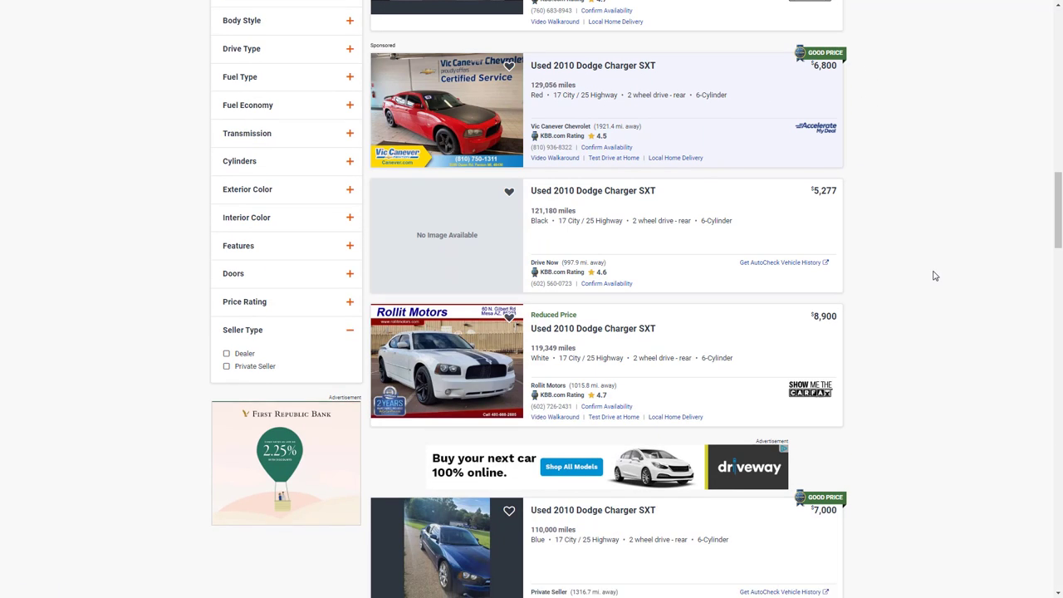
scroll("down", 3)
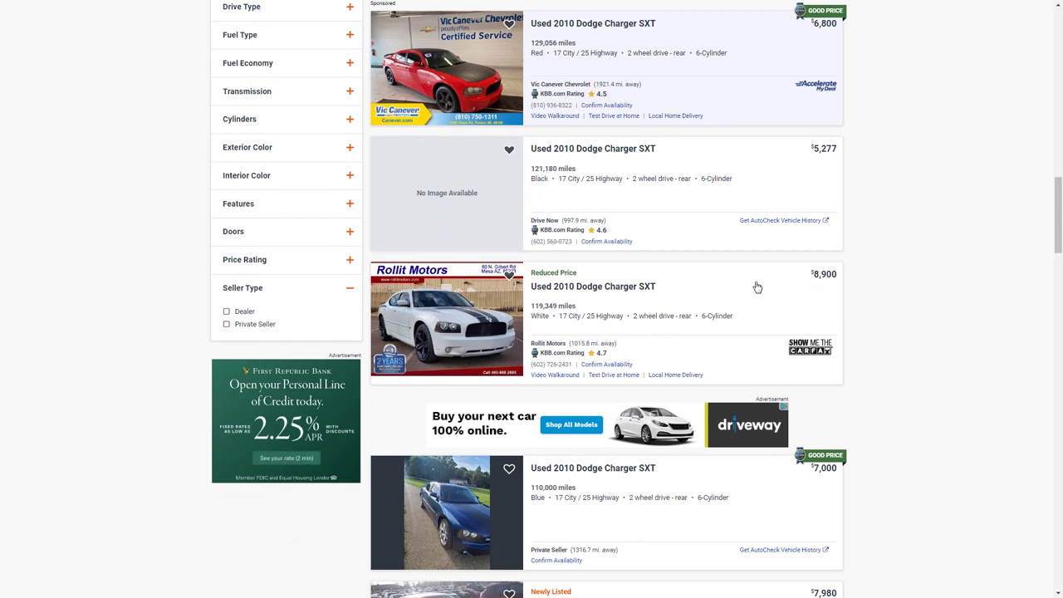
scroll("down", 3)
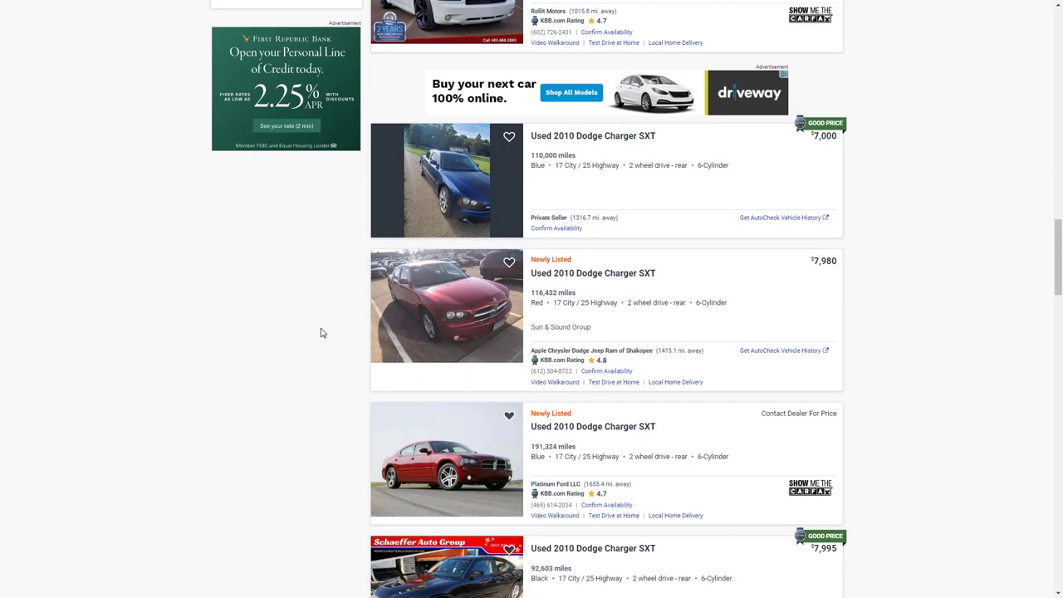
scroll("down", 3)
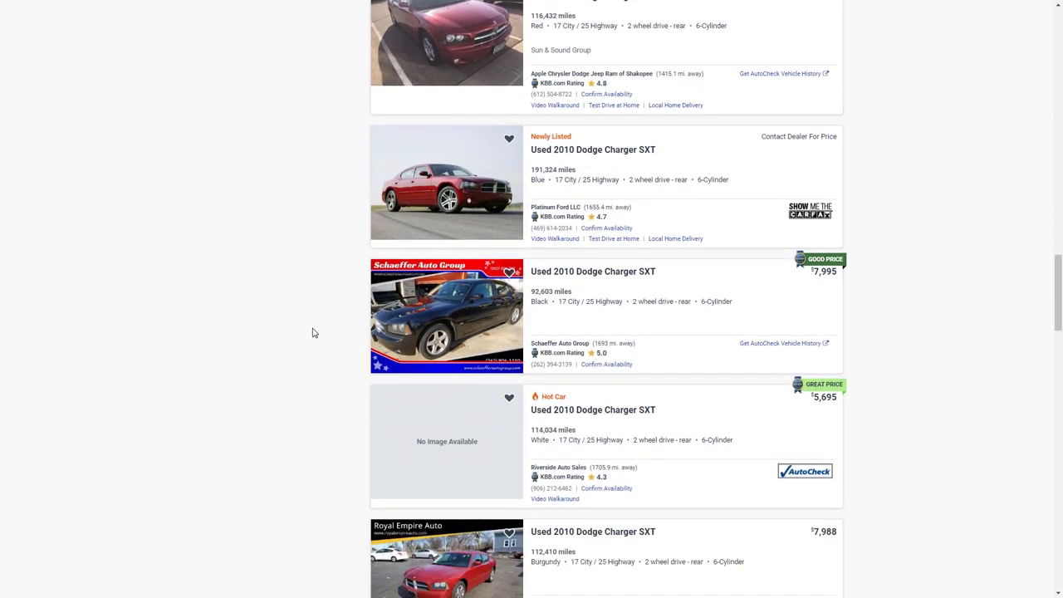
scroll("down", 3)
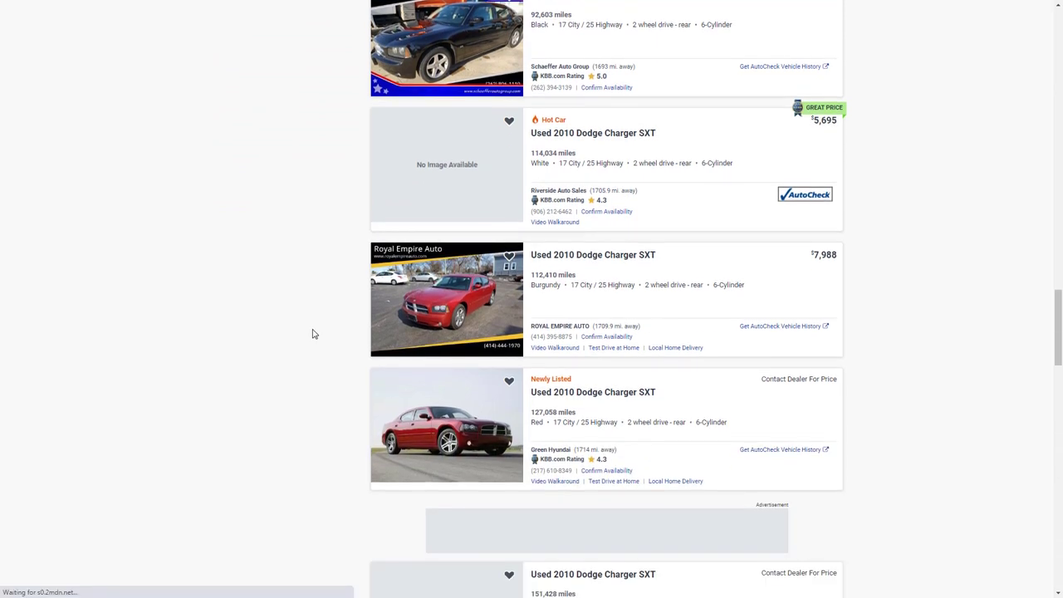
scroll("down", 3)
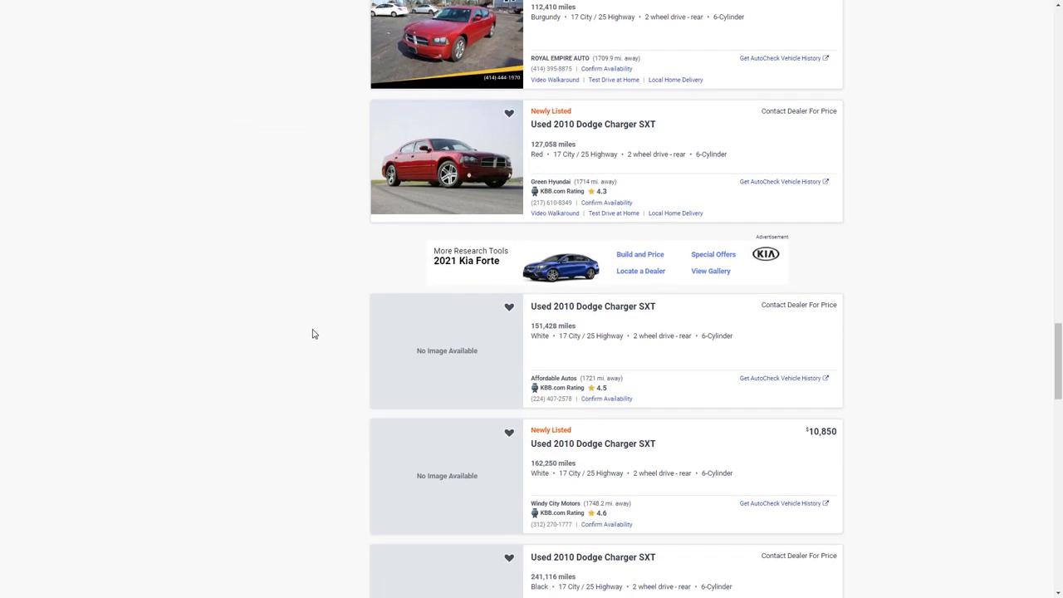
scroll("down", 3)
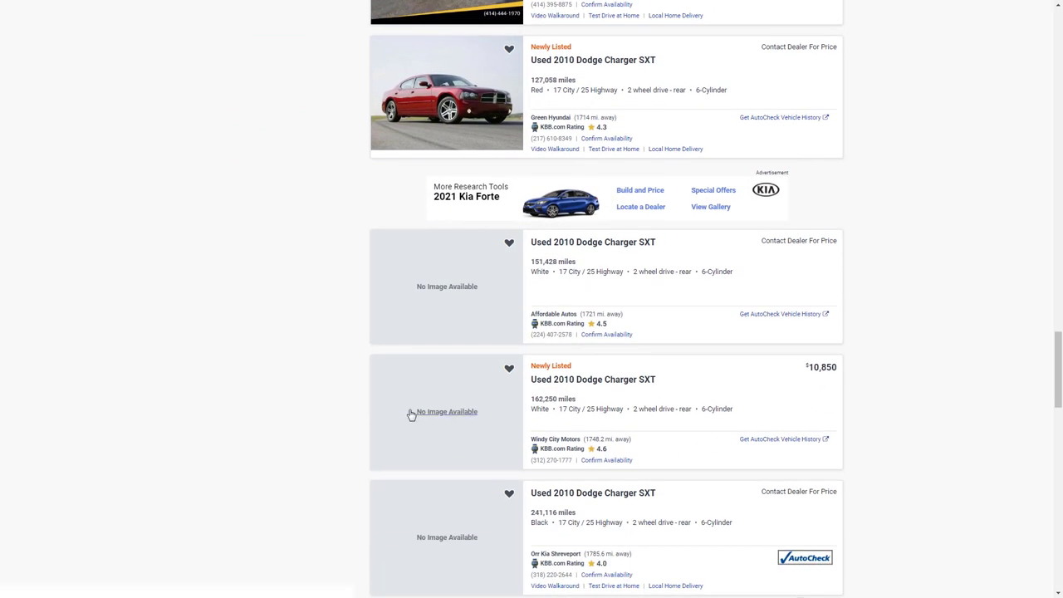
scroll("down", 3)
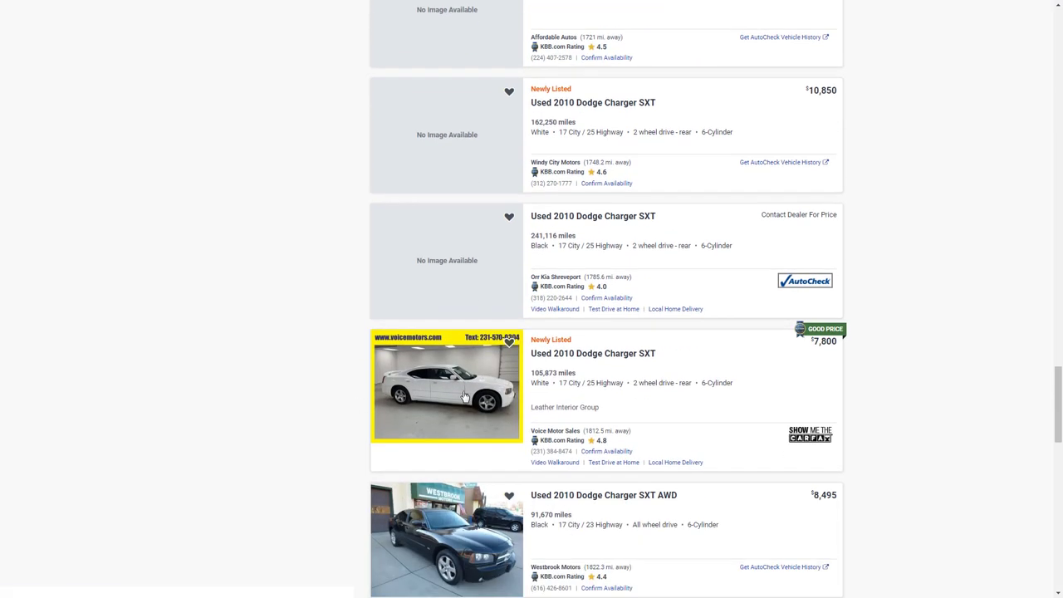
scroll("down", 3)
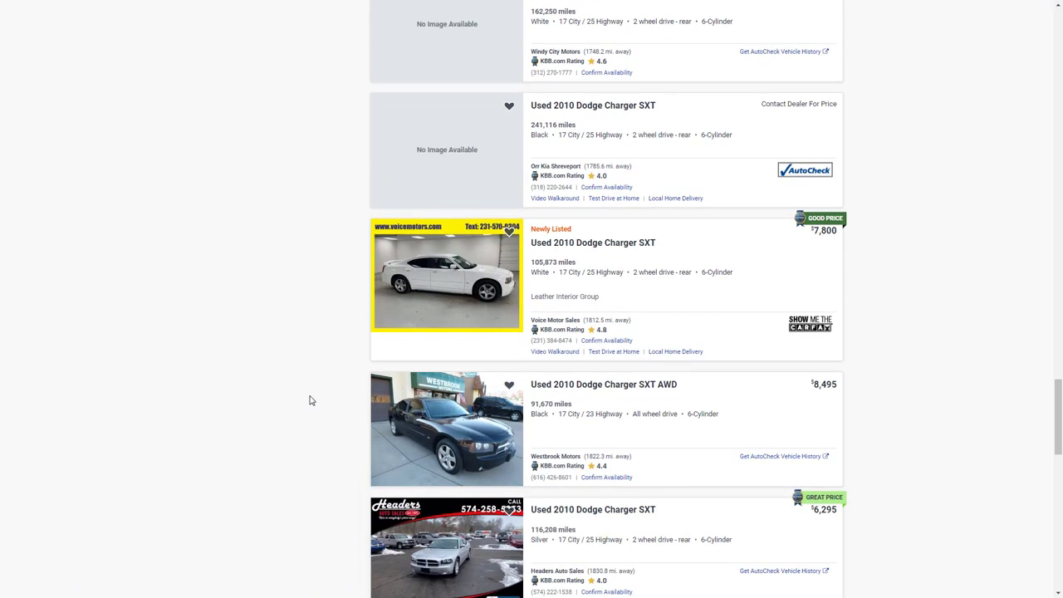
mouse_move(760, 391)
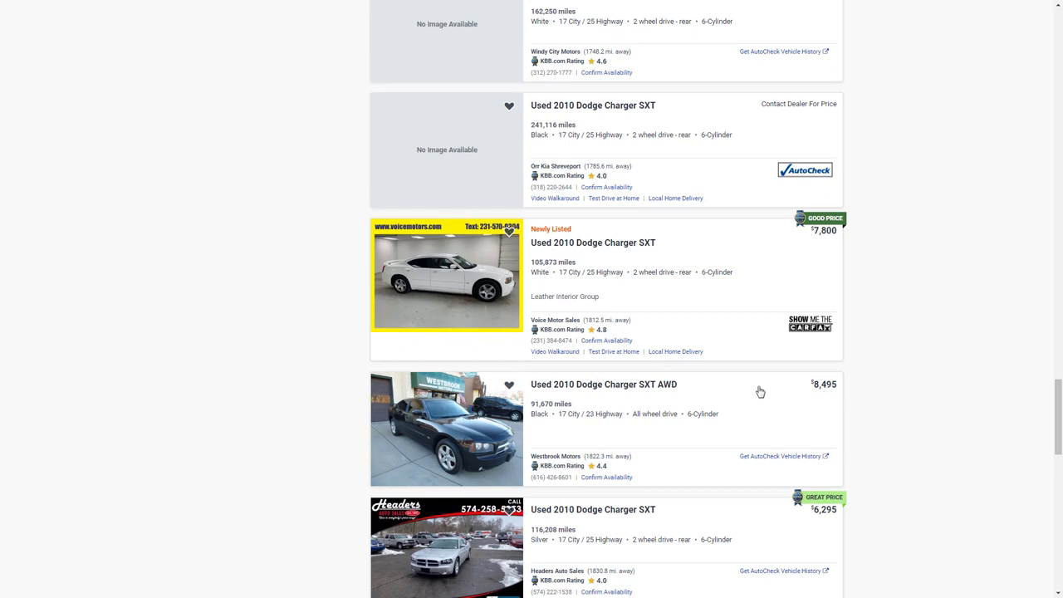
mouse_move(498, 418)
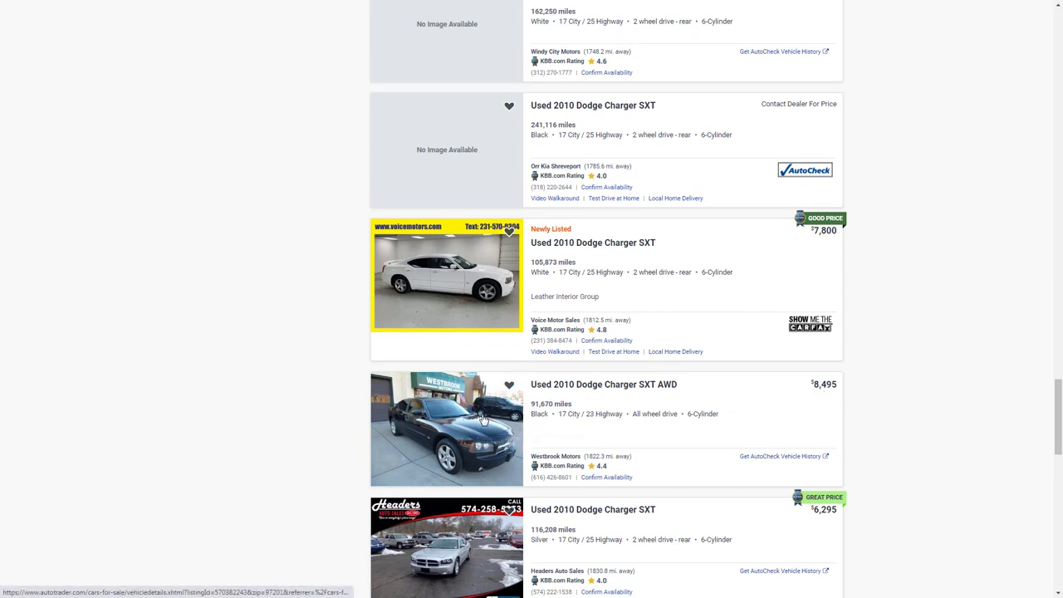
mouse_move(450, 424)
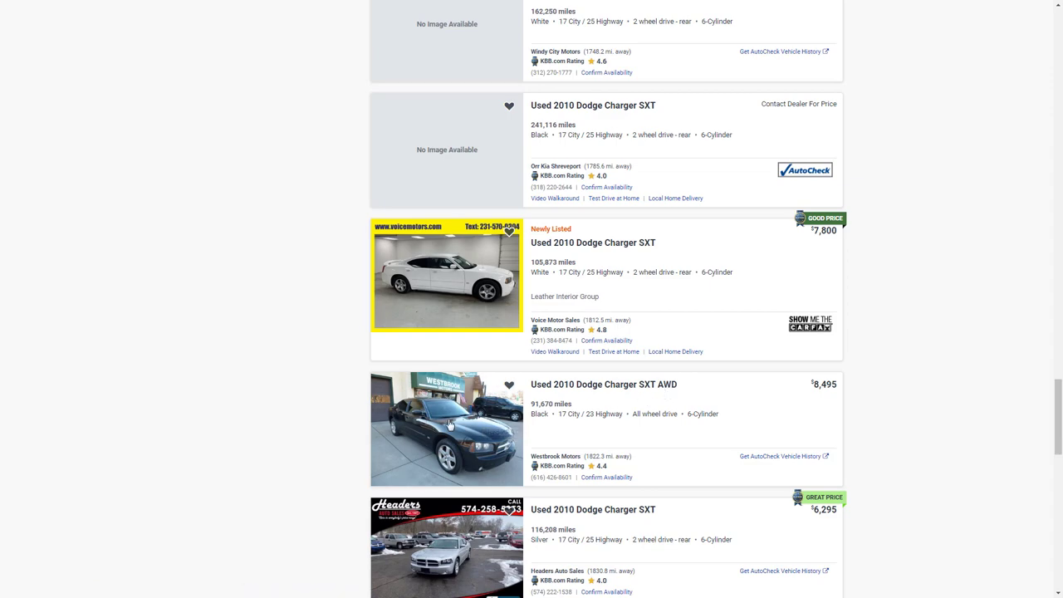
mouse_move(360, 427)
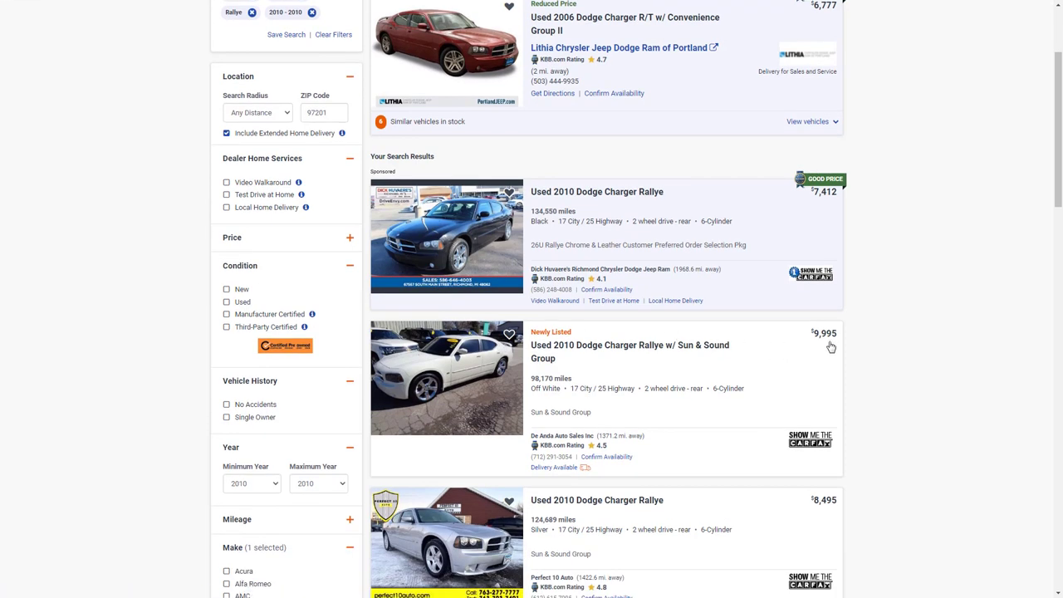
Browse the 2010 Charger Rallye listings, priced $5,999 to $11,999
scroll("down", 3)
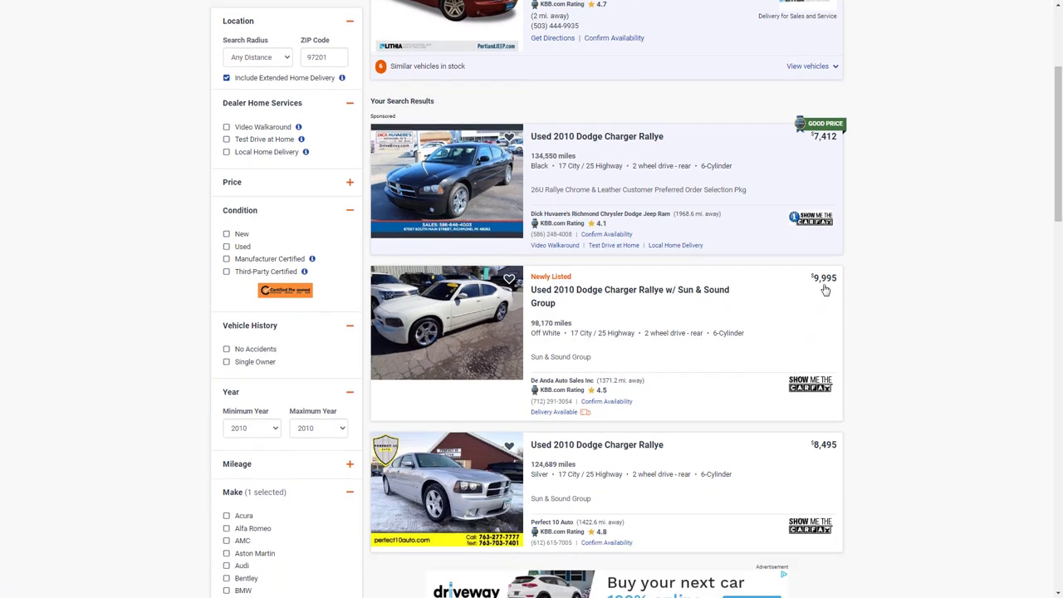
mouse_move(617, 371)
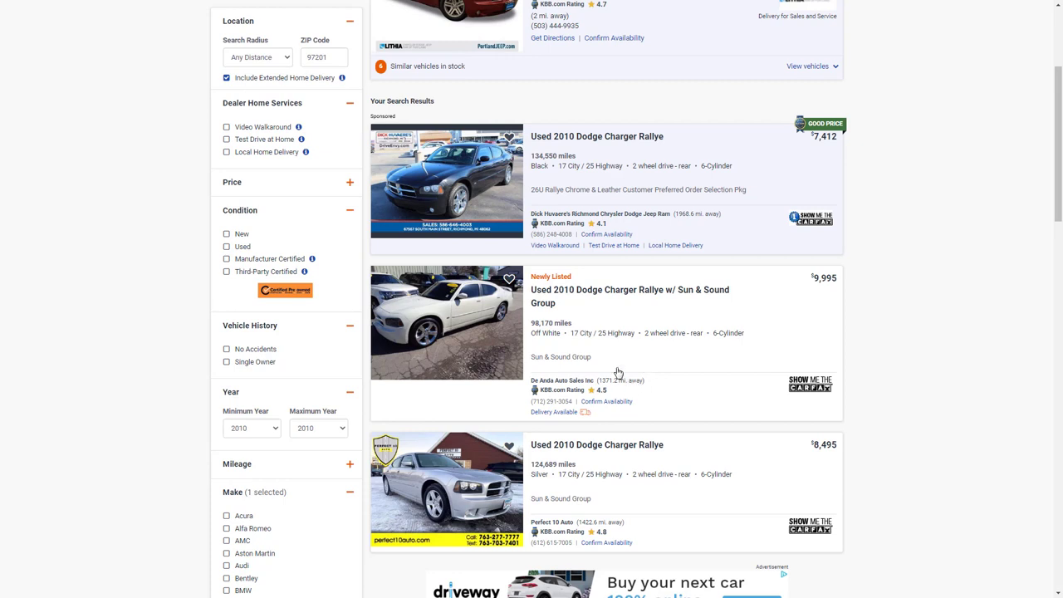
scroll("down", 3)
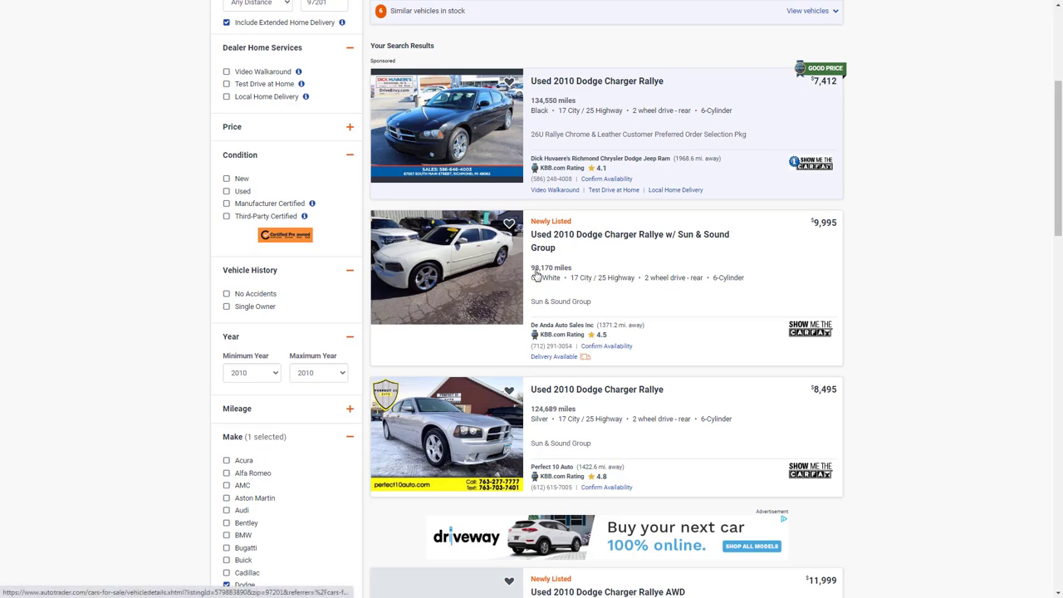
scroll("down", 3)
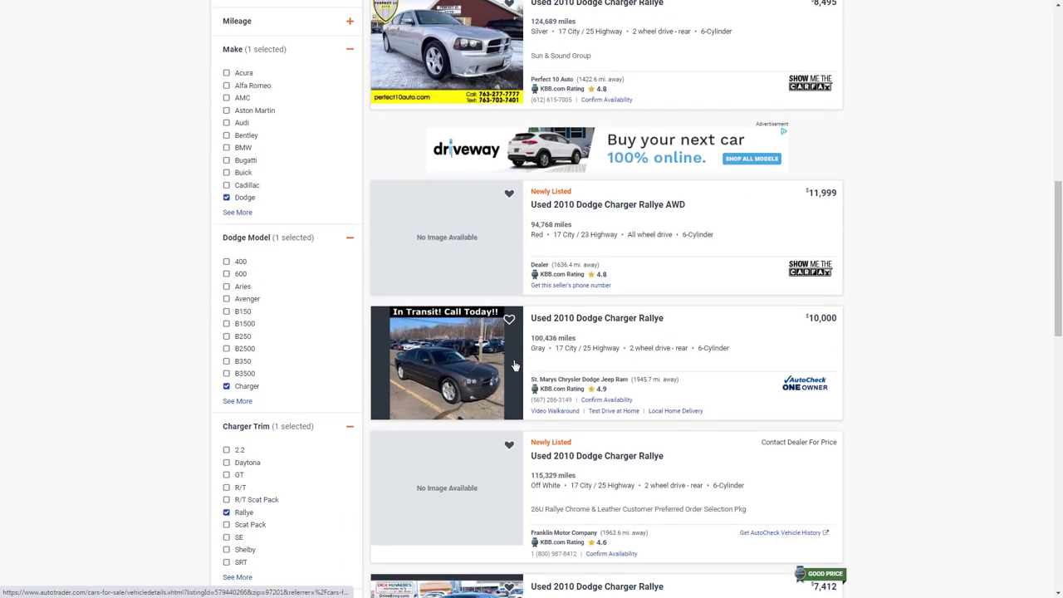
scroll("down", 3)
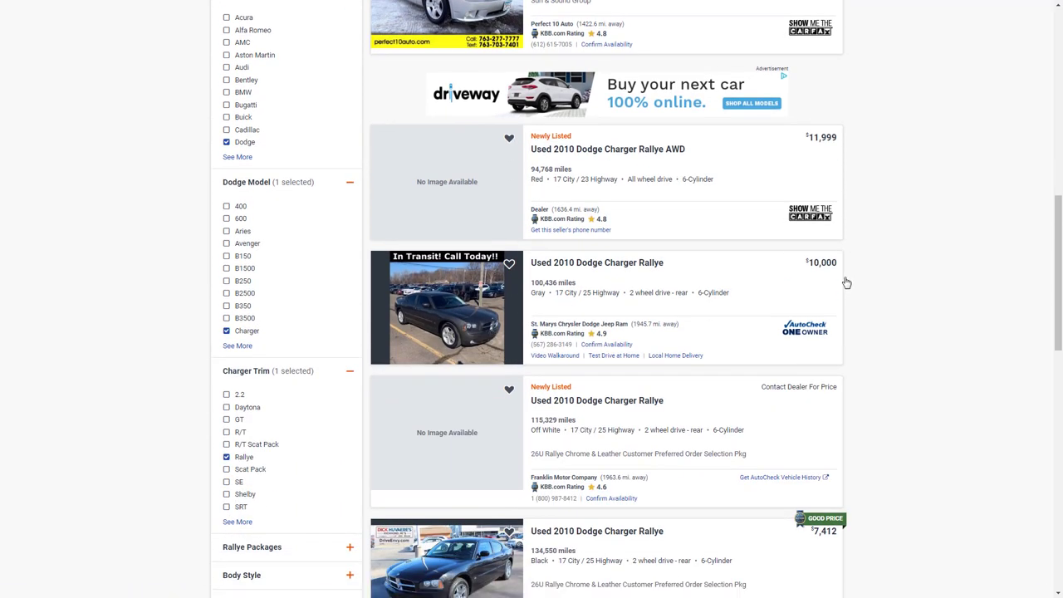
scroll("down", 3)
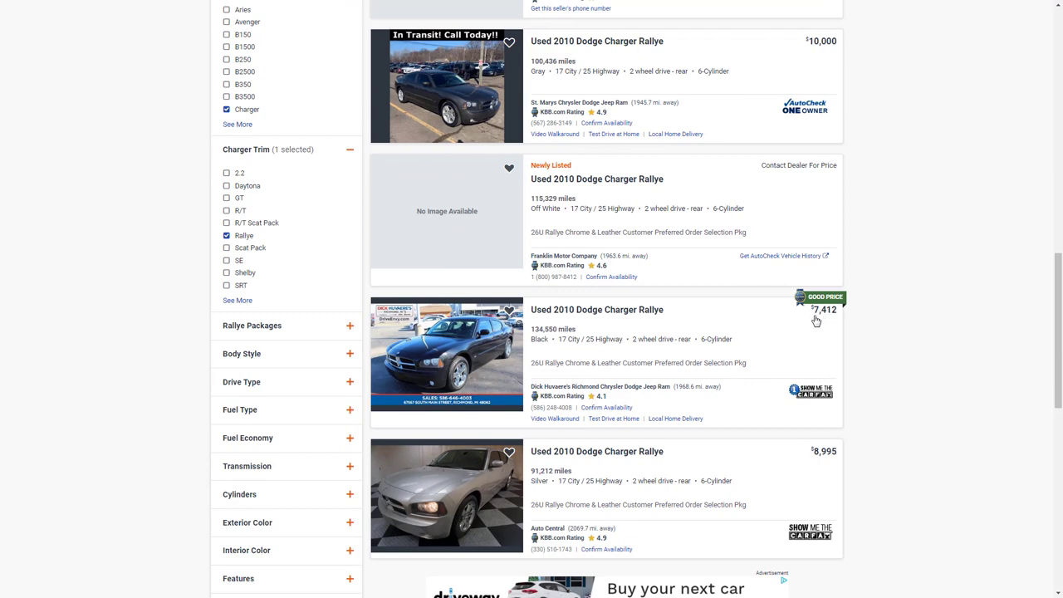
scroll("down", 3)
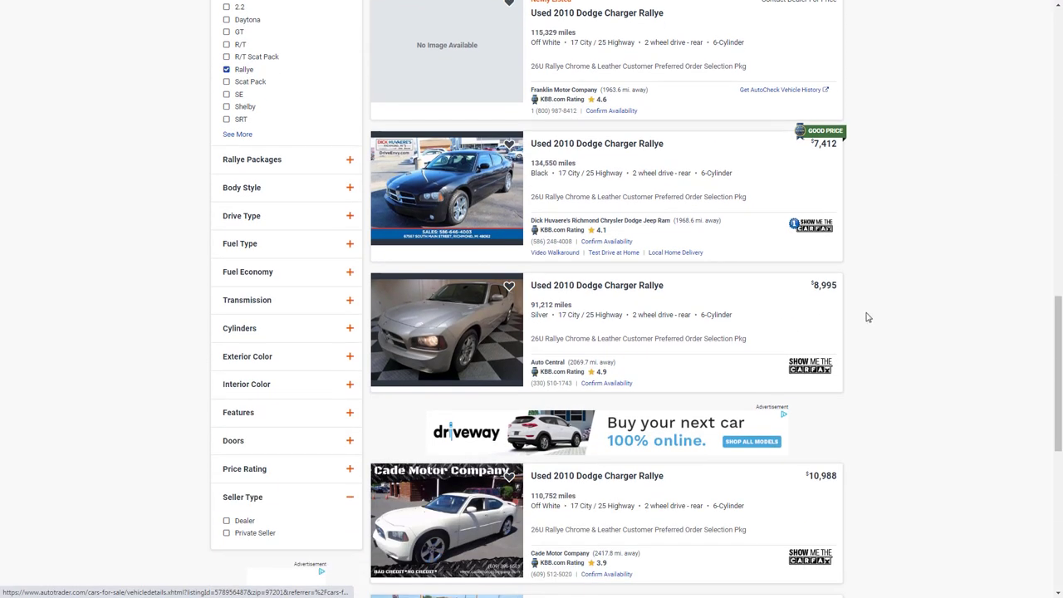
scroll("down", 3)
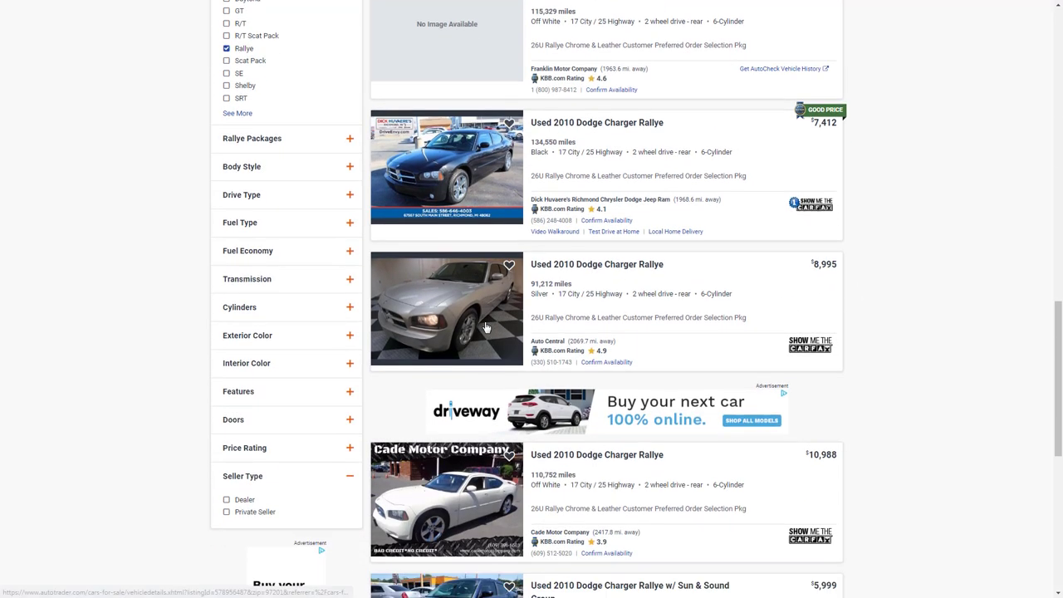
scroll("down", 3)
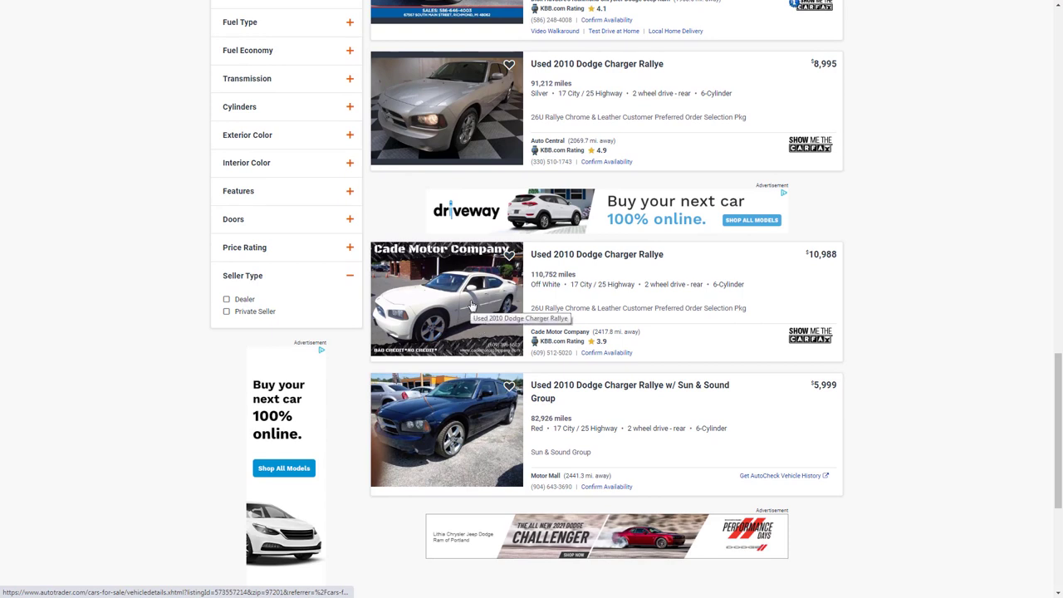
mouse_move(859, 313)
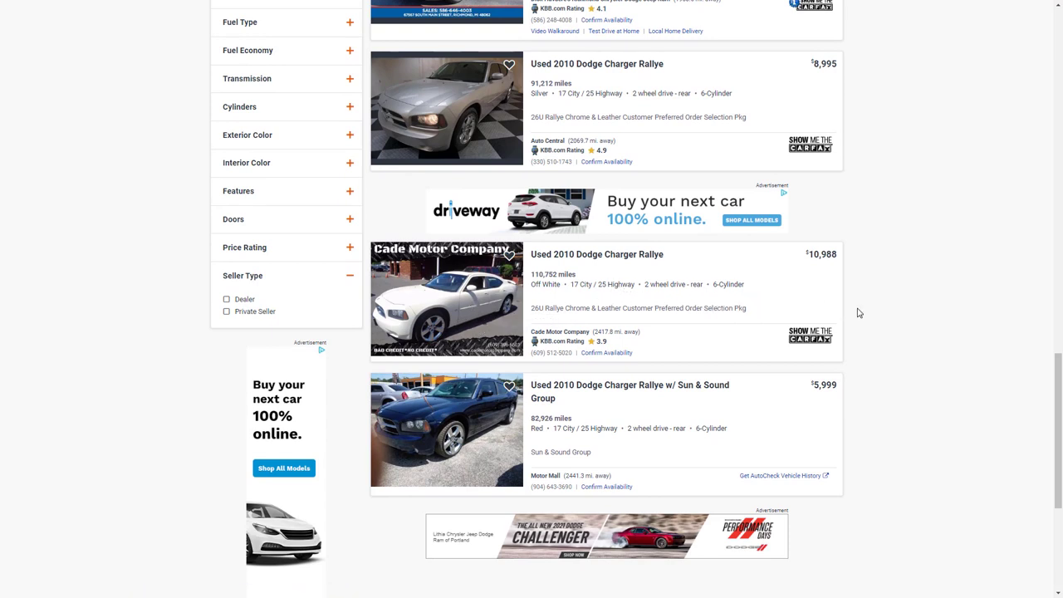
mouse_move(872, 320)
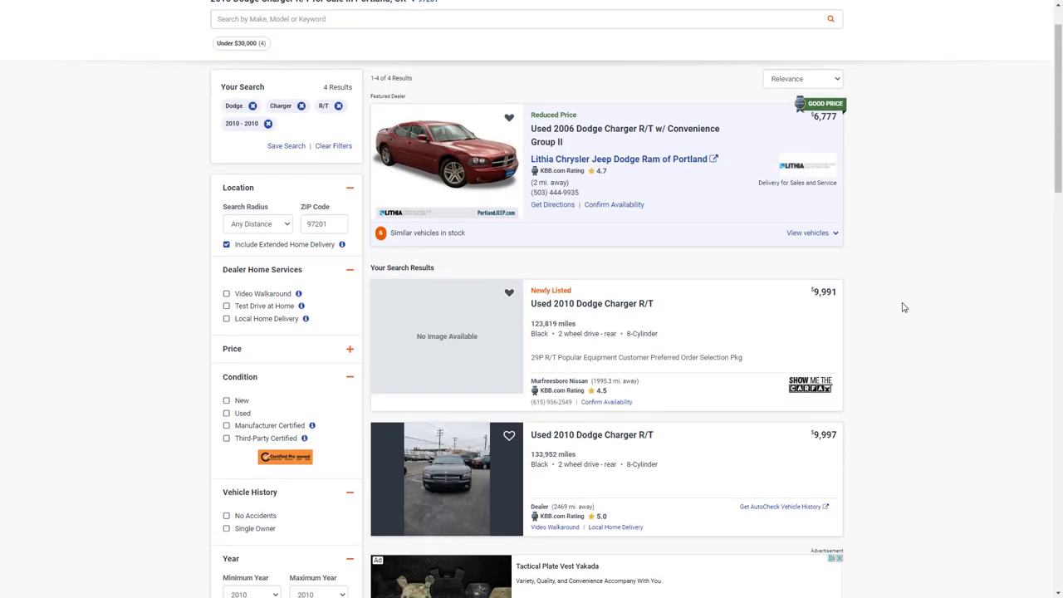
Review the four 2010 Charger R/T listings and return to the top
scroll("down", 3)
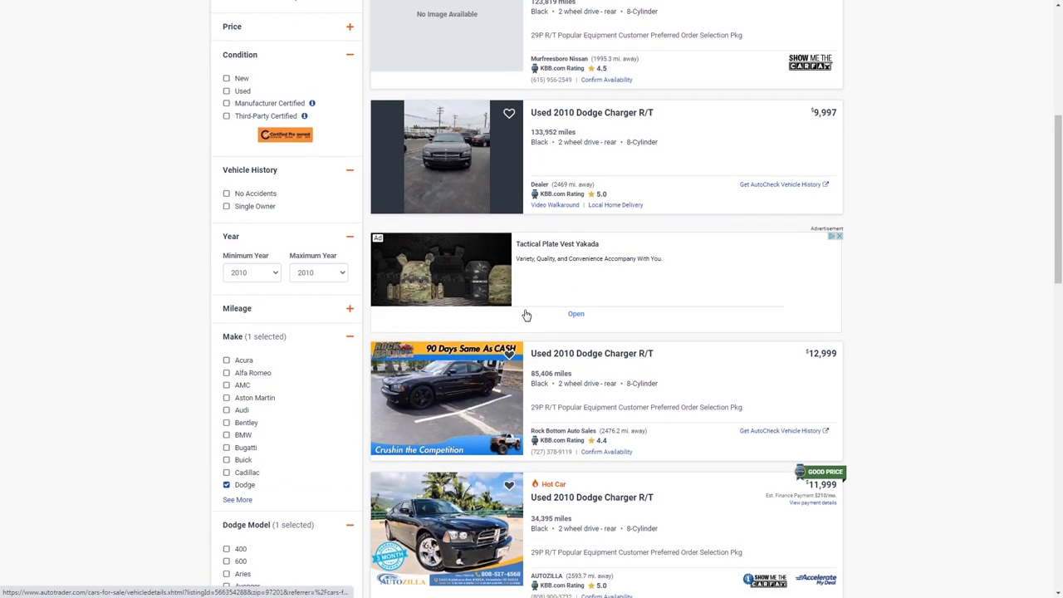
scroll("down", 3)
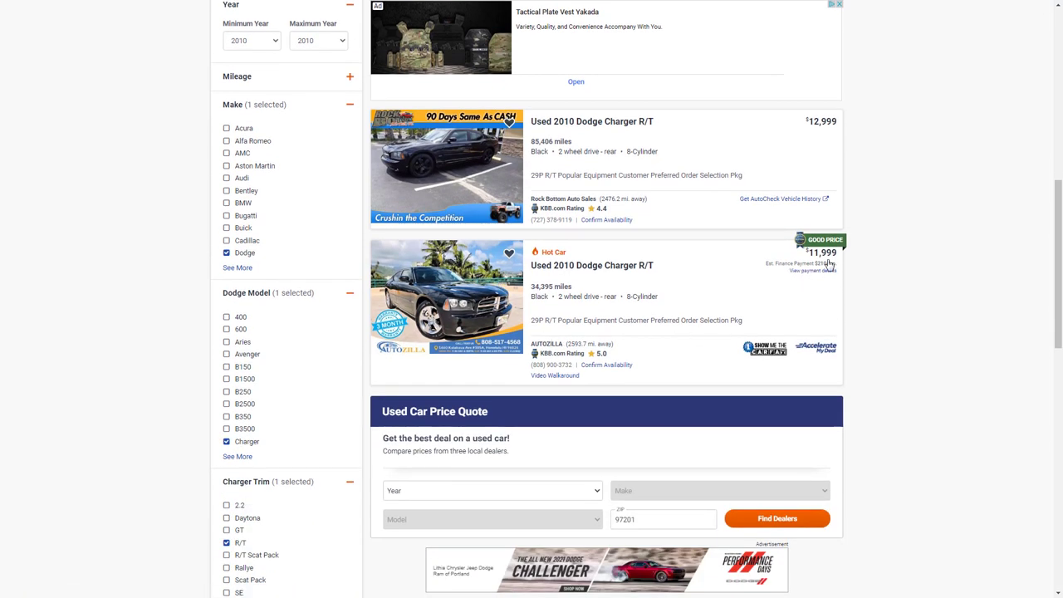
mouse_move(540, 308)
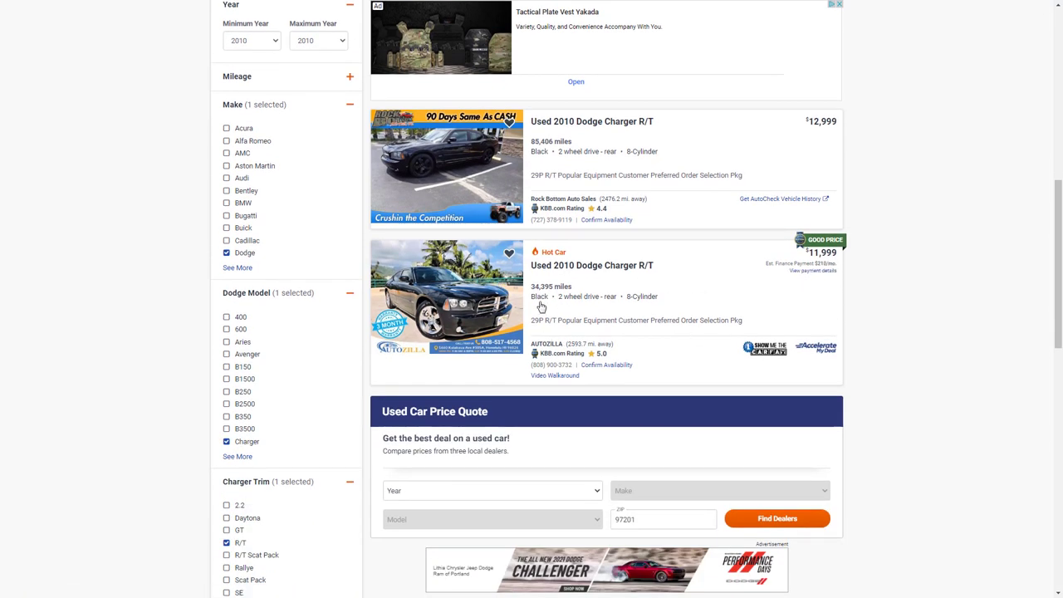
scroll("down", 3)
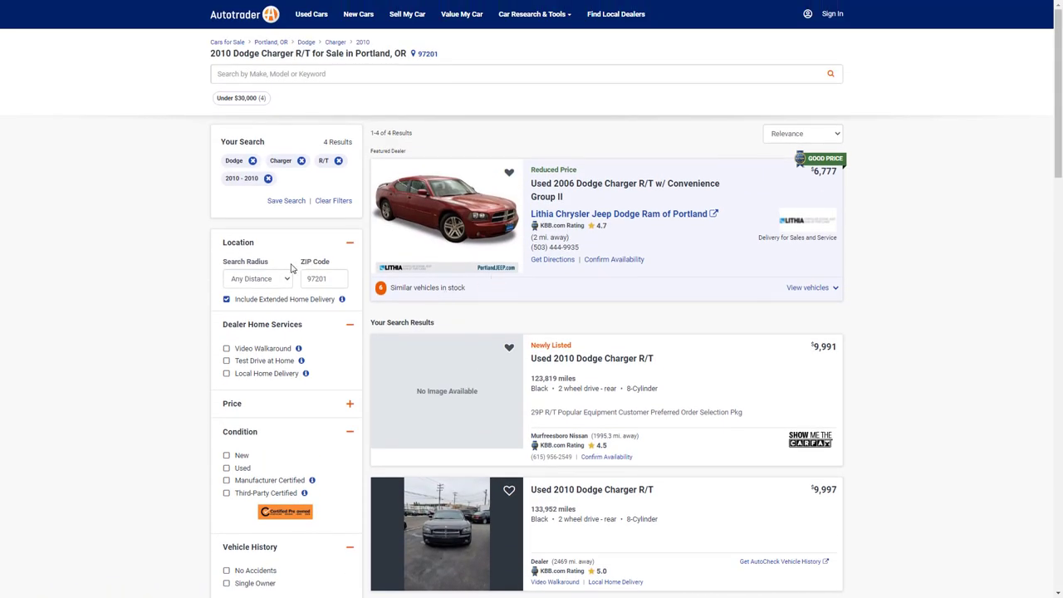
scroll("down", 3)
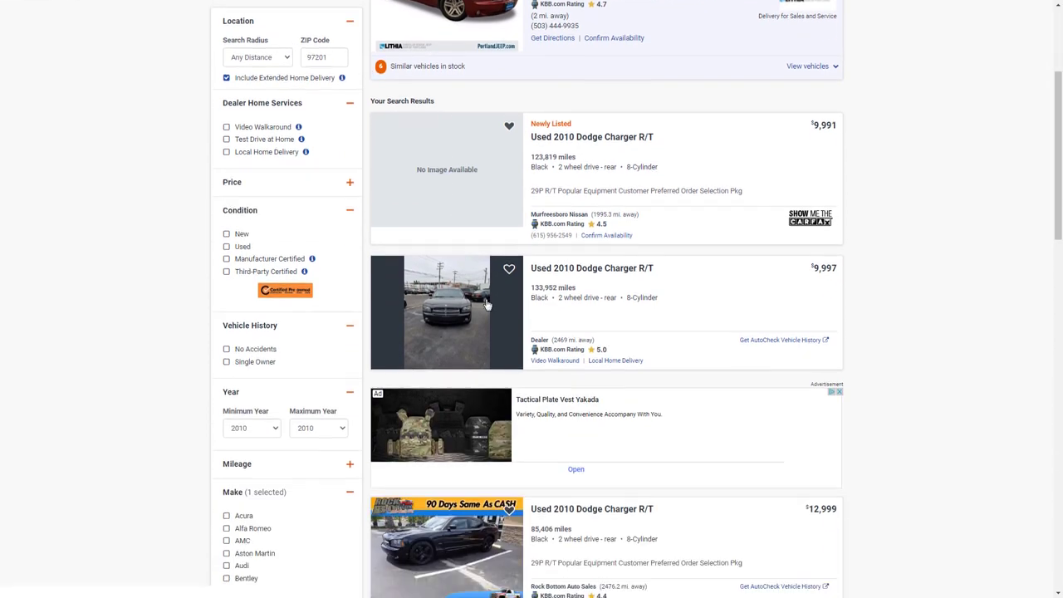
scroll("down", 3)
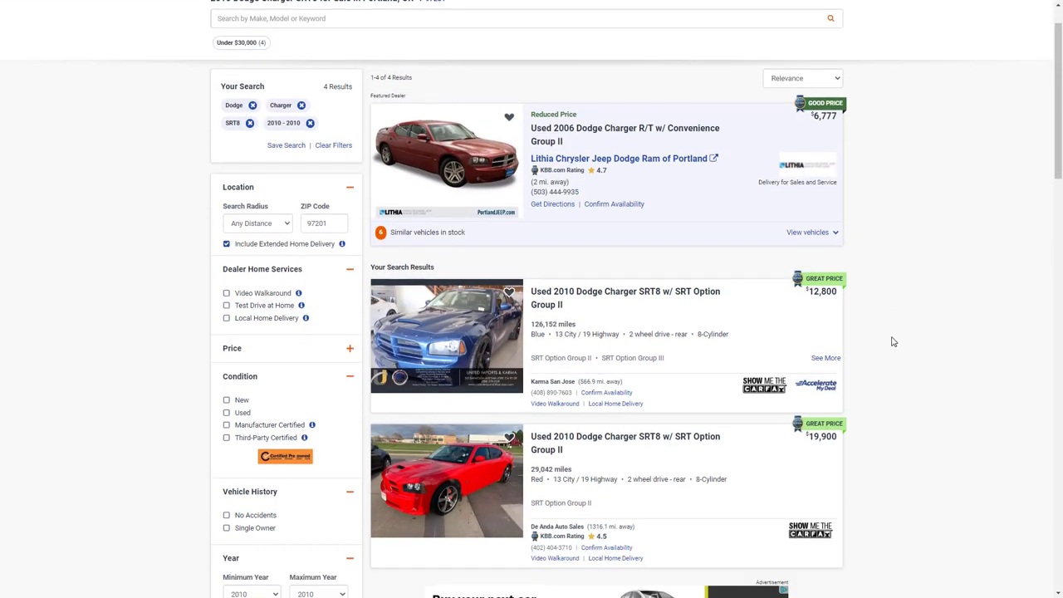
Browse the SRT8 results, down to the $13,995 and $20,900 SRT8 listings
scroll("down", 3)
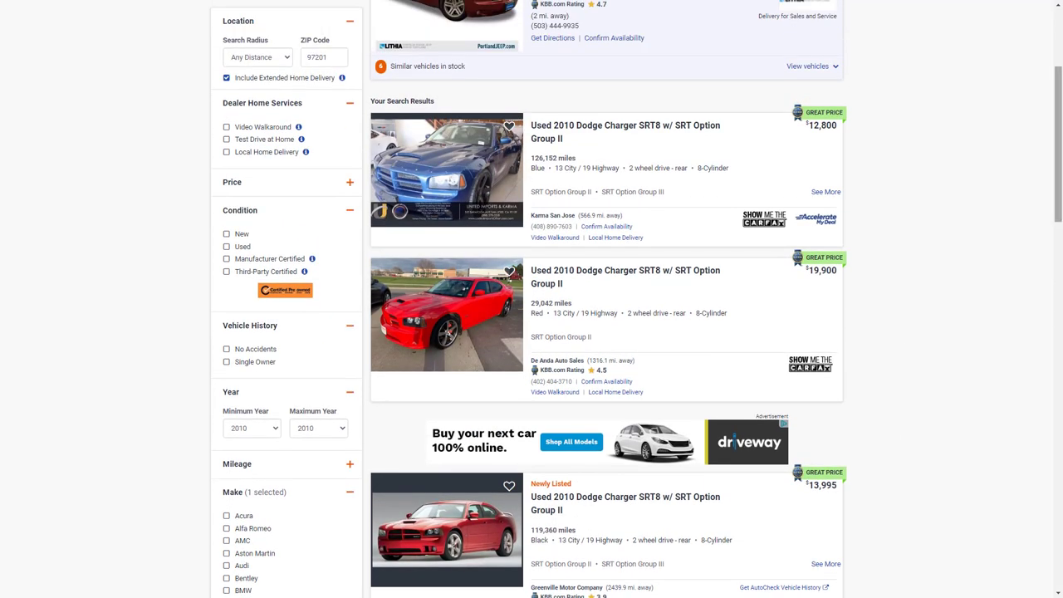
mouse_move(717, 147)
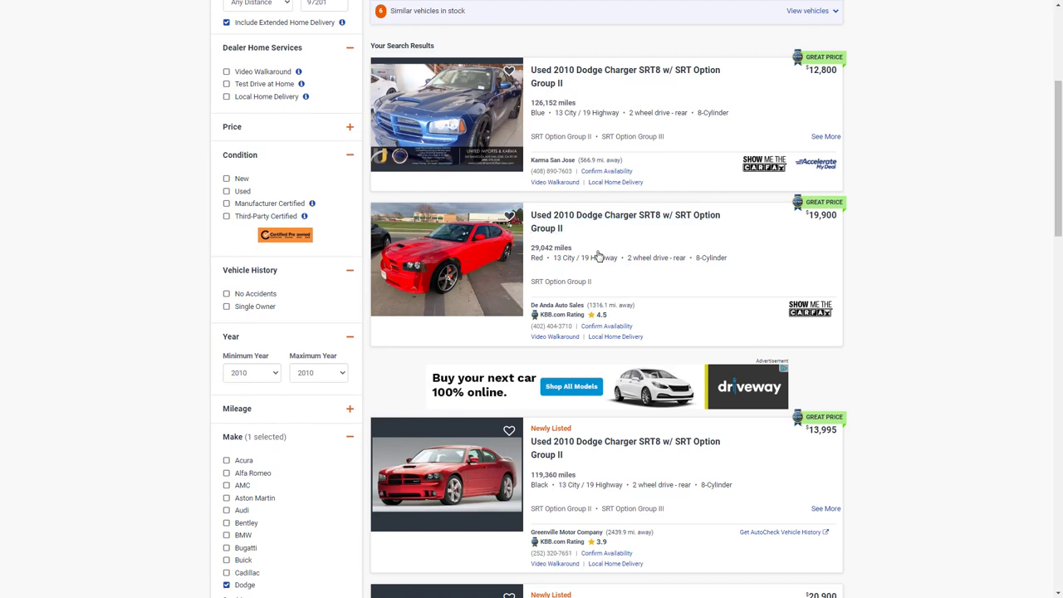
mouse_move(830, 224)
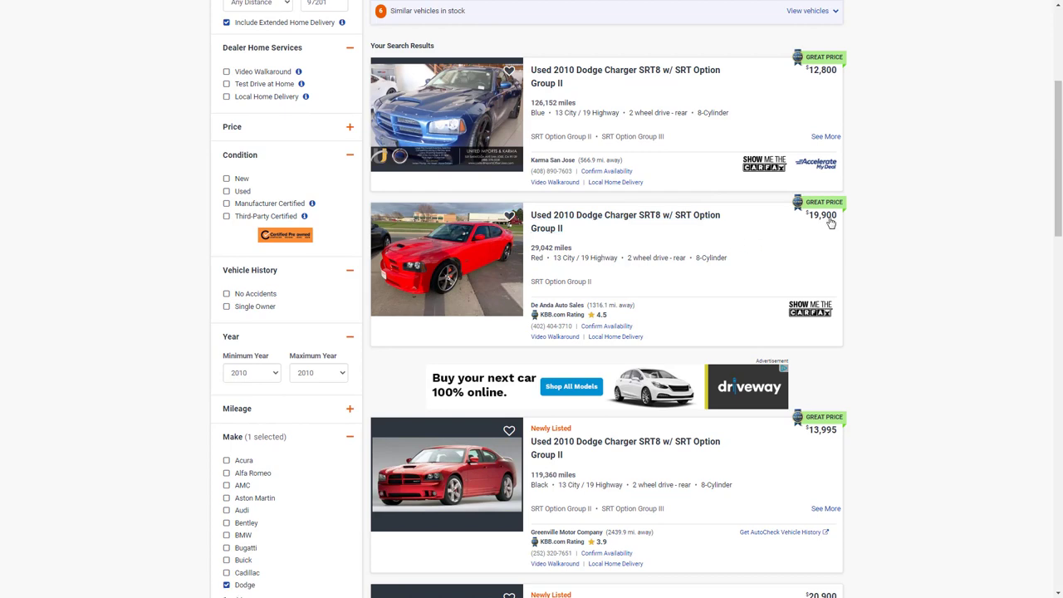
mouse_move(488, 275)
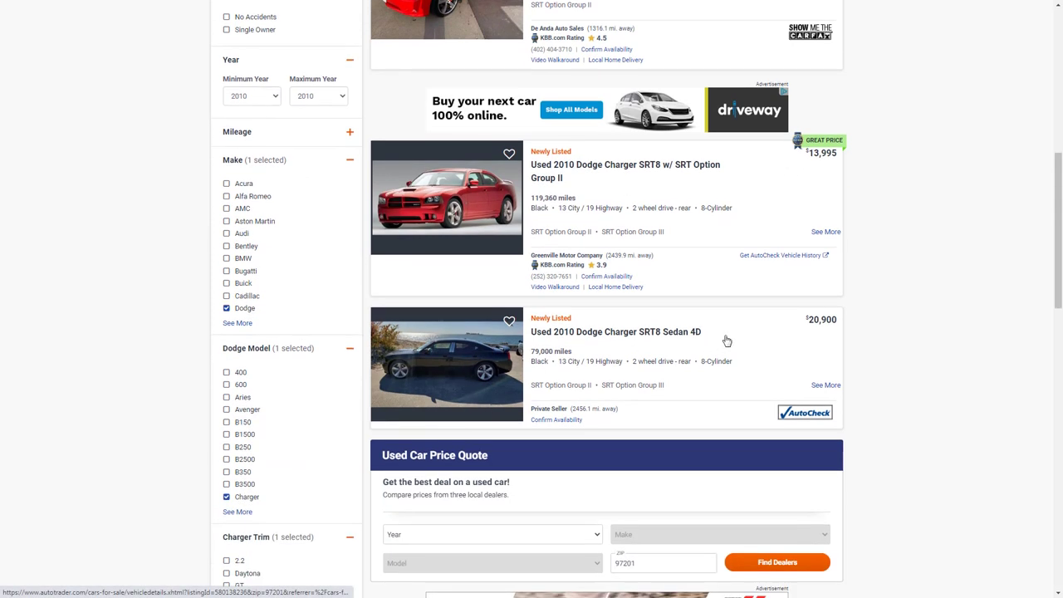
mouse_move(490, 383)
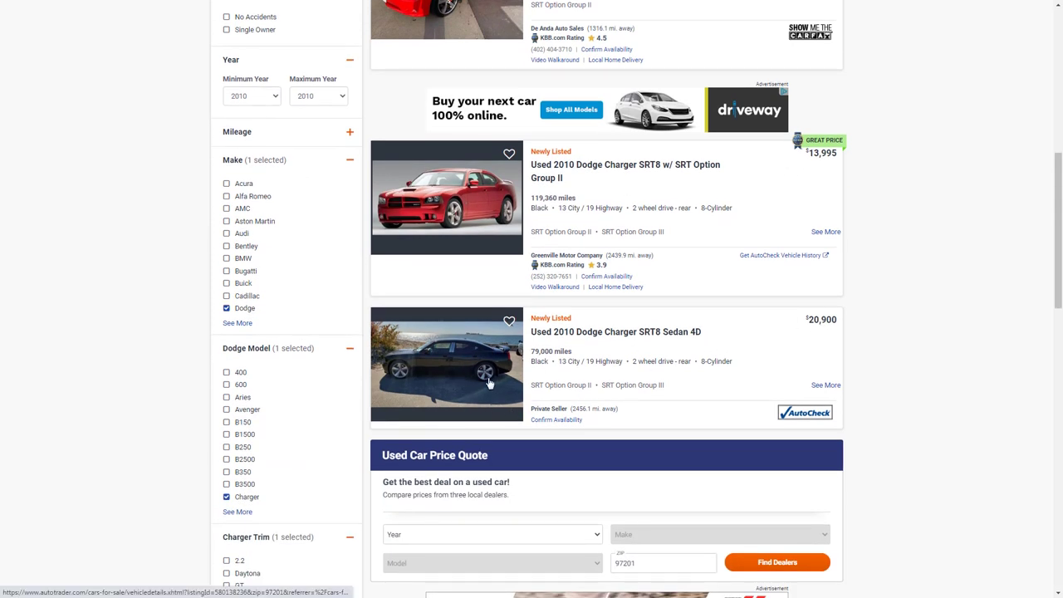
mouse_move(538, 363)
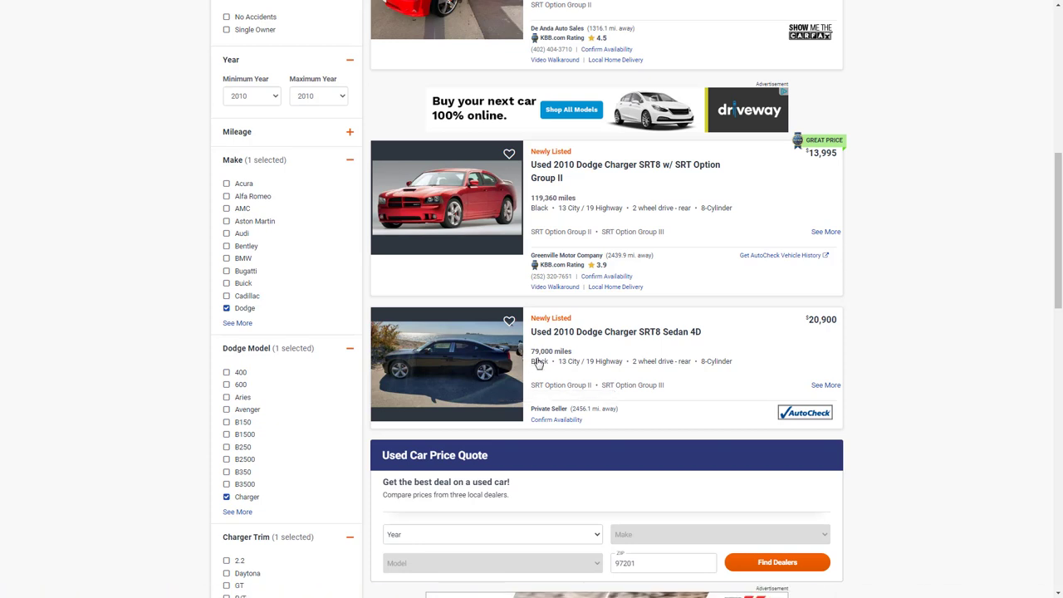
mouse_move(505, 387)
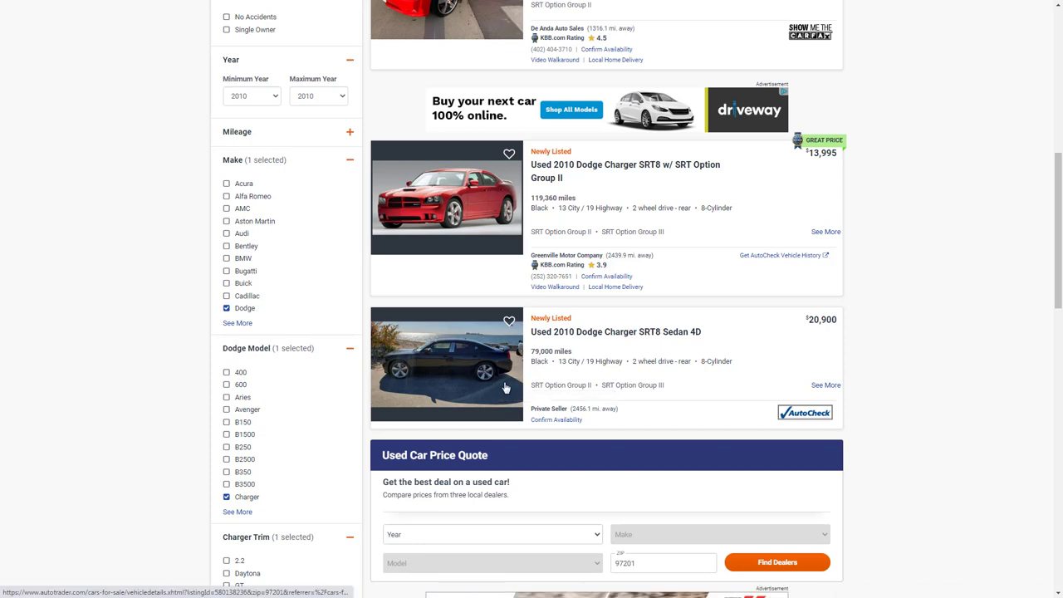
scroll("down", 3)
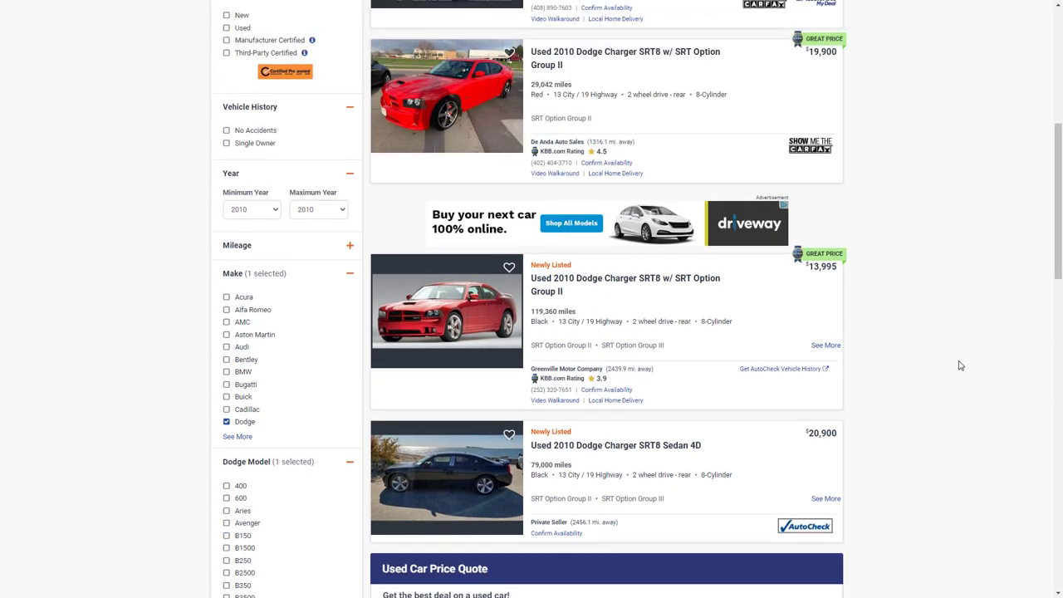